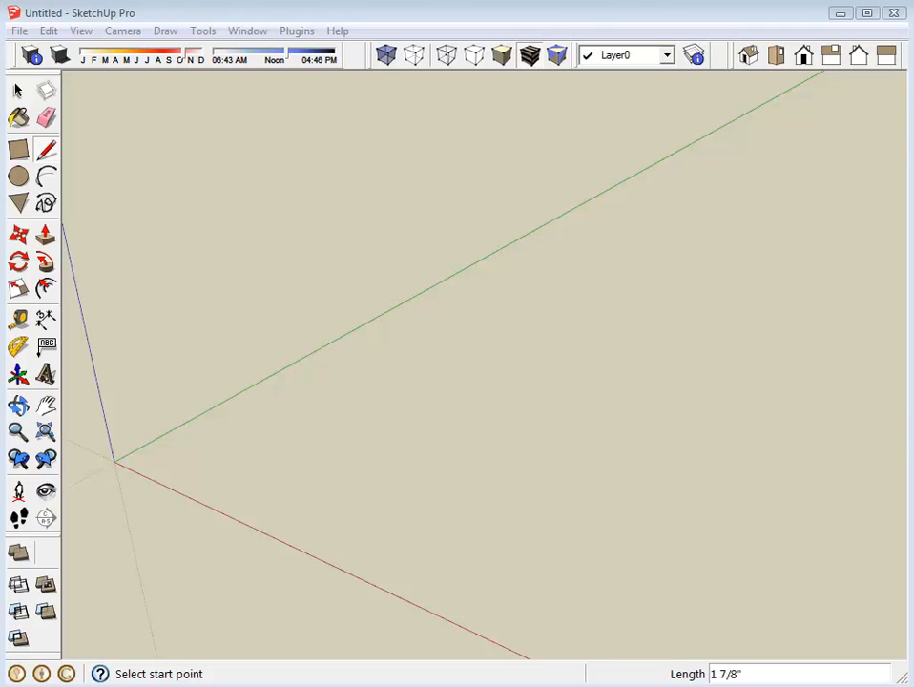
{"action": "mouse_move", "coordinate": [798, 8]}
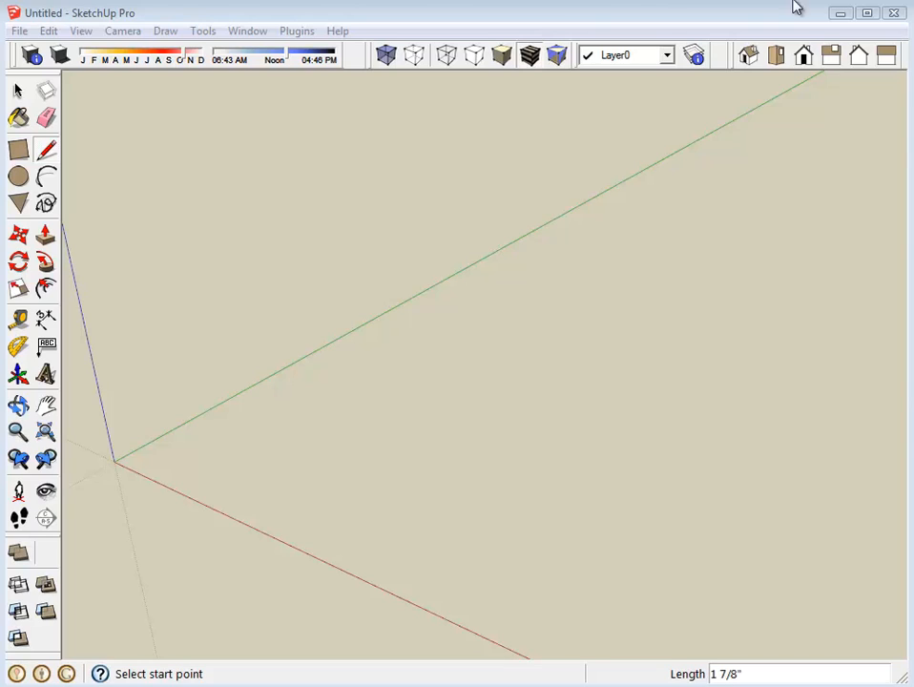
{"action": "mouse_move", "coordinate": [250, 420]}
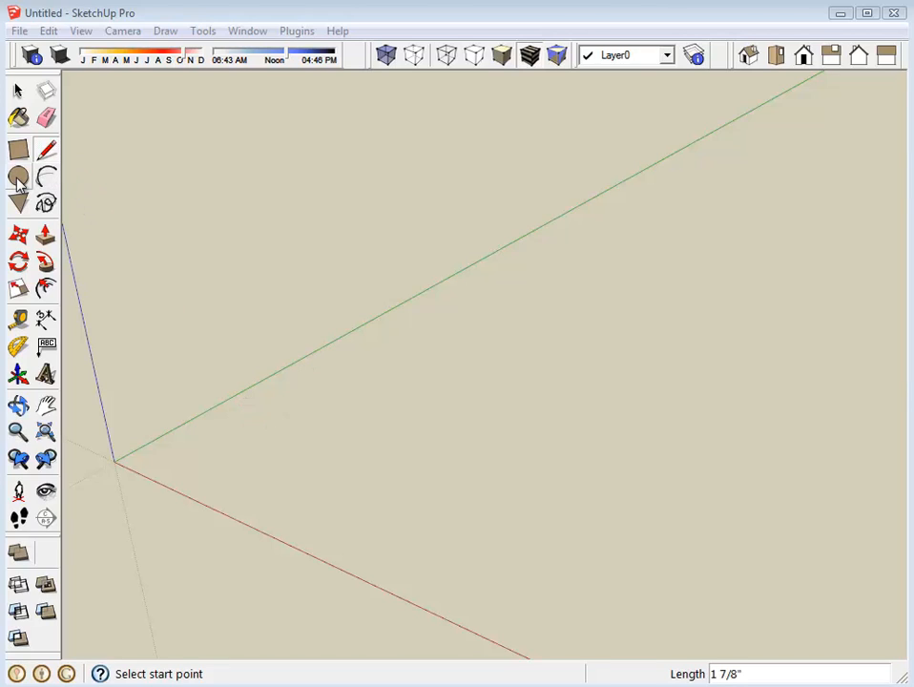
{"action": "mouse_move", "coordinate": [32, 181]}
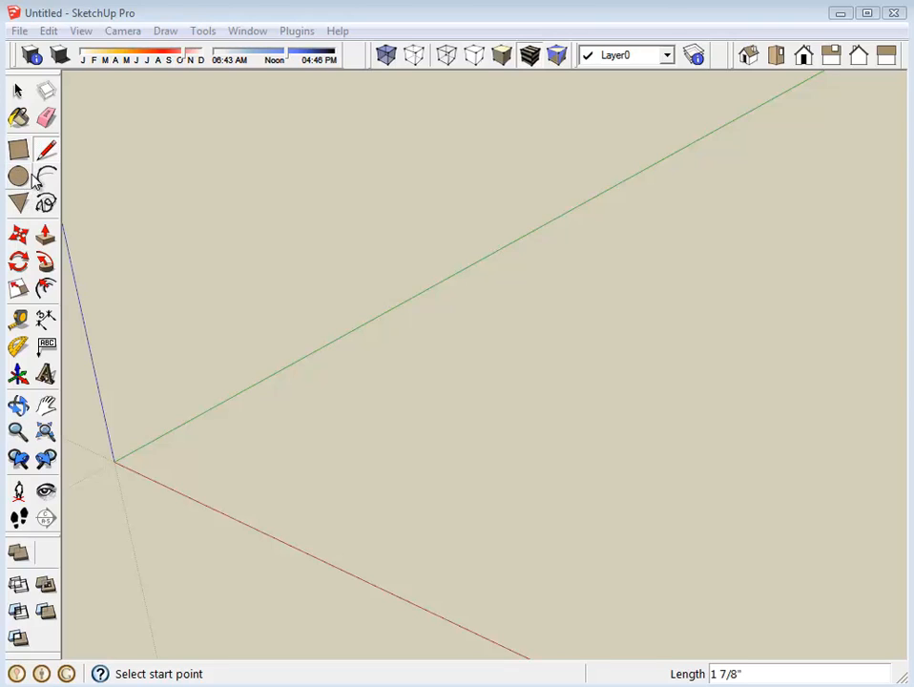
{"action": "mouse_move", "coordinate": [31, 185]}
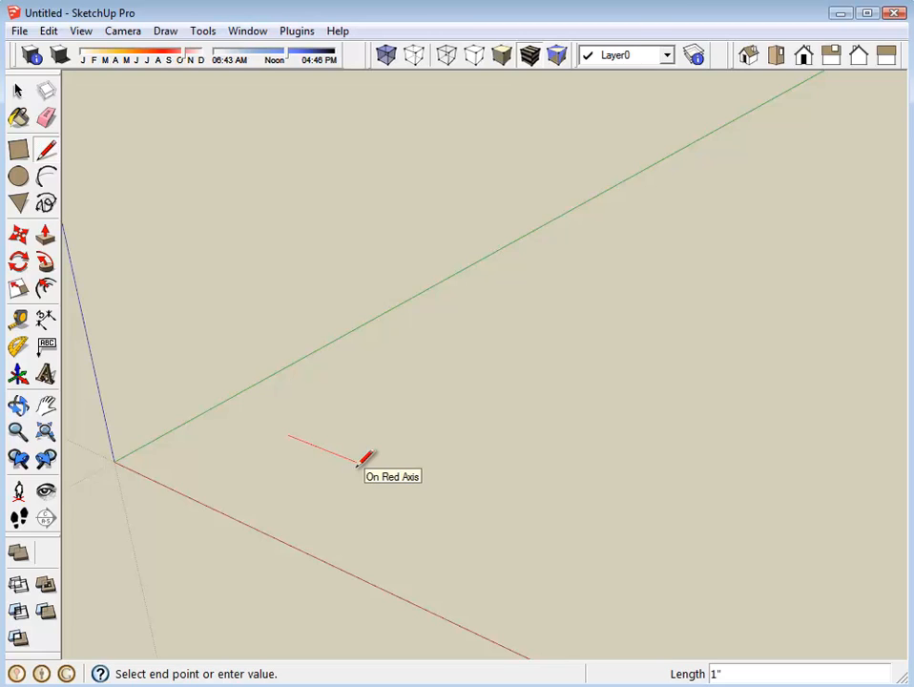
Step: Draw a 1-inch line on the ground, parallel to the red axis
{"action": "type", "text": "1."}
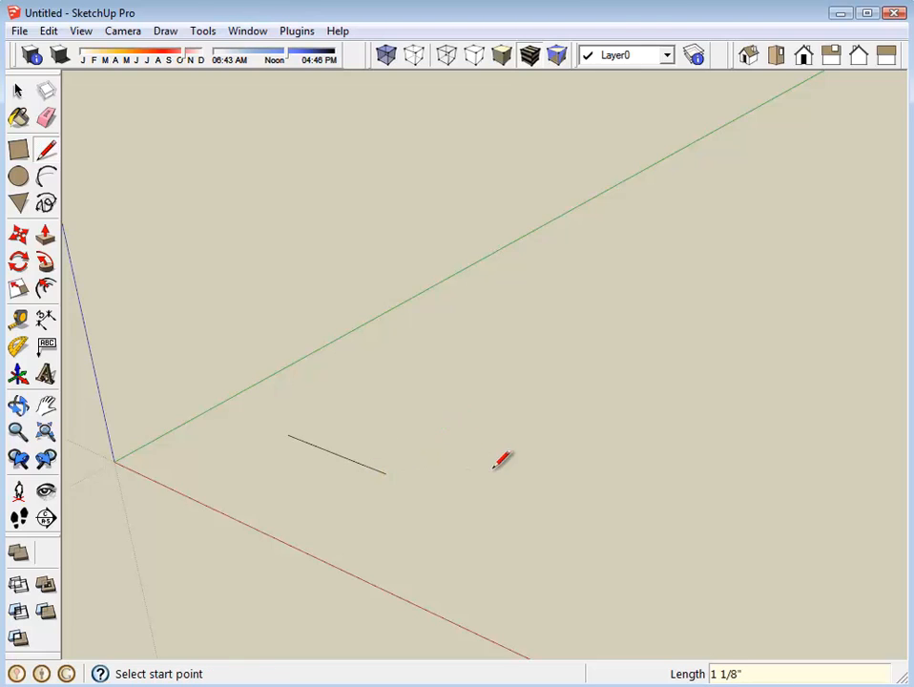
{"action": "mouse_move", "coordinate": [422, 415]}
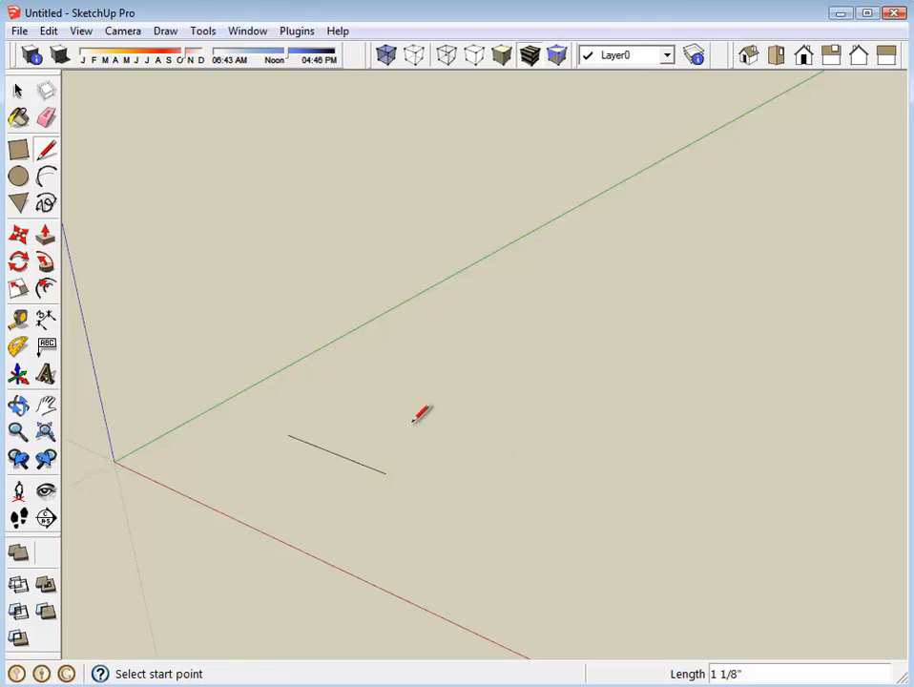
{"action": "mouse_move", "coordinate": [267, 412]}
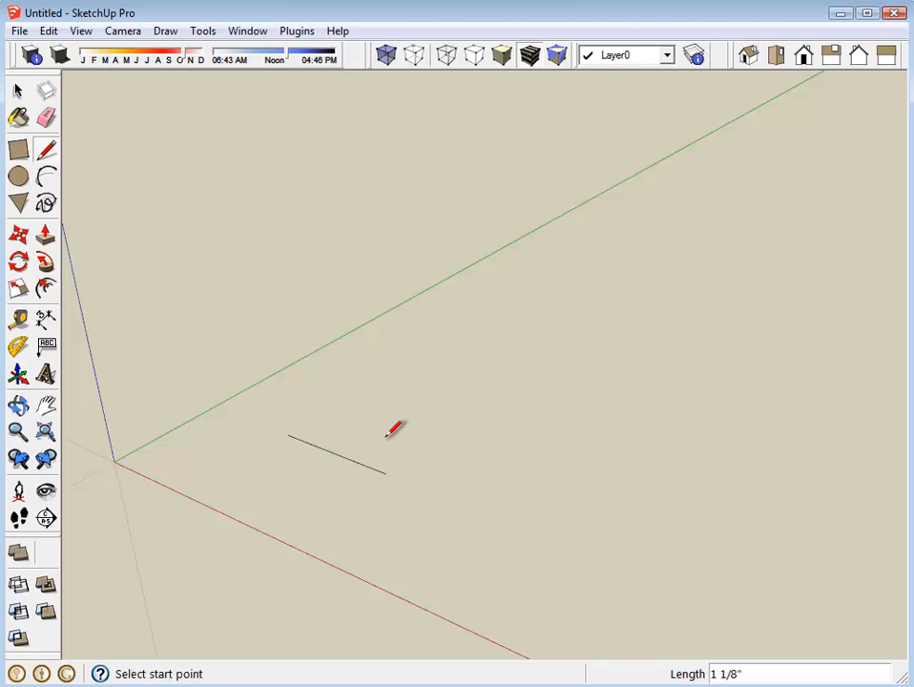
Step: Draw a circle centred on the line's end, with its radius reaching the line's other end
{"action": "left_click", "coordinate": [18, 175]}
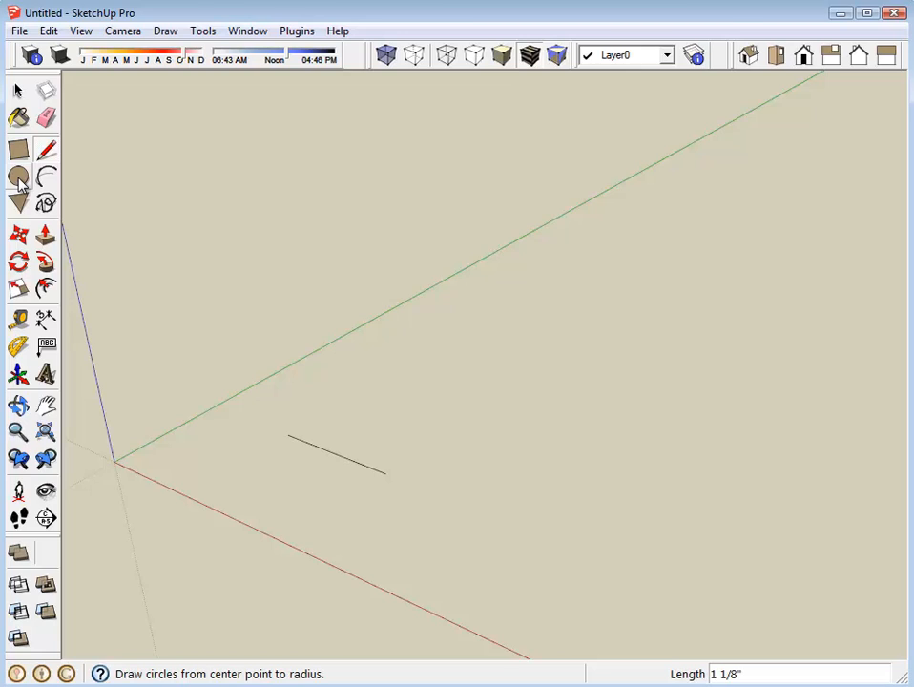
{"action": "left_click", "coordinate": [18, 176]}
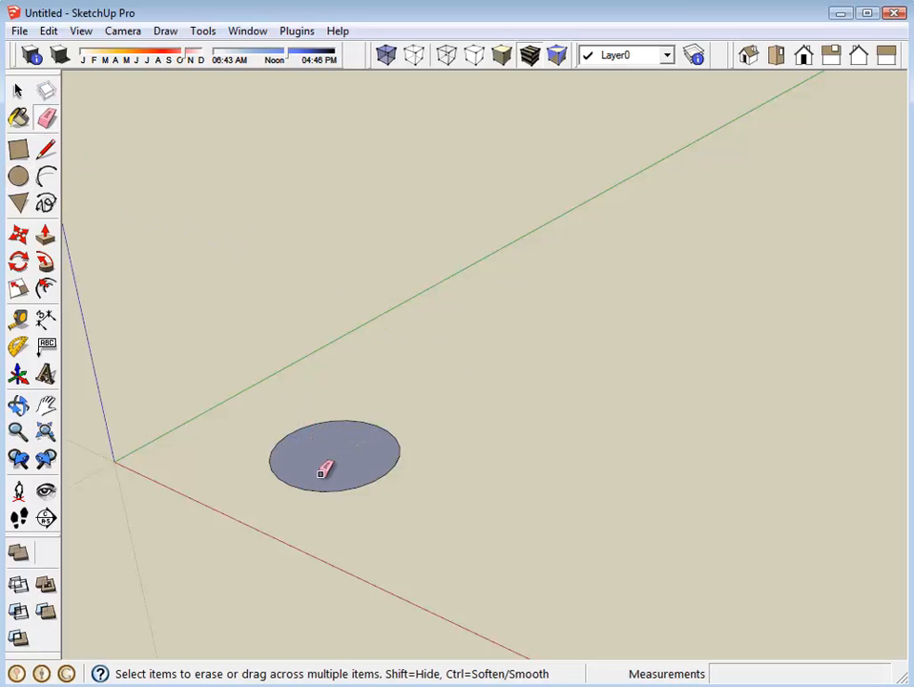
Step: Push/pull the circular face up 2 inches into a cylinder
{"action": "left_click", "coordinate": [45, 236]}
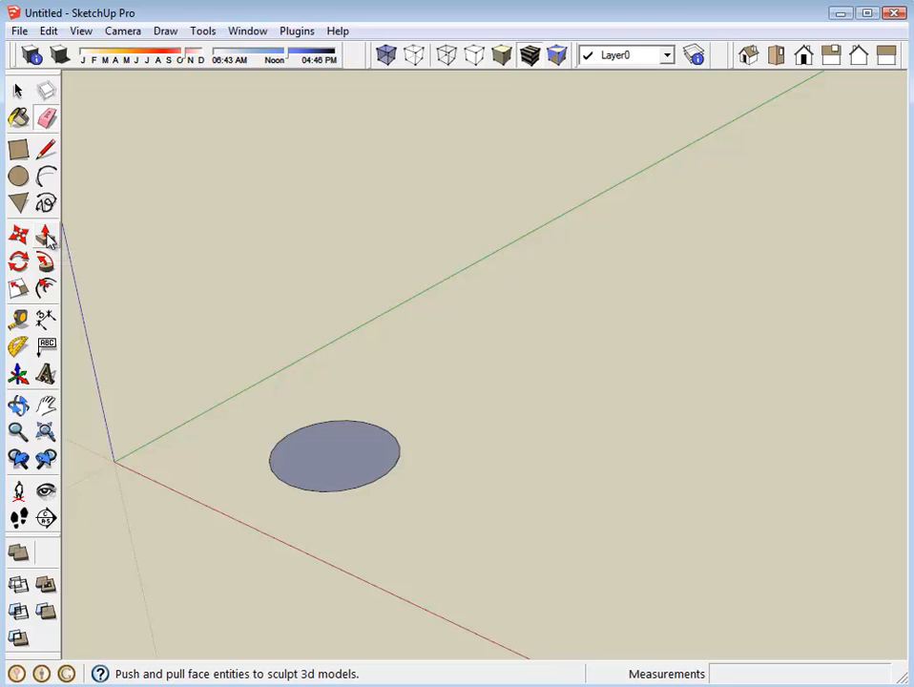
{"action": "left_click", "coordinate": [45, 233]}
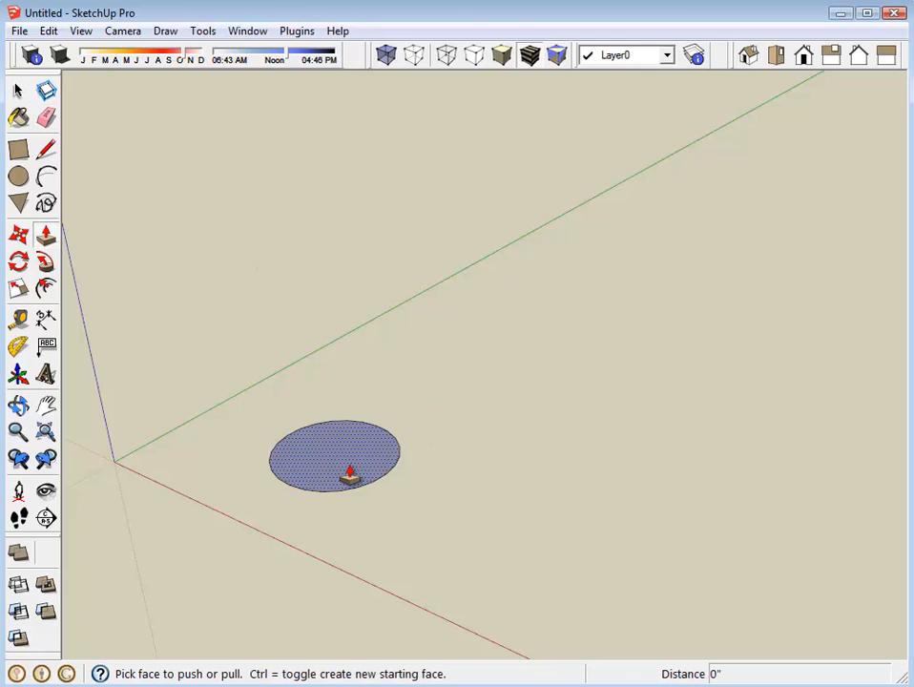
{"action": "left_click_drag", "start_coordinate": [334, 456], "coordinate": [347, 420]}
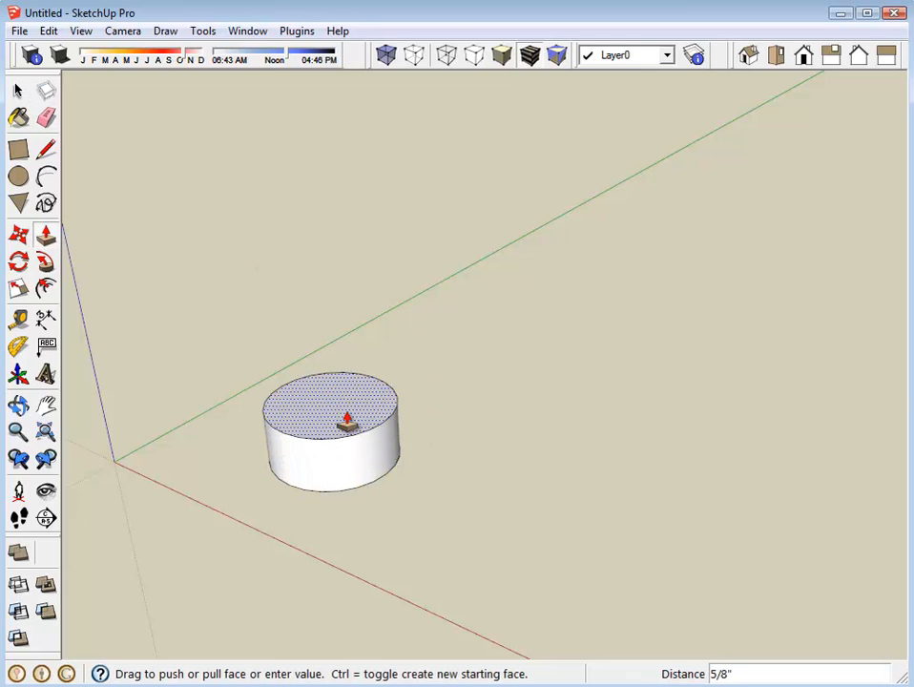
{"action": "type", "text": "2\""}
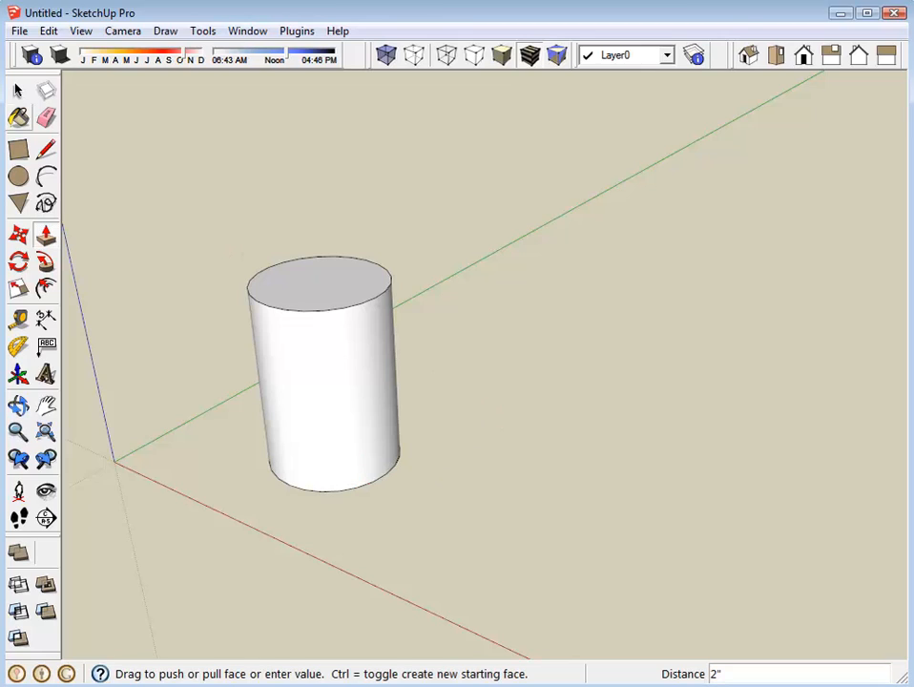
{"action": "left_click", "coordinate": [17, 89]}
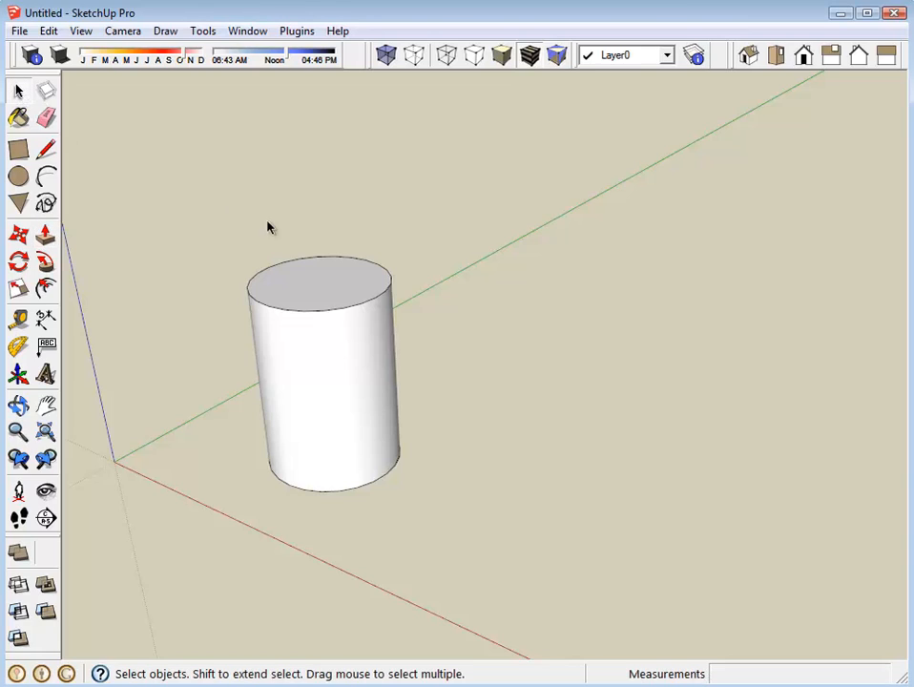
Step: Select the cylinder's top edge, briefly trying the Move tool before returning to Select
{"action": "left_click", "coordinate": [318, 299]}
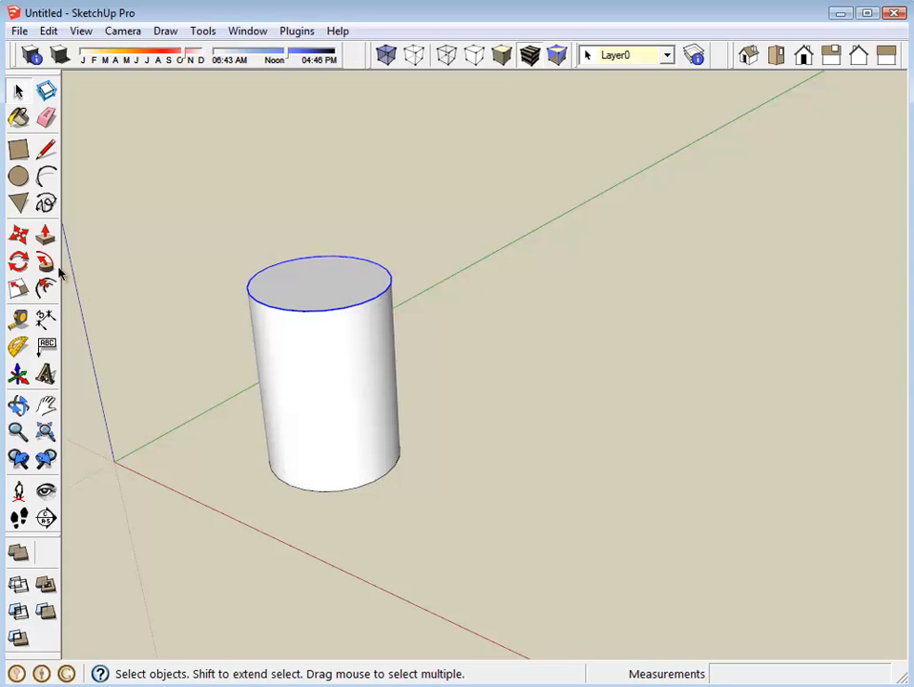
{"action": "left_click", "coordinate": [18, 236]}
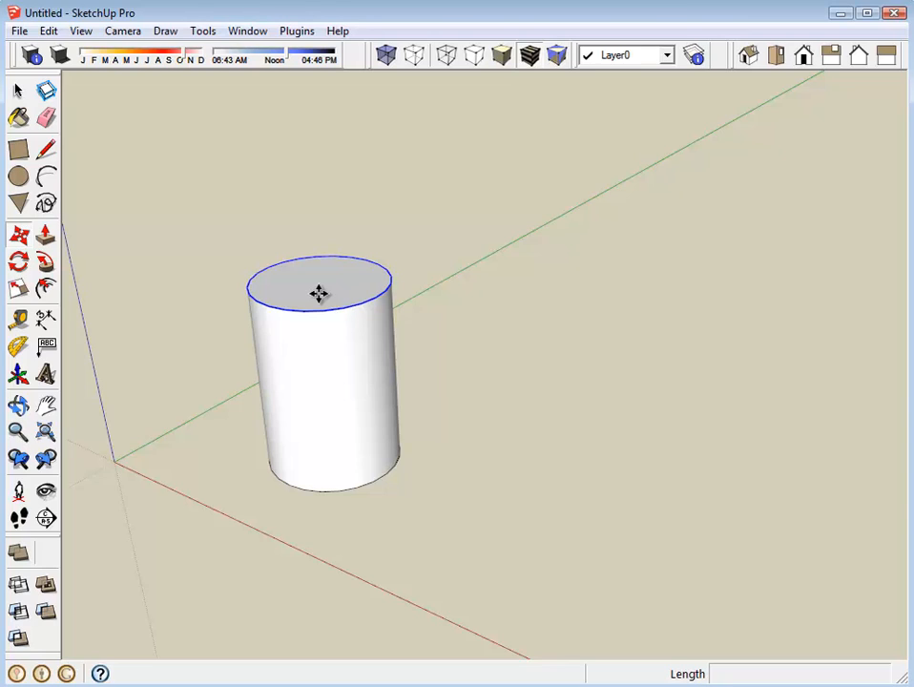
{"action": "left_click", "coordinate": [17, 90]}
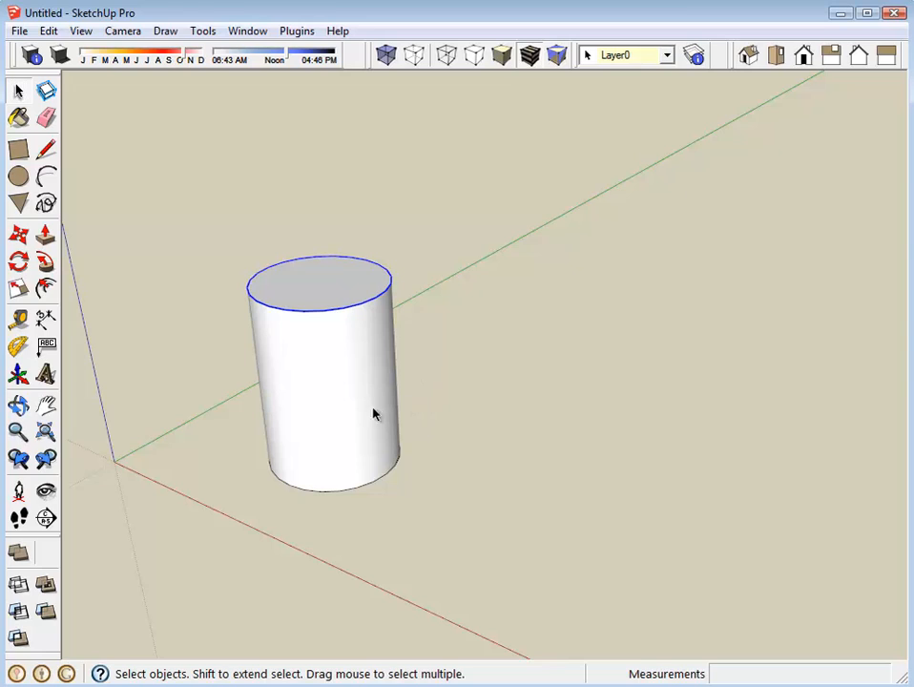
{"action": "mouse_move", "coordinate": [193, 213]}
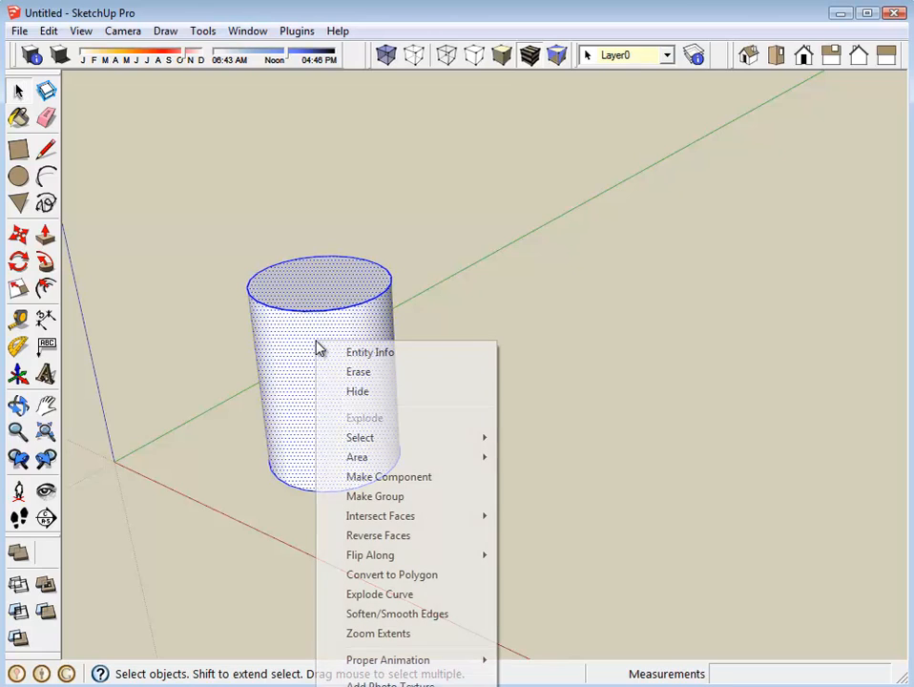
Step: Make the selected cylinder a component named 'Motor'
{"action": "left_click", "coordinate": [388, 477]}
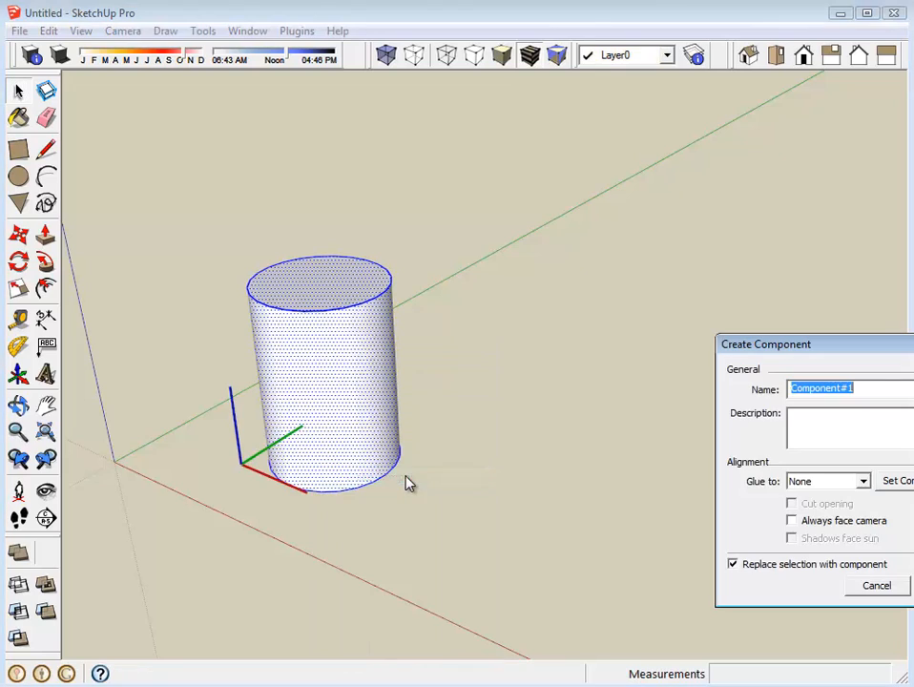
{"action": "mouse_move", "coordinate": [868, 409]}
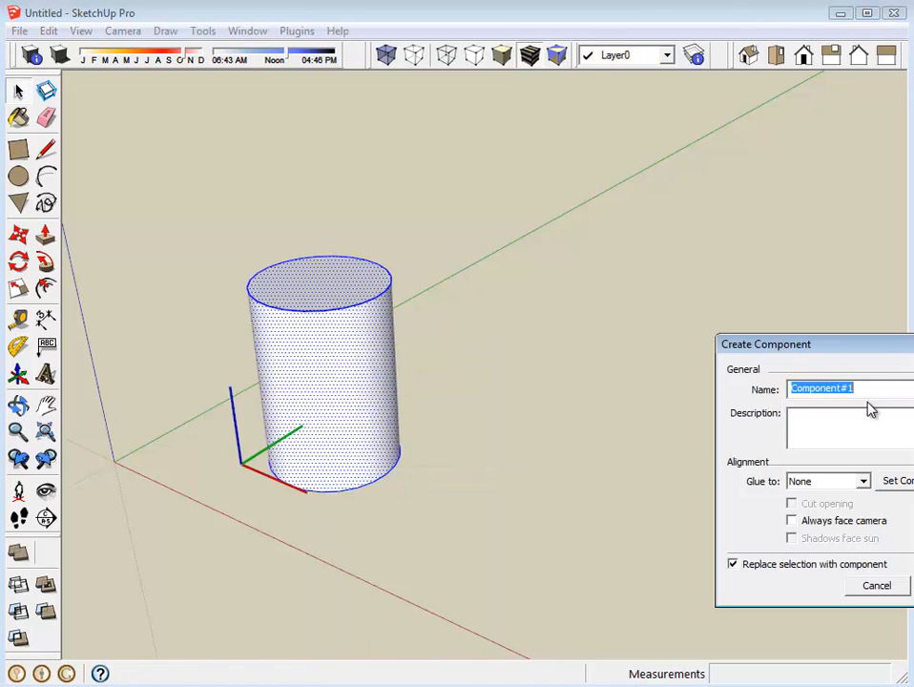
{"action": "type", "text": "Motor"}
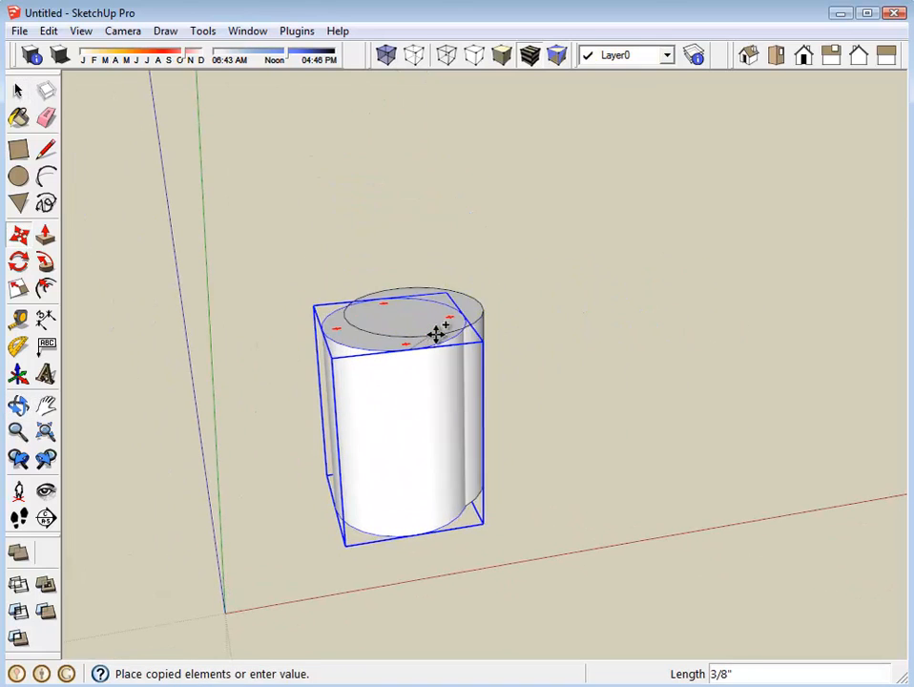
Step: Orbit the view and rotate the Motor component 90 degrees onto its side
{"action": "left_click_drag", "start_coordinate": [434, 334], "coordinate": [640, 330]}
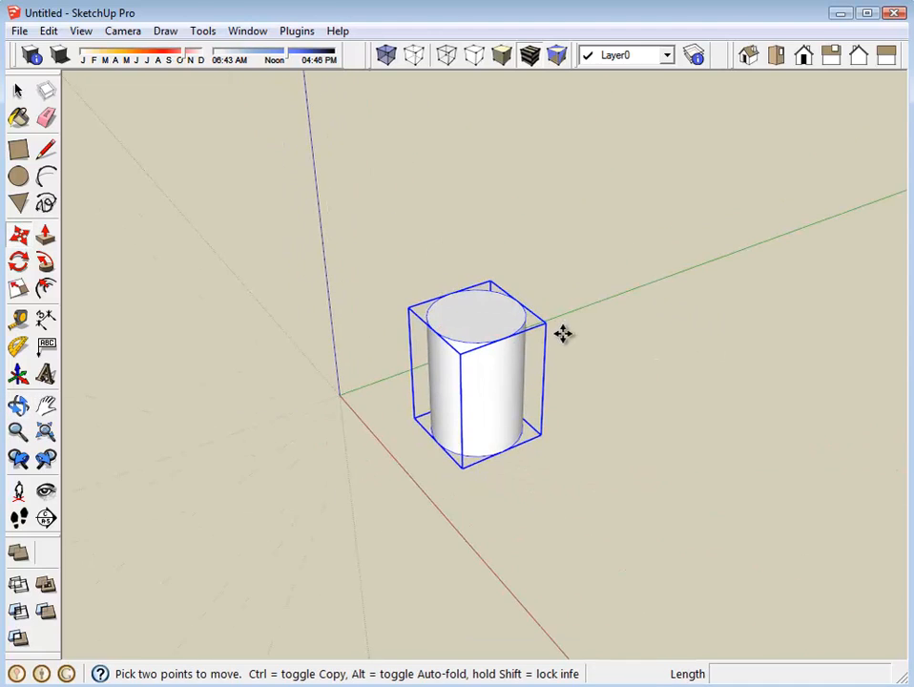
{"action": "mouse_move", "coordinate": [487, 336]}
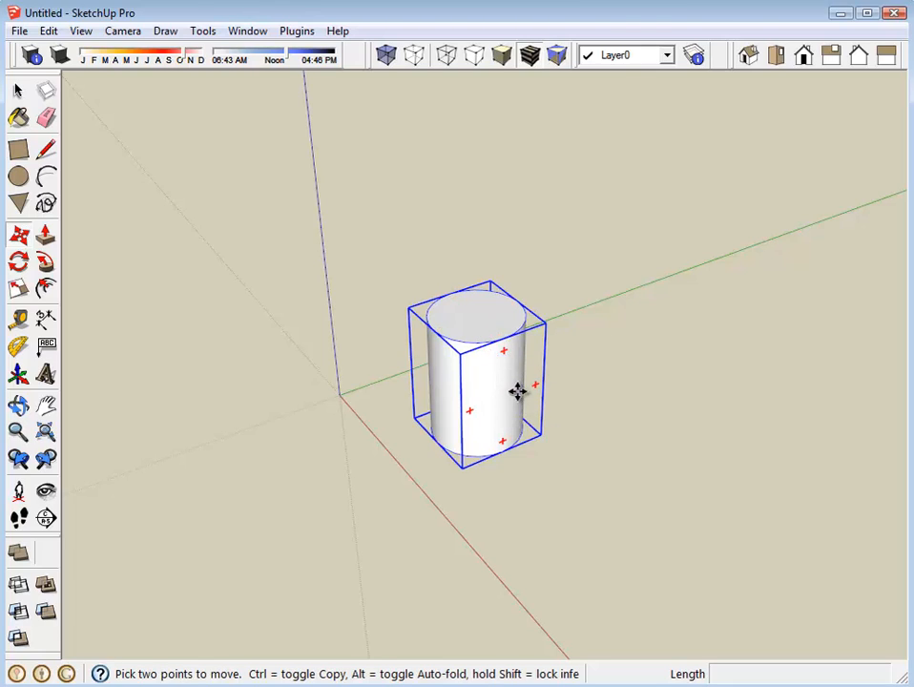
{"action": "mouse_move", "coordinate": [511, 392]}
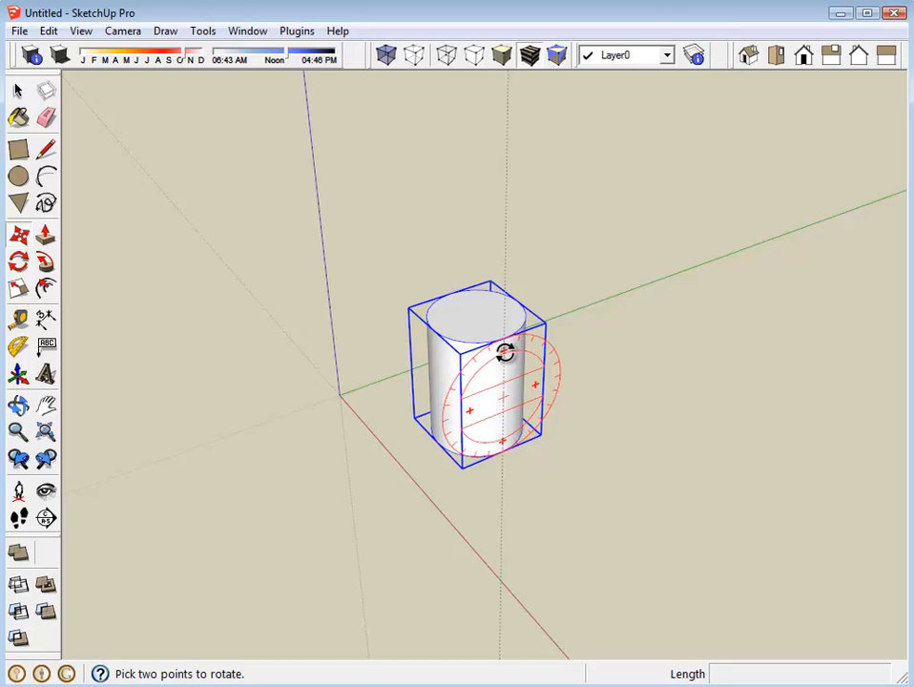
{"action": "left_click_drag", "start_coordinate": [506, 353], "coordinate": [534, 339]}
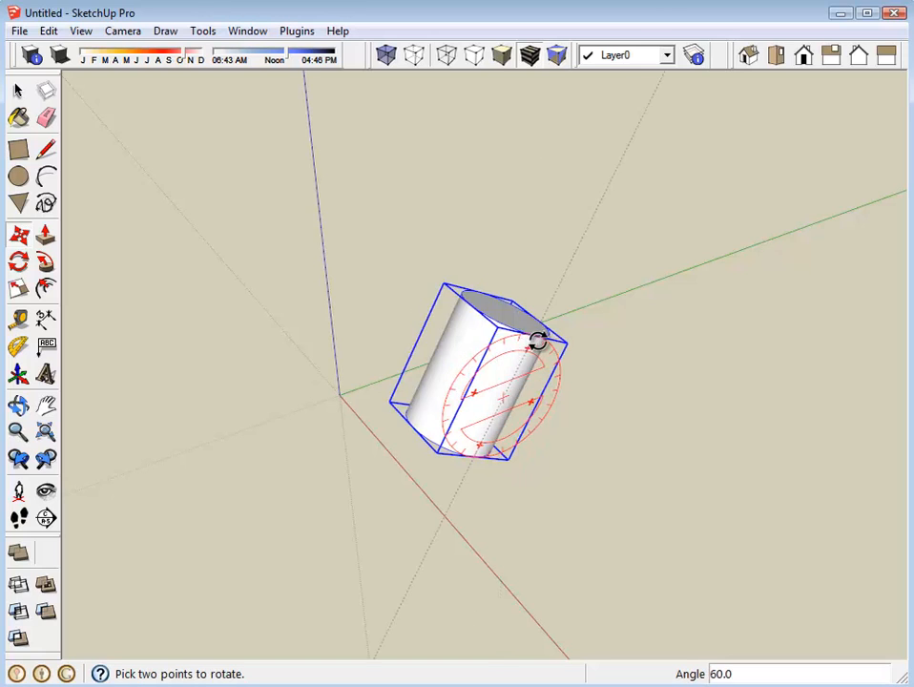
{"action": "left_click_drag", "start_coordinate": [539, 338], "coordinate": [585, 376]}
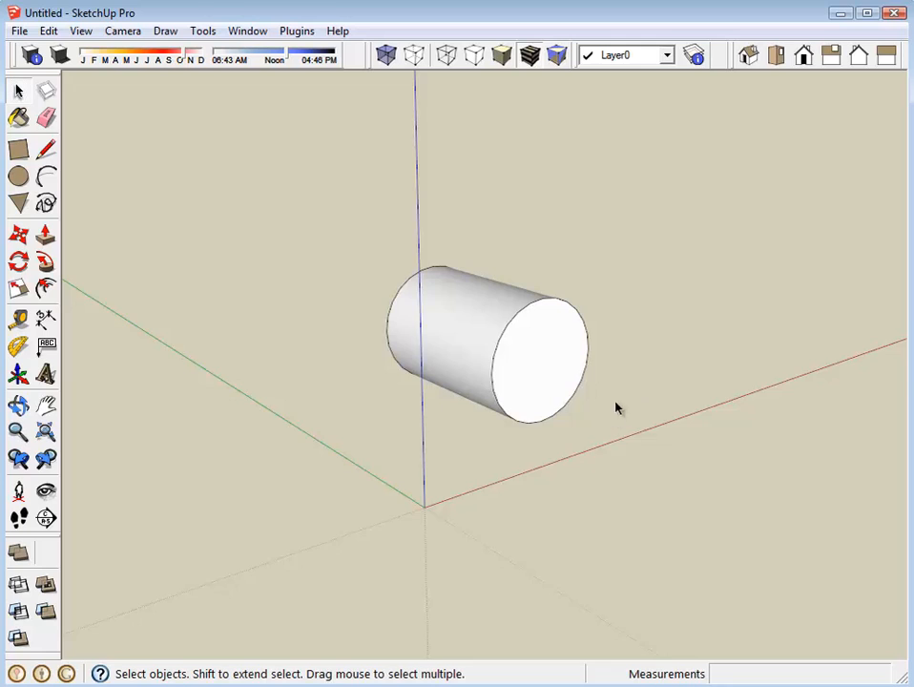
Step: Orbit around the horizontal cylinder and pick the Line tool
{"action": "left_click_drag", "start_coordinate": [616, 408], "coordinate": [452, 520]}
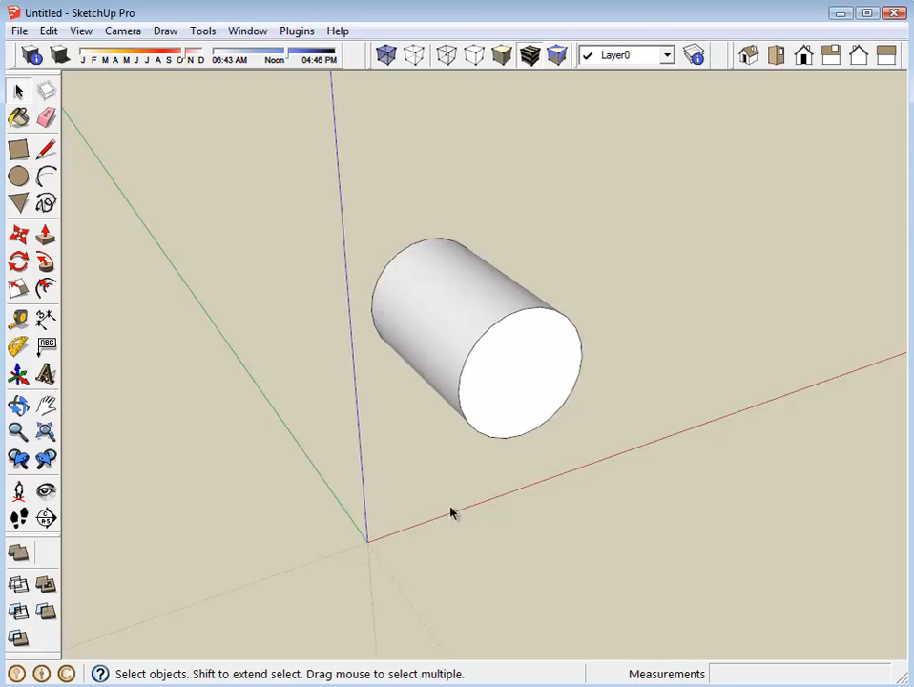
{"action": "mouse_move", "coordinate": [503, 423]}
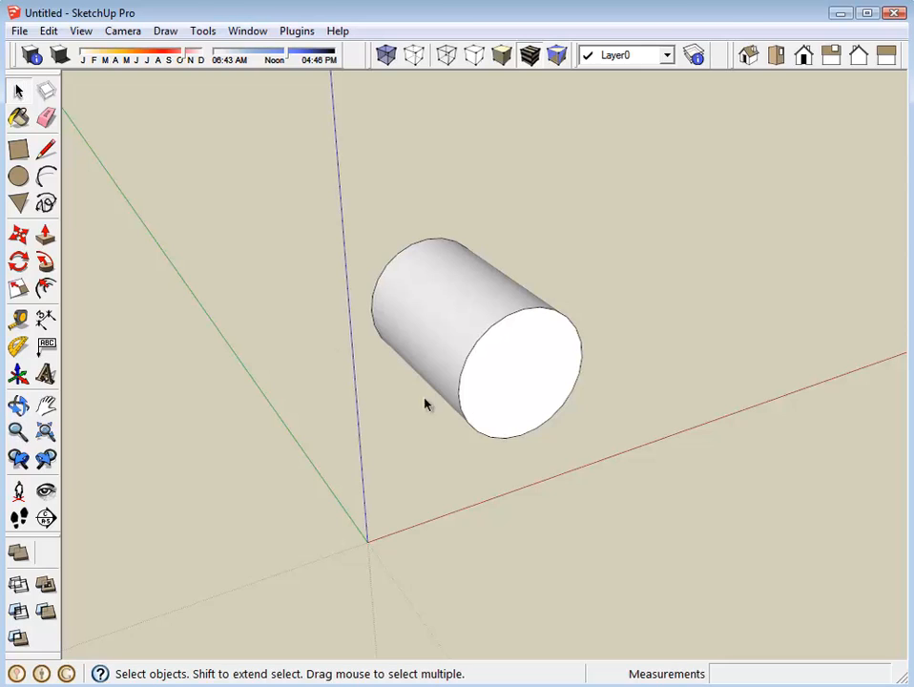
{"action": "left_click", "coordinate": [45, 149]}
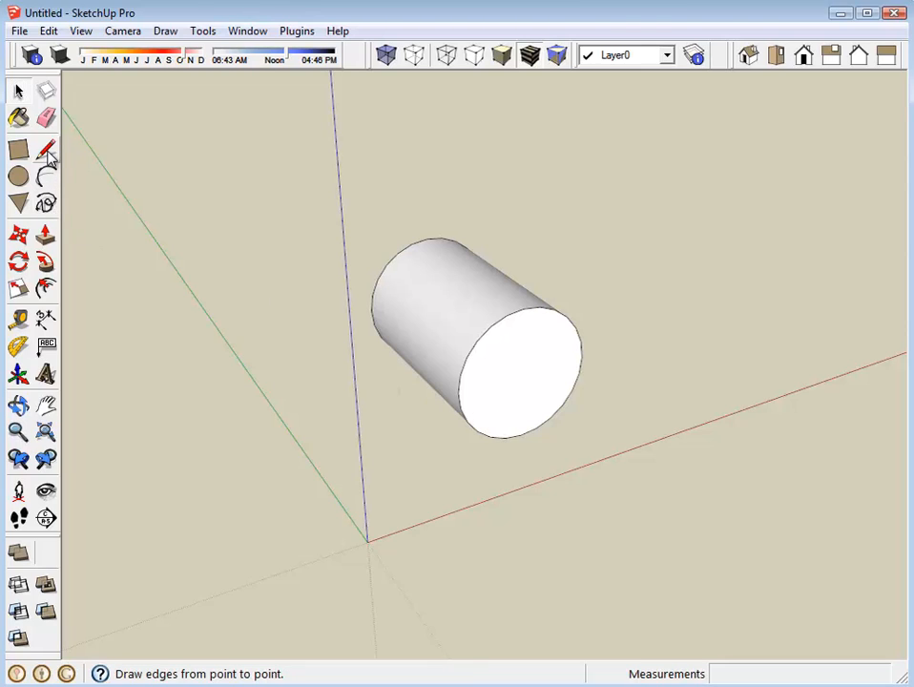
Step: View the cylinder's end face straight on
{"action": "left_click", "coordinate": [46, 151]}
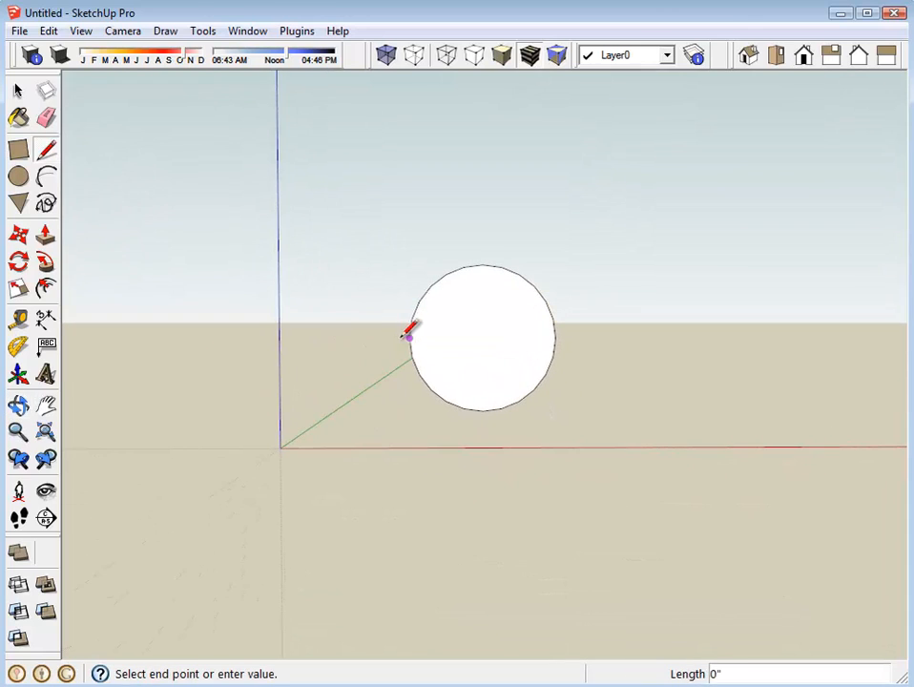
{"action": "mouse_move", "coordinate": [409, 336]}
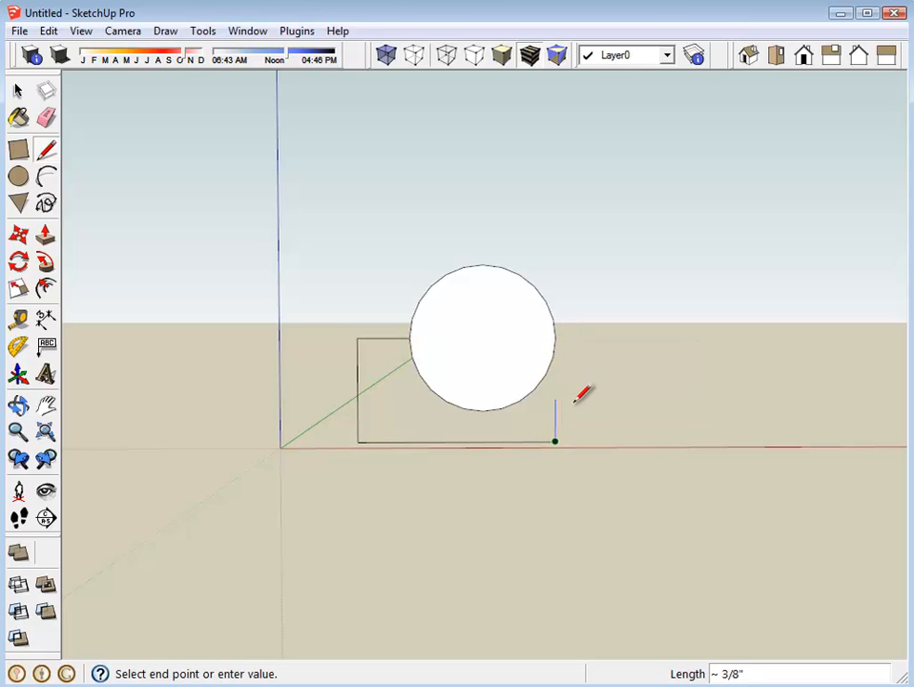
{"action": "mouse_move", "coordinate": [609, 430]}
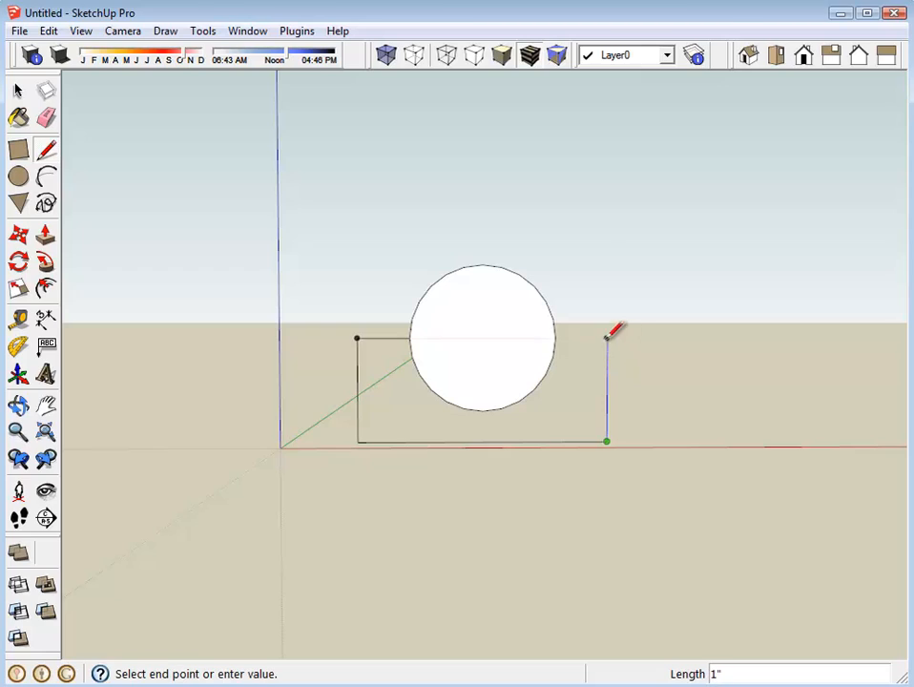
{"action": "mouse_move", "coordinate": [611, 332]}
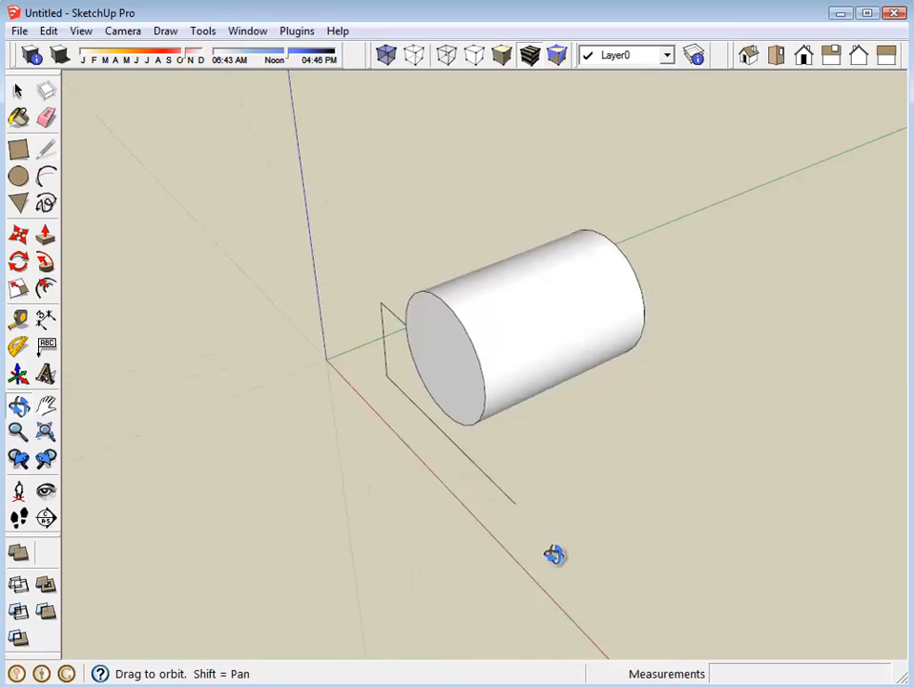
Step: Orbit the view back to face the cylinder's end
{"action": "left_click_drag", "start_coordinate": [556, 554], "coordinate": [673, 348]}
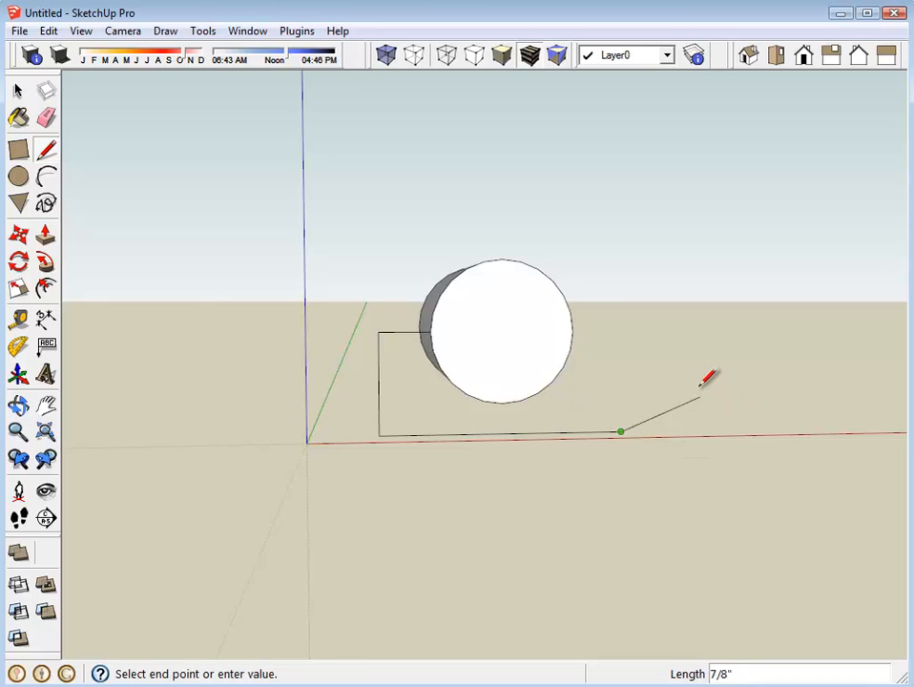
{"action": "mouse_move", "coordinate": [620, 237]}
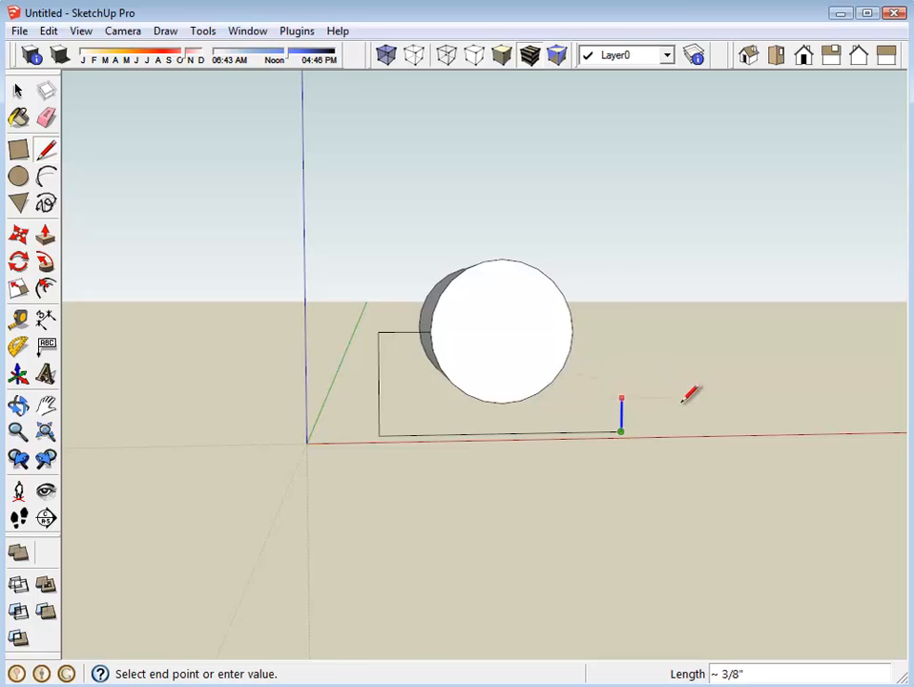
{"action": "mouse_move", "coordinate": [630, 439]}
{"action": "type", "text": "1"}
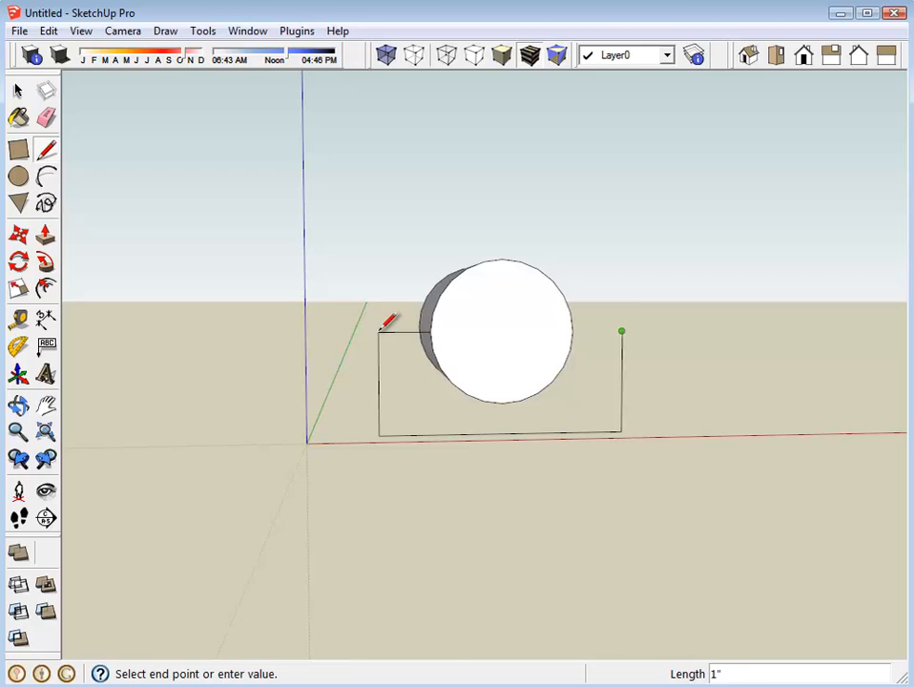
{"action": "mouse_move", "coordinate": [573, 331]}
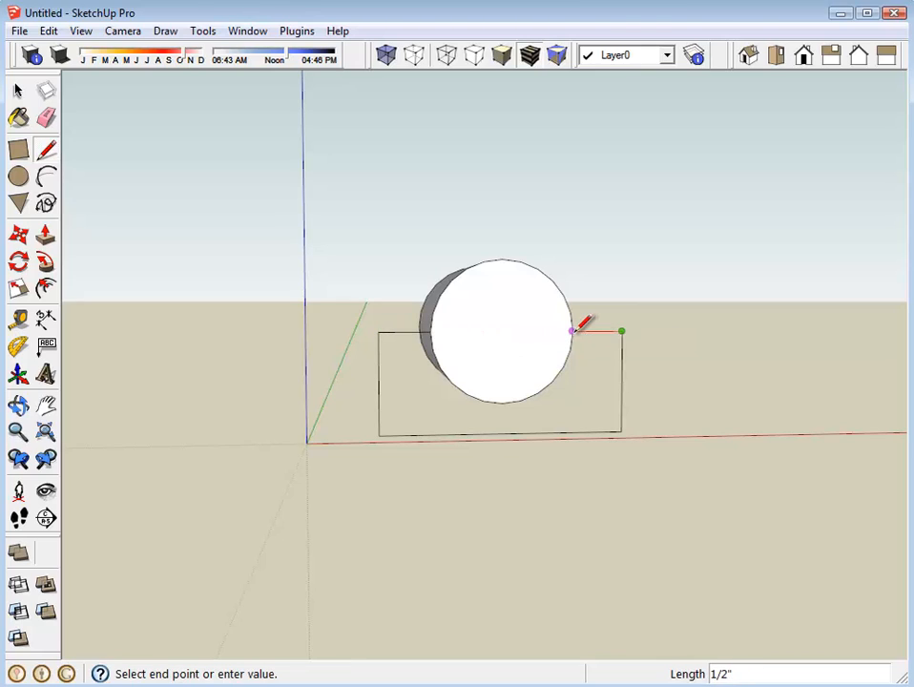
{"action": "mouse_move", "coordinate": [573, 331]}
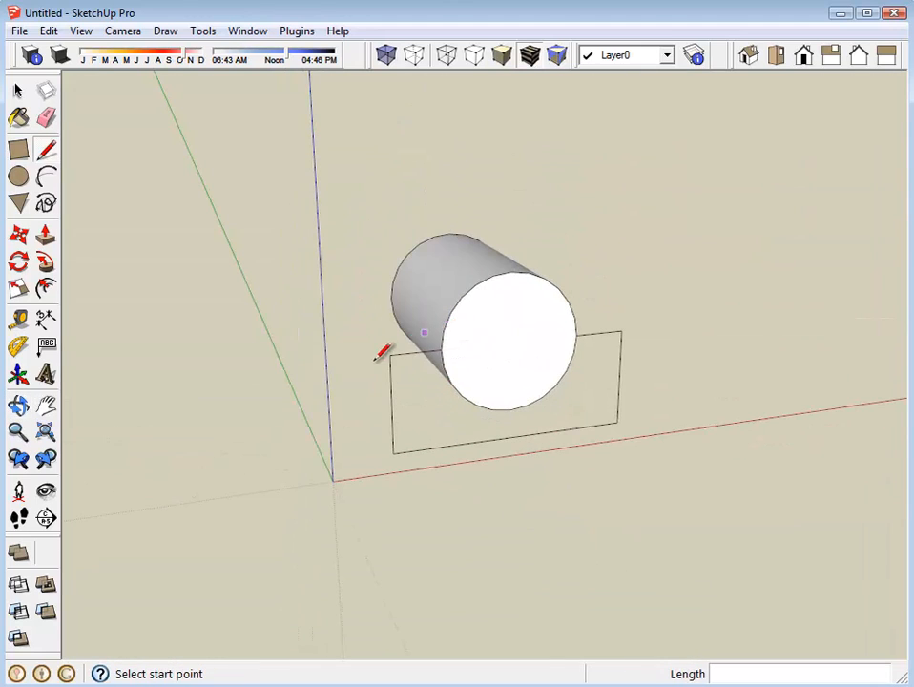
{"action": "mouse_move", "coordinate": [514, 361]}
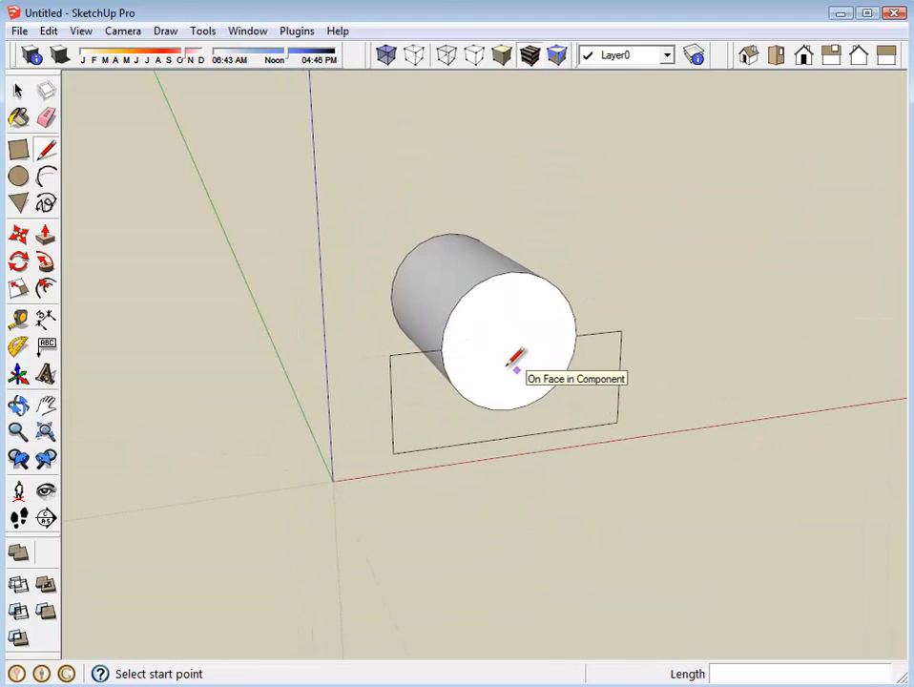
{"action": "mouse_move", "coordinate": [487, 399]}
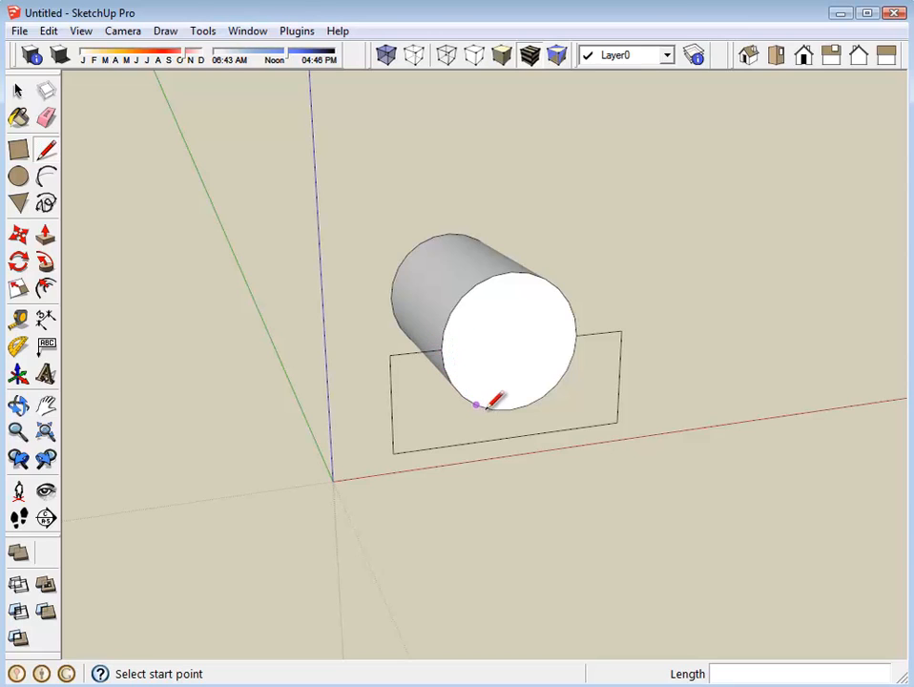
{"action": "mouse_move", "coordinate": [573, 356]}
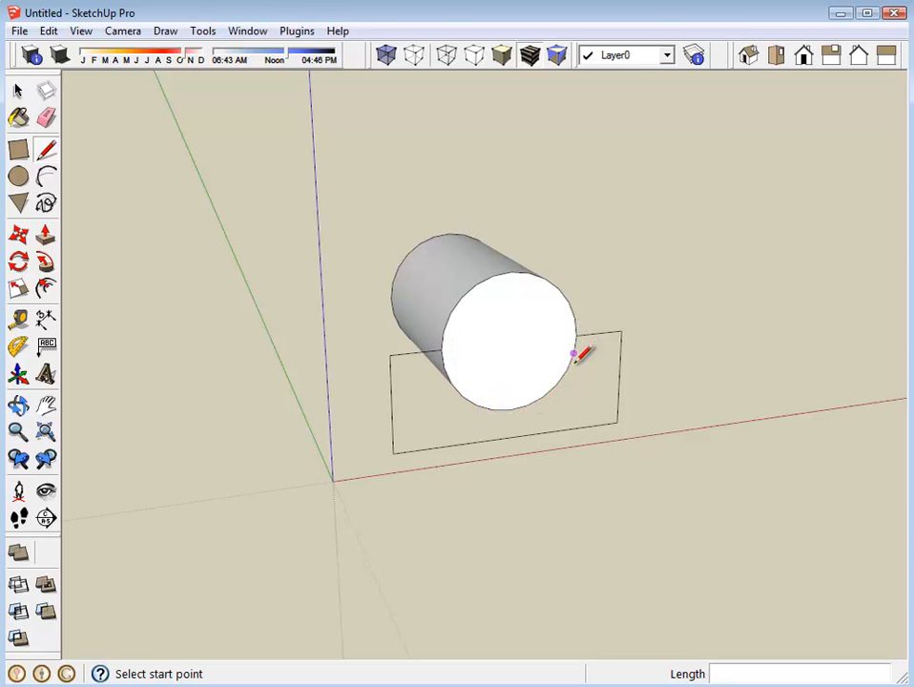
{"action": "mouse_move", "coordinate": [463, 394]}
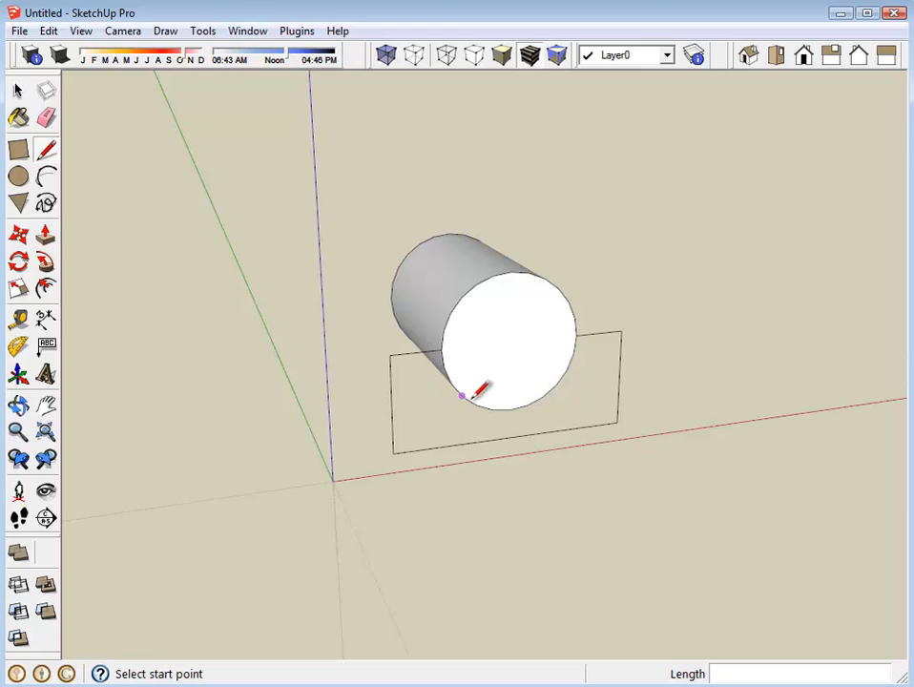
{"action": "mouse_move", "coordinate": [577, 336]}
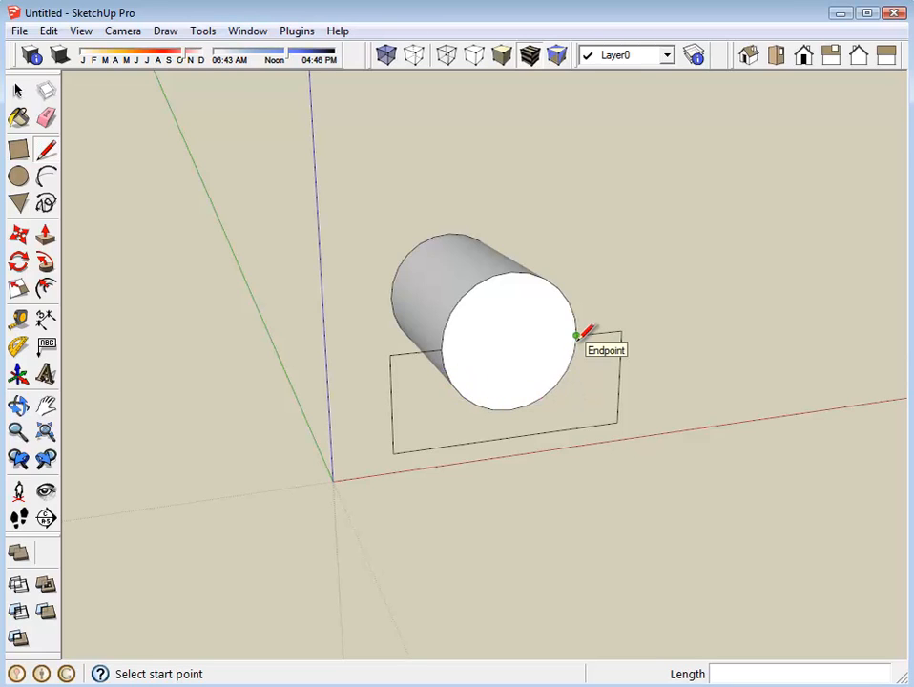
Step: Choose the Circle tool to trace the 3/4-inch circle over the block outline
{"action": "left_click", "coordinate": [17, 179]}
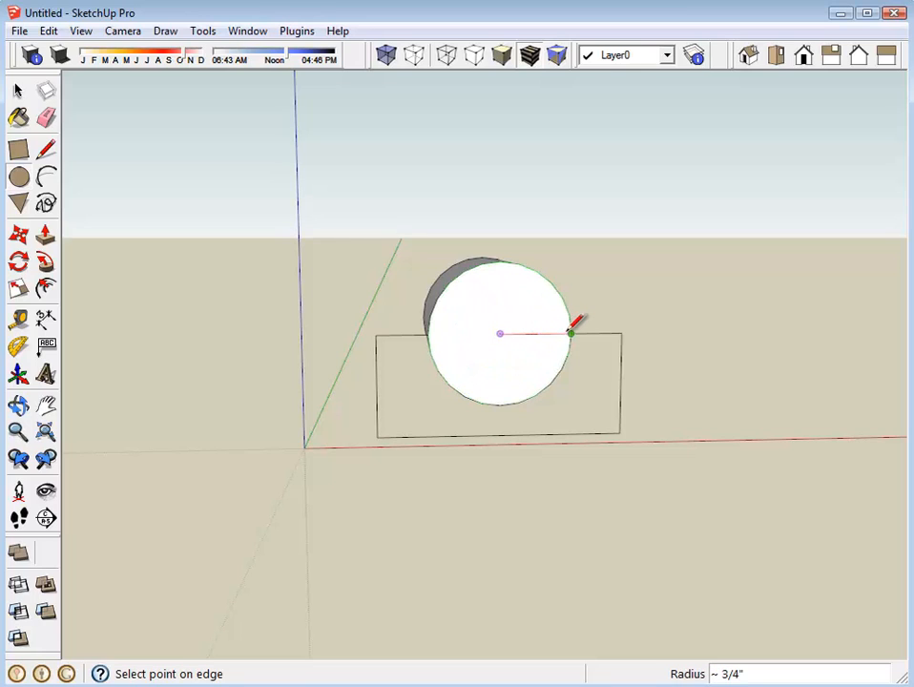
{"action": "mouse_move", "coordinate": [572, 333]}
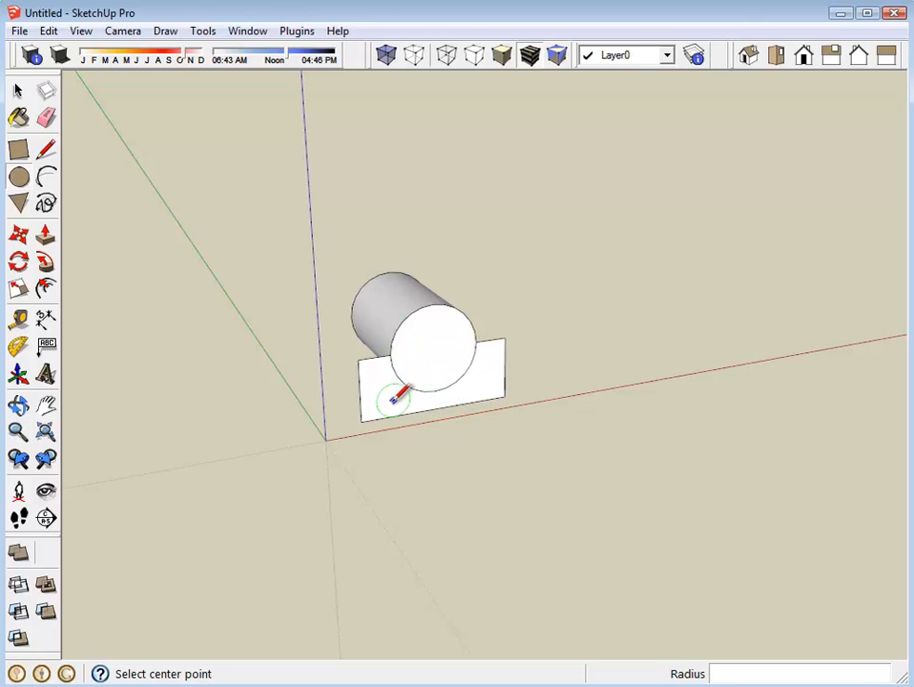
{"action": "mouse_move", "coordinate": [390, 403]}
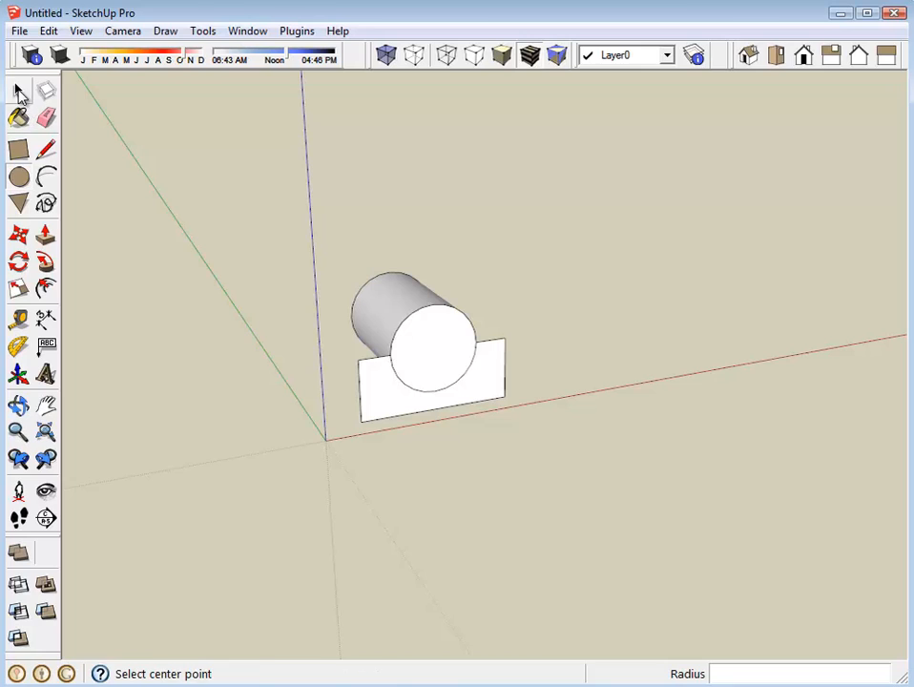
Step: Select the block profile and circle, then copy them to the right along the red axis
{"action": "left_click", "coordinate": [18, 89]}
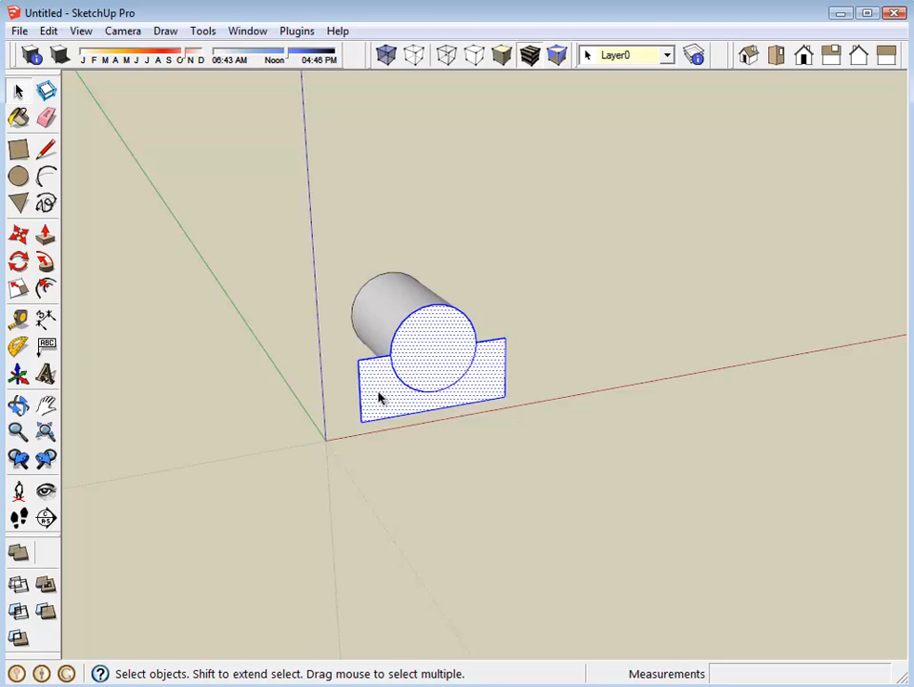
{"action": "mouse_move", "coordinate": [201, 270]}
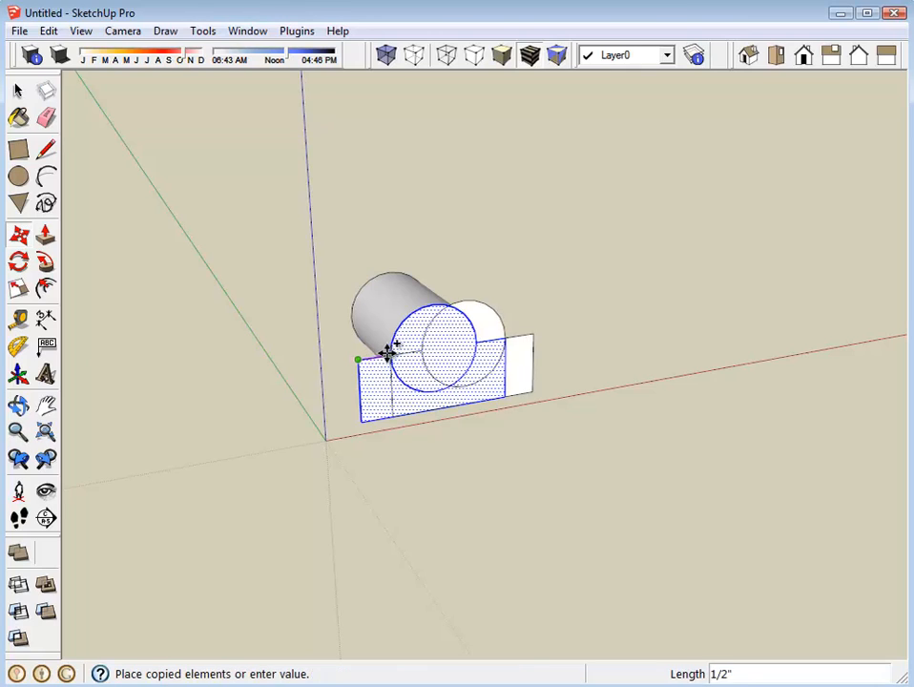
{"action": "left_click_drag", "start_coordinate": [396, 343], "coordinate": [568, 330]}
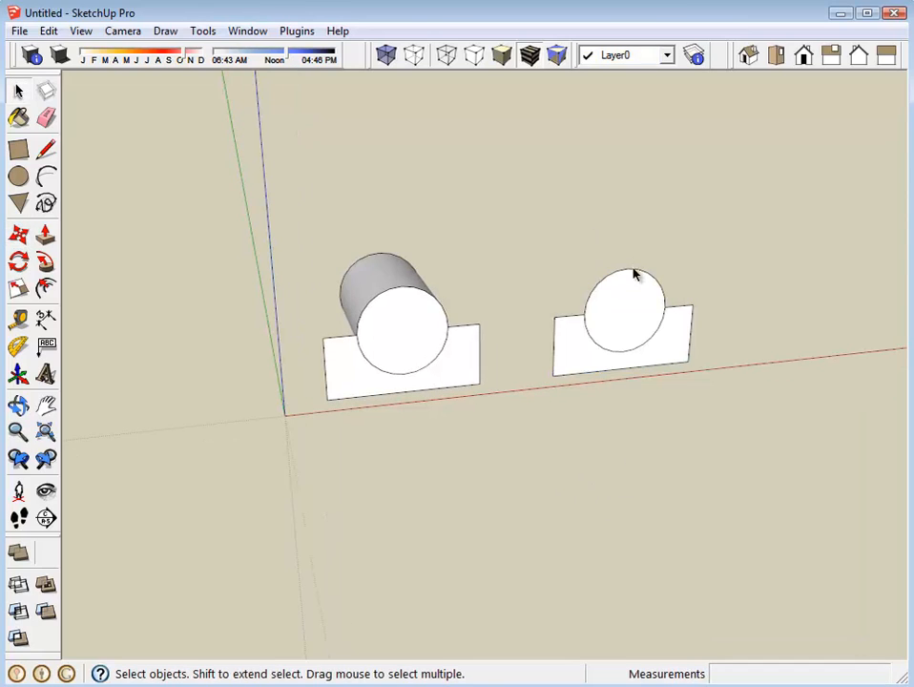
Step: Push/pull the copied channel profile 2" into a thick block with a half-round hollow
{"action": "left_click", "coordinate": [656, 291]}
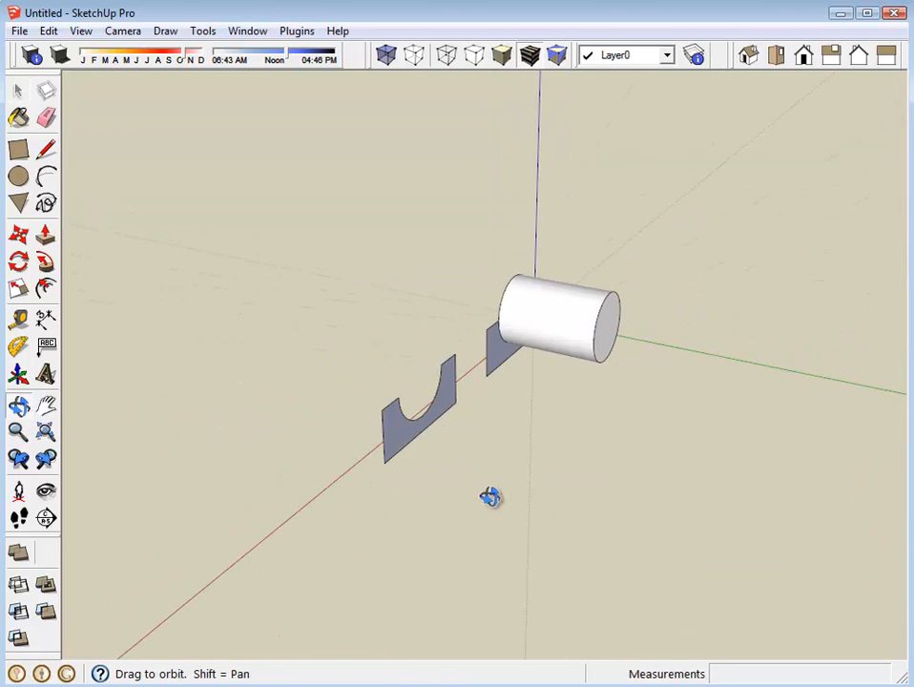
{"action": "left_click", "coordinate": [17, 89]}
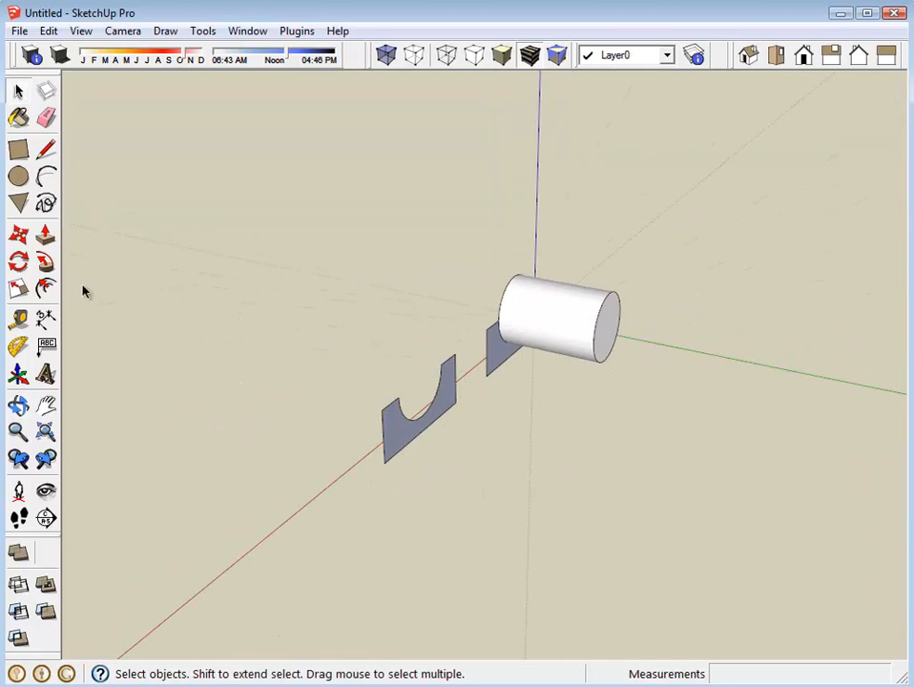
{"action": "left_click", "coordinate": [17, 236]}
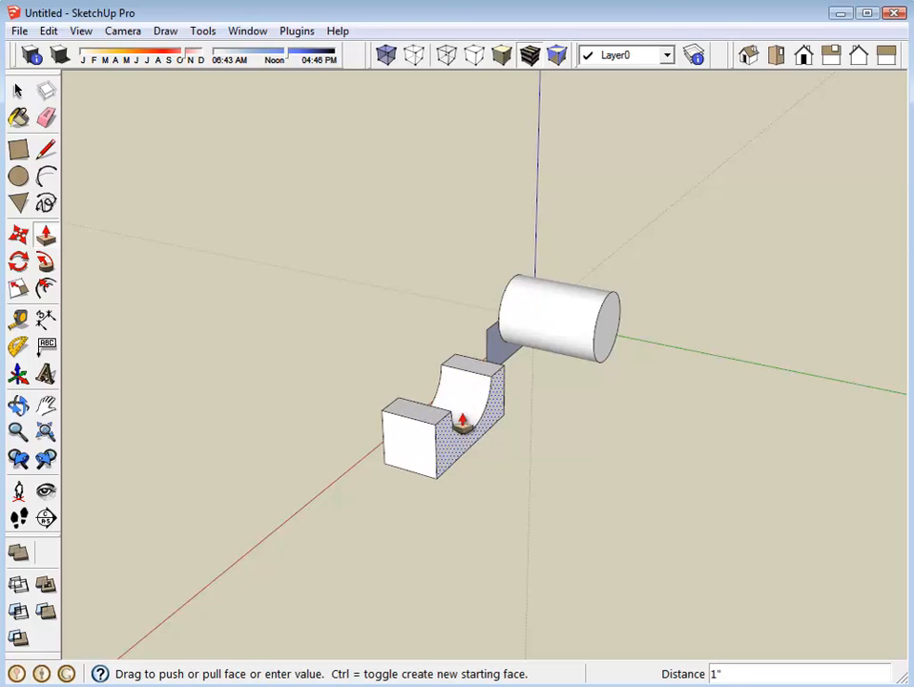
{"action": "left_click_drag", "start_coordinate": [461, 420], "coordinate": [595, 337]}
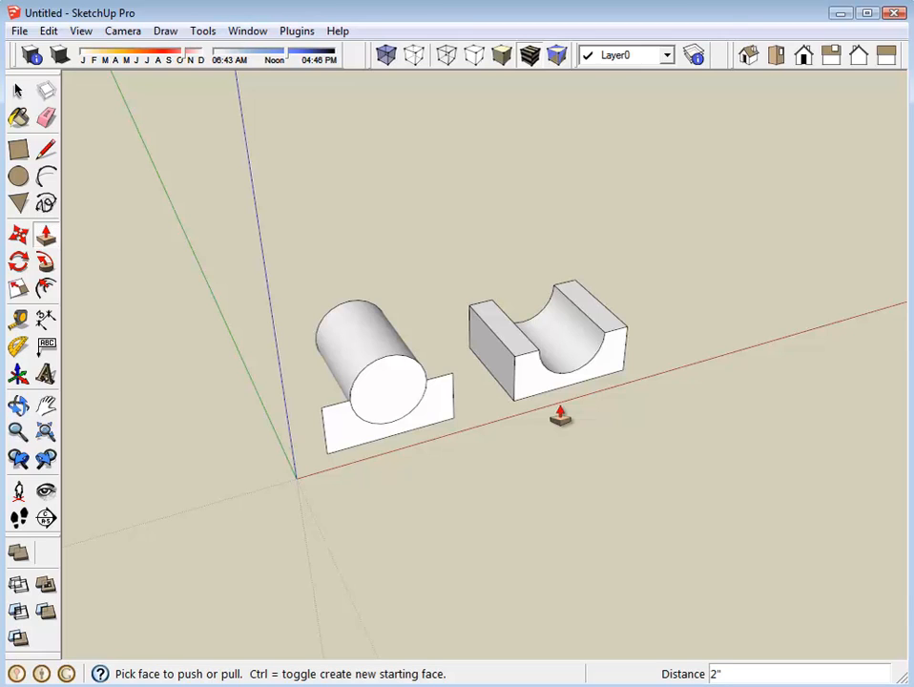
{"action": "mouse_move", "coordinate": [585, 432]}
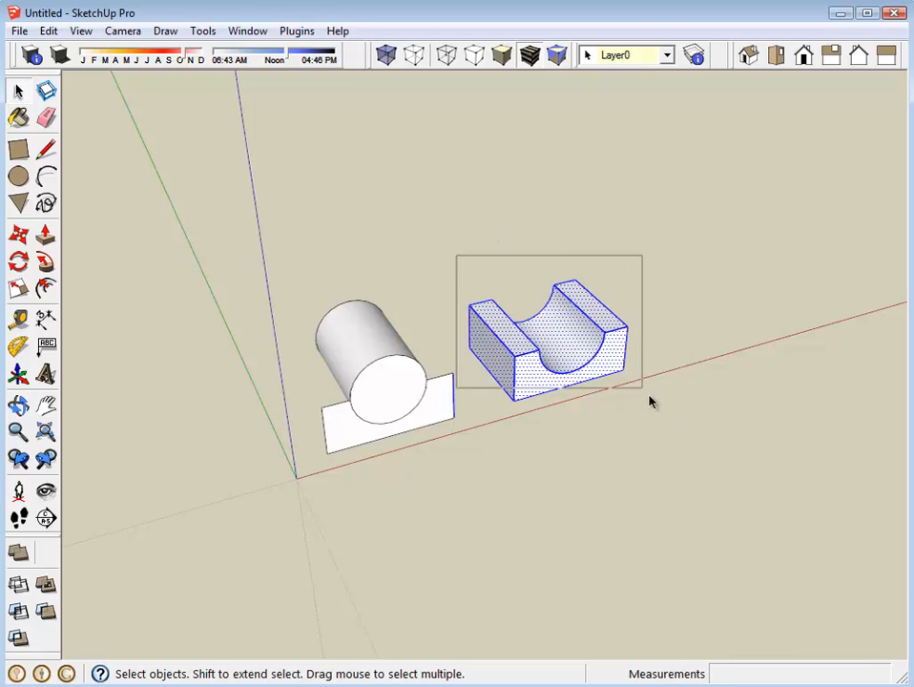
Step: Make the selected half block a component from its right-click menu, naming it Mount
{"action": "right_click", "coordinate": [549, 343]}
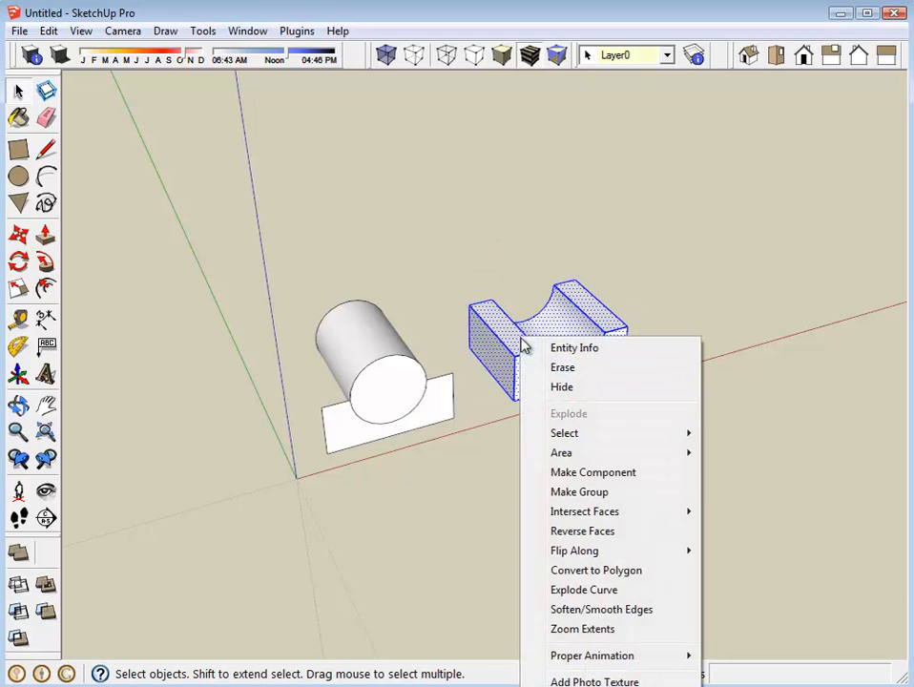
{"action": "left_click", "coordinate": [592, 472]}
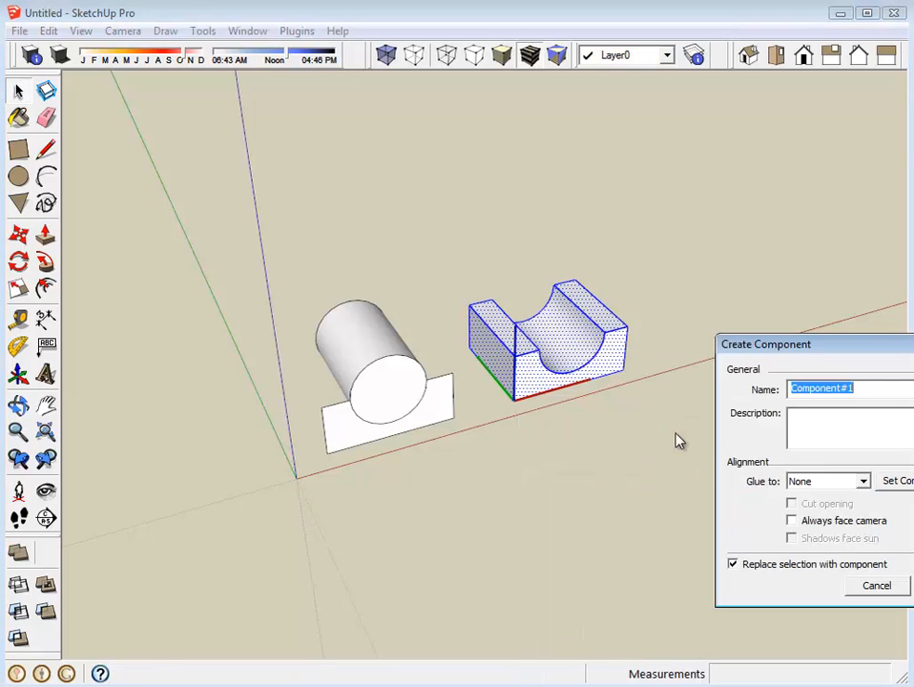
{"action": "type", "text": "Mo"}
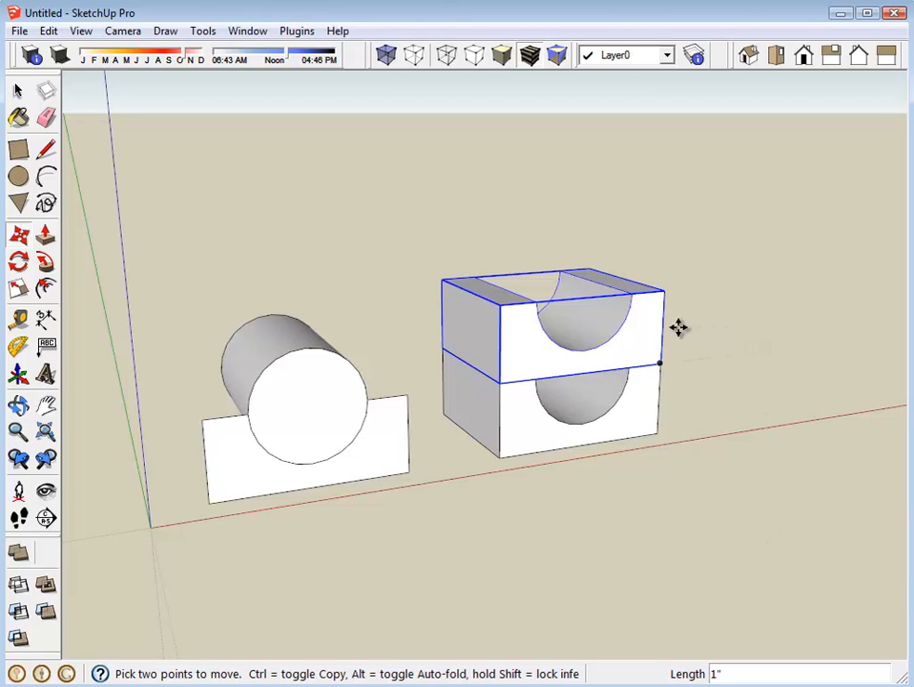
Step: Copy the half block upward and flip it onto the lower half, enclosing the round bore
{"action": "left_click", "coordinate": [17, 232]}
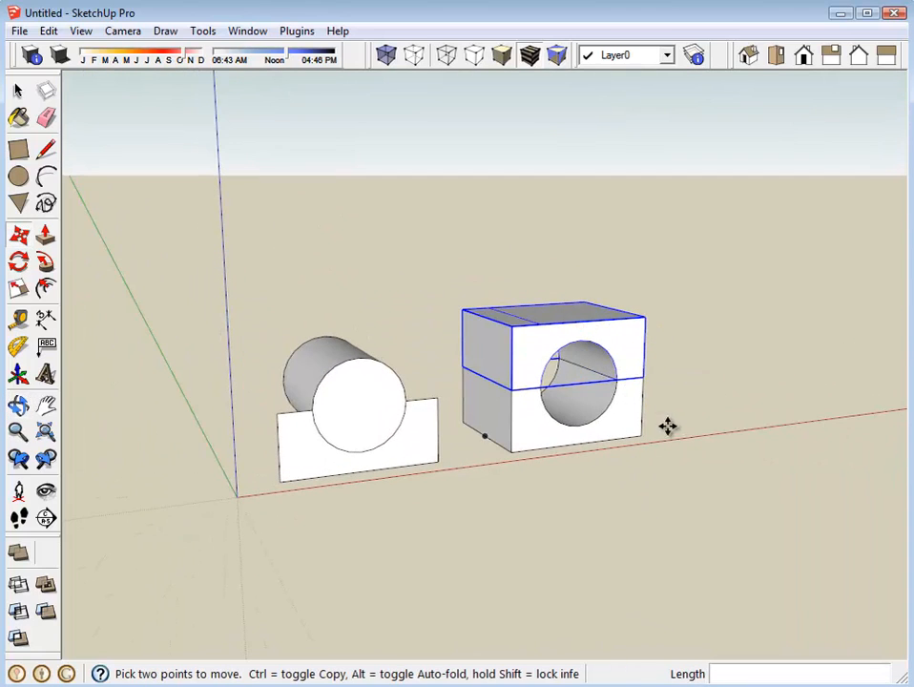
{"action": "mouse_move", "coordinate": [708, 336]}
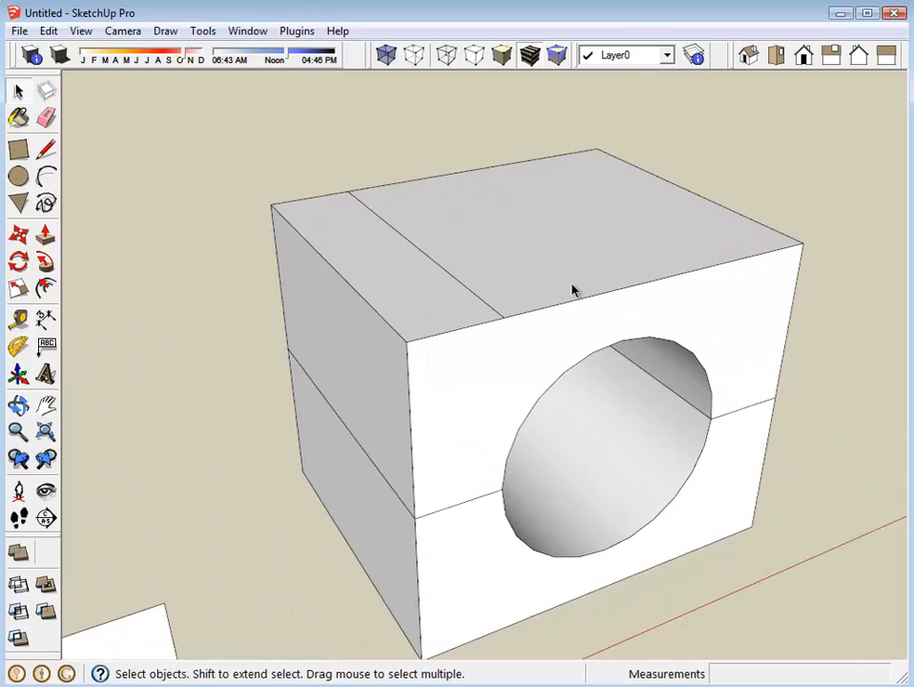
{"action": "mouse_move", "coordinate": [504, 325]}
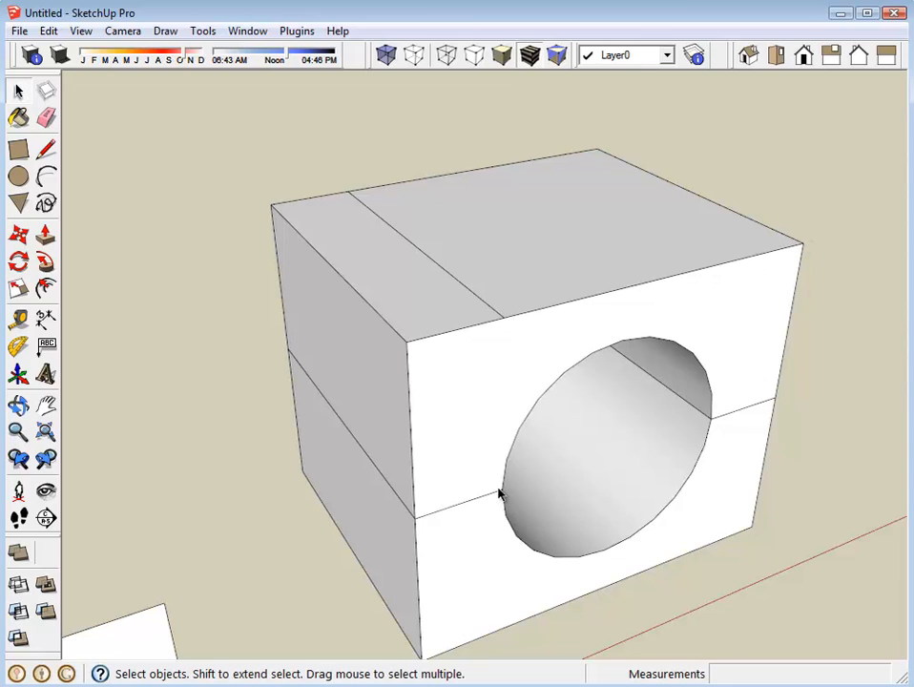
{"action": "mouse_move", "coordinate": [478, 336]}
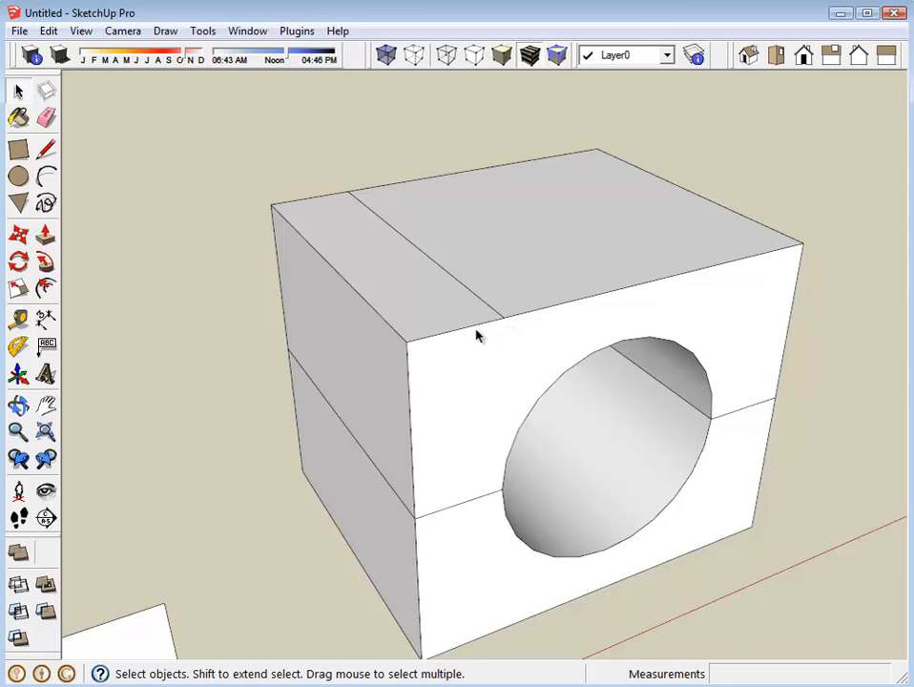
{"action": "mouse_move", "coordinate": [547, 332]}
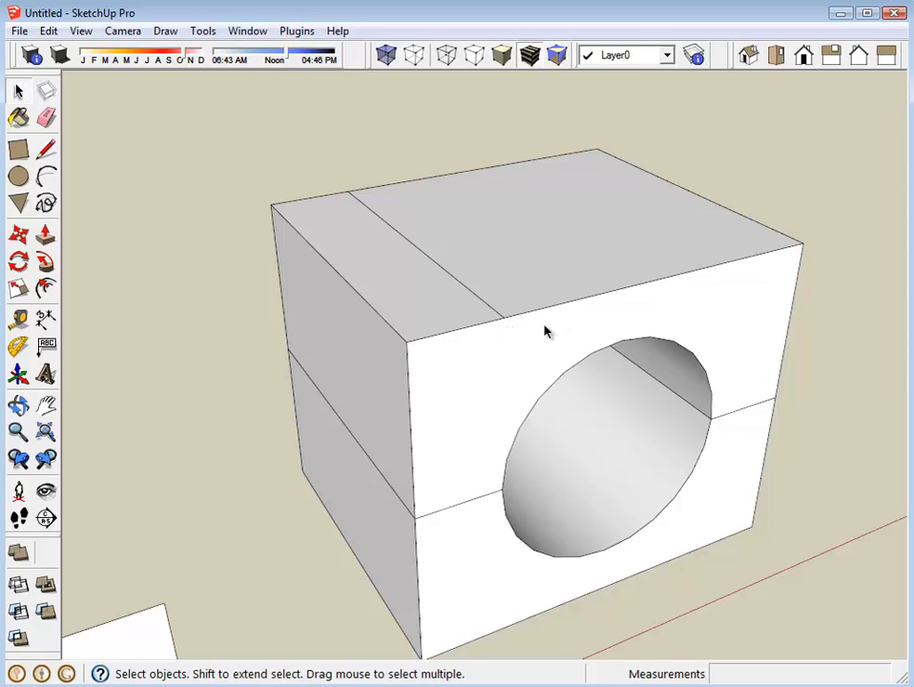
{"action": "mouse_move", "coordinate": [484, 343]}
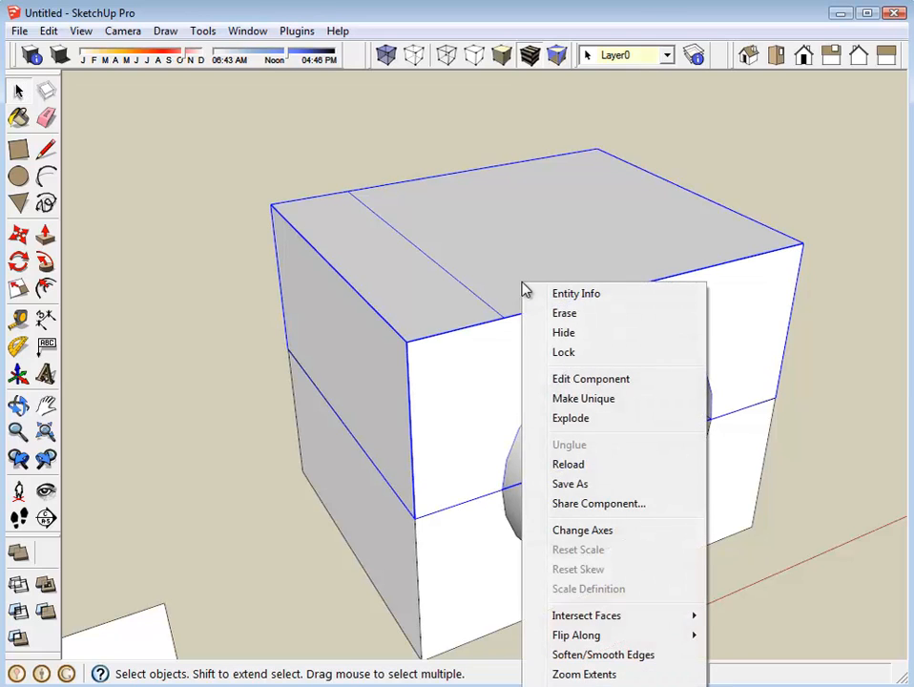
{"action": "mouse_move", "coordinate": [590, 379]}
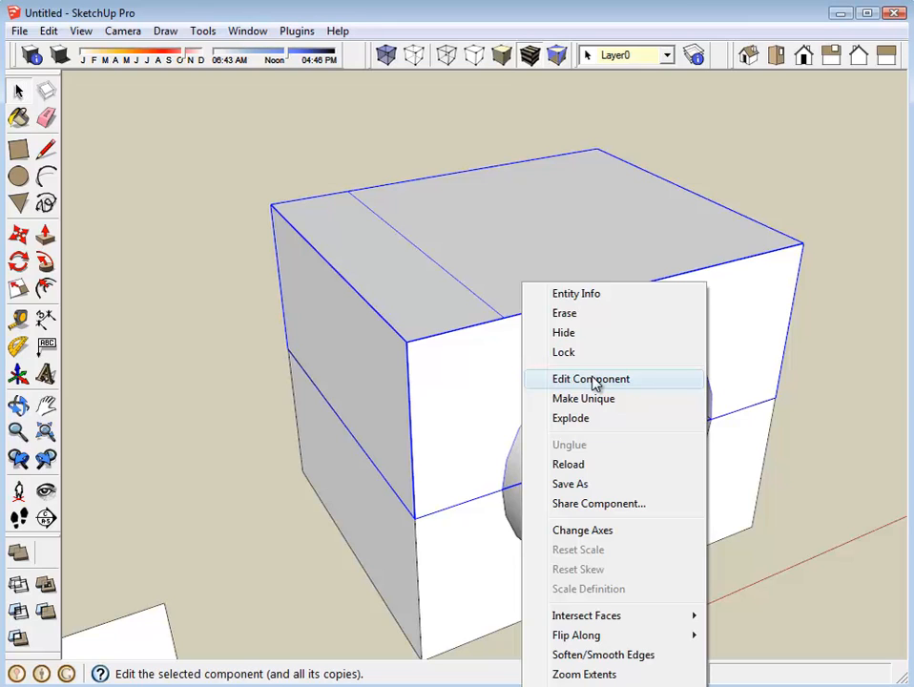
Step: Edit the upper half component, remove the stray top-face edge, and close the component
{"action": "left_click", "coordinate": [590, 379]}
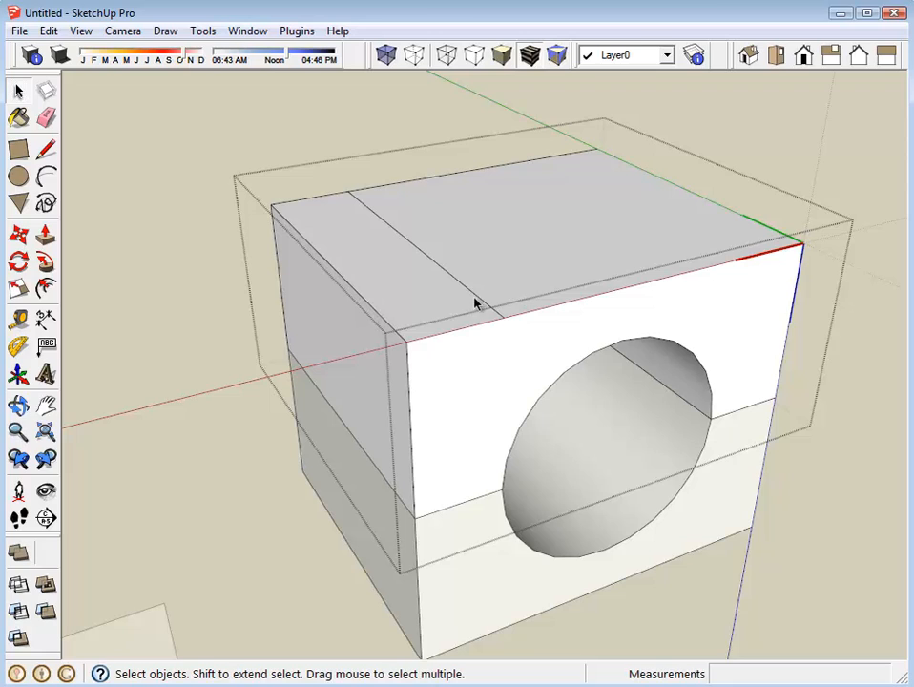
{"action": "mouse_move", "coordinate": [463, 298]}
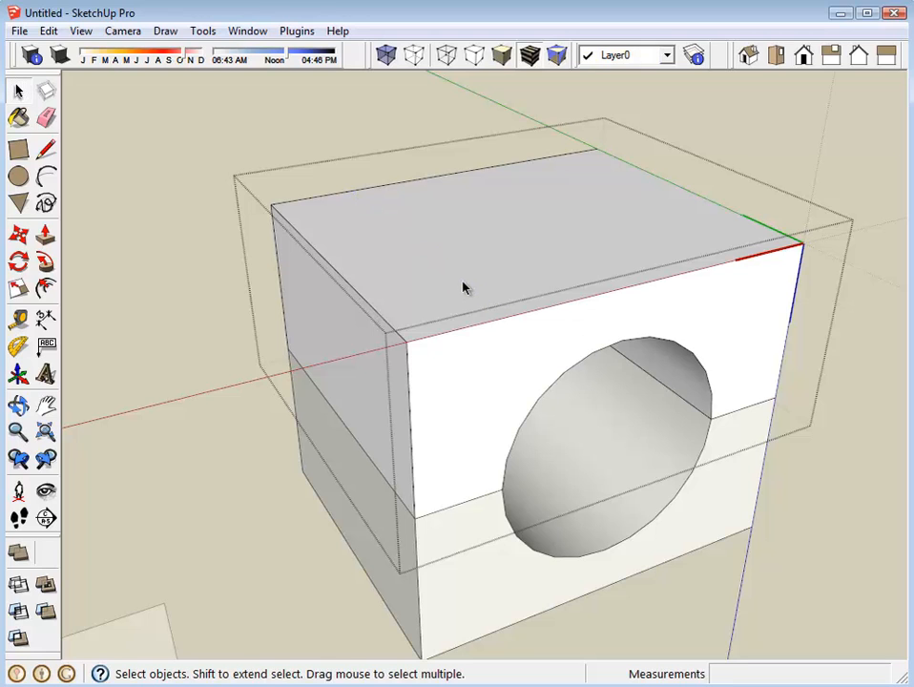
{"action": "right_click", "coordinate": [468, 289]}
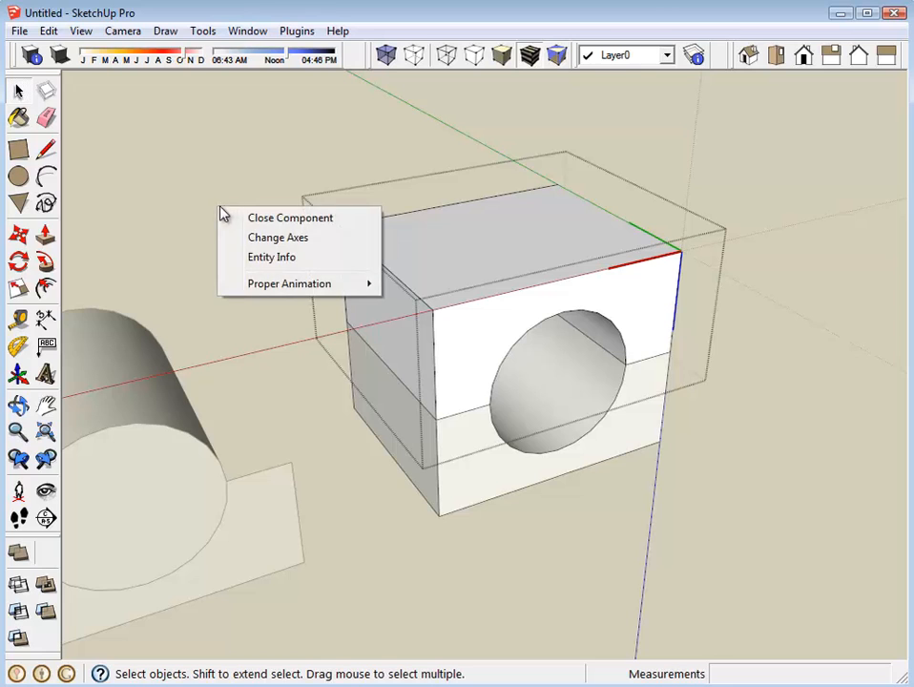
{"action": "left_click", "coordinate": [291, 218]}
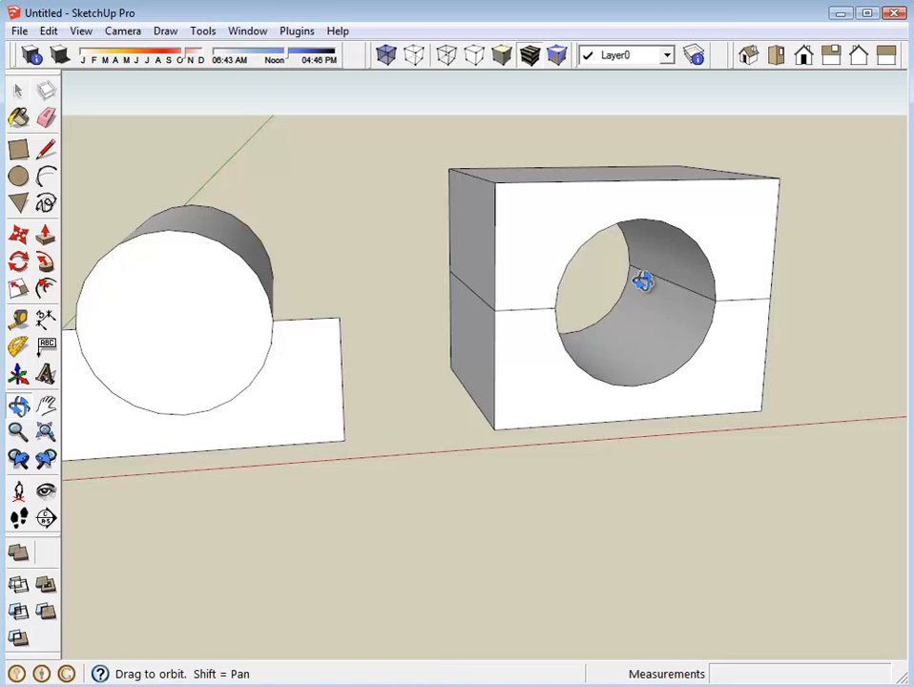
Step: Orbit higher around the assembled block to view its front vertical edge for measuring
{"action": "left_click_drag", "start_coordinate": [644, 282], "coordinate": [556, 313]}
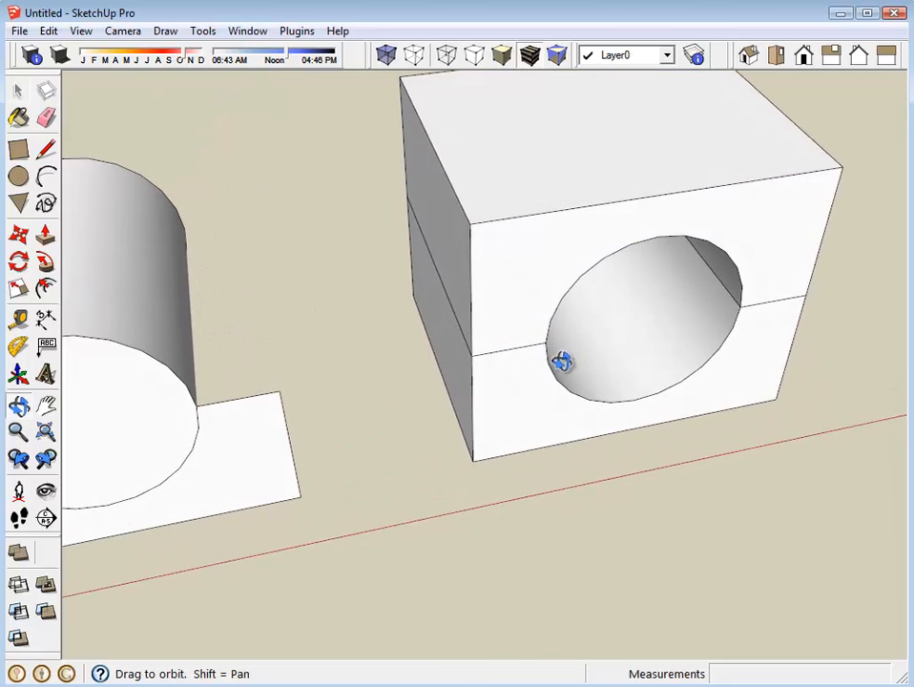
{"action": "left_click_drag", "start_coordinate": [563, 363], "coordinate": [625, 276]}
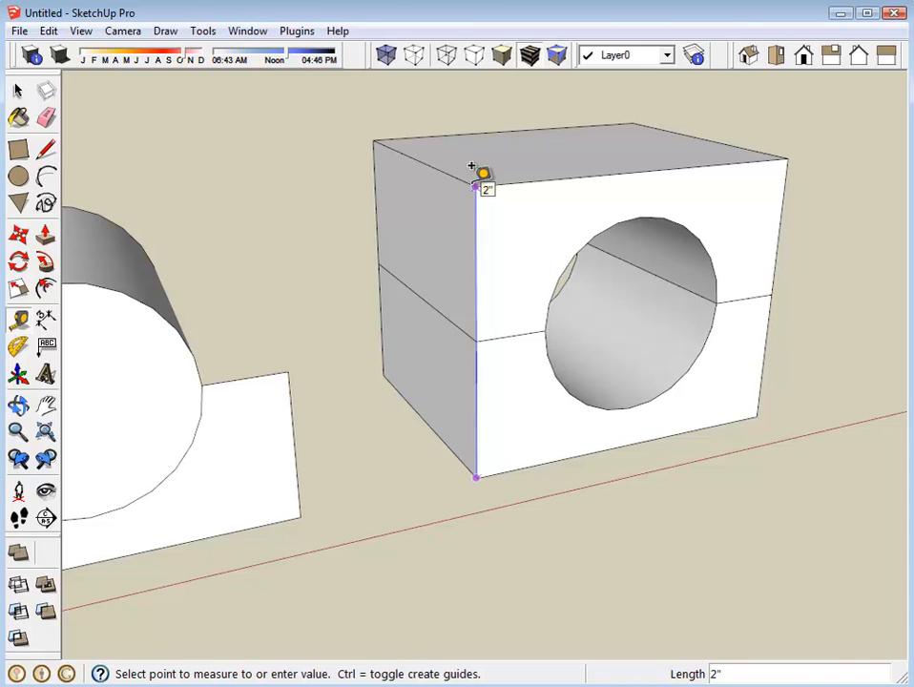
{"action": "mouse_move", "coordinate": [496, 143]}
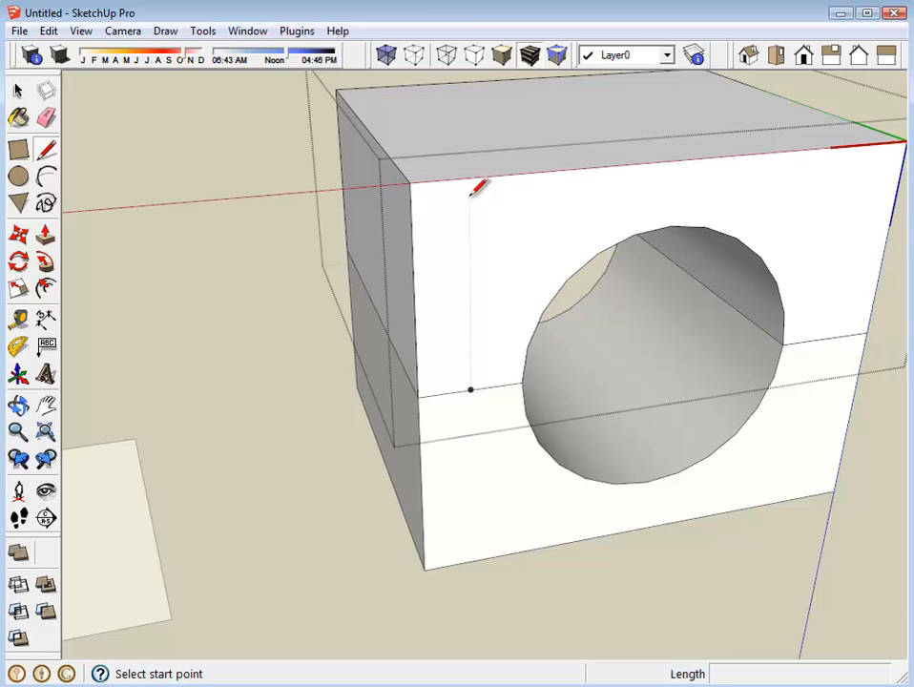
{"action": "mouse_move", "coordinate": [477, 183]}
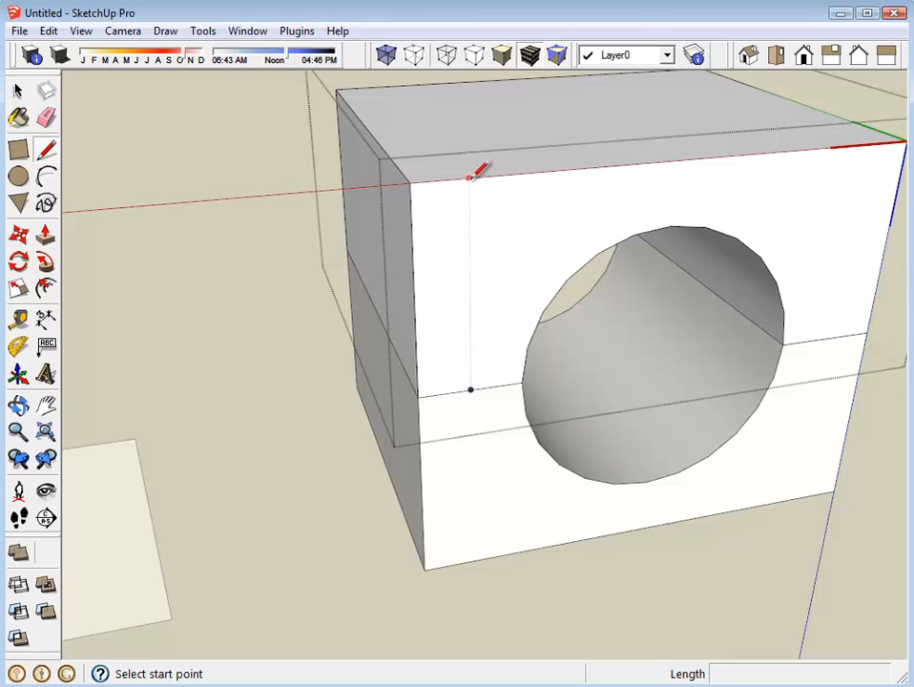
{"action": "mouse_move", "coordinate": [477, 175]}
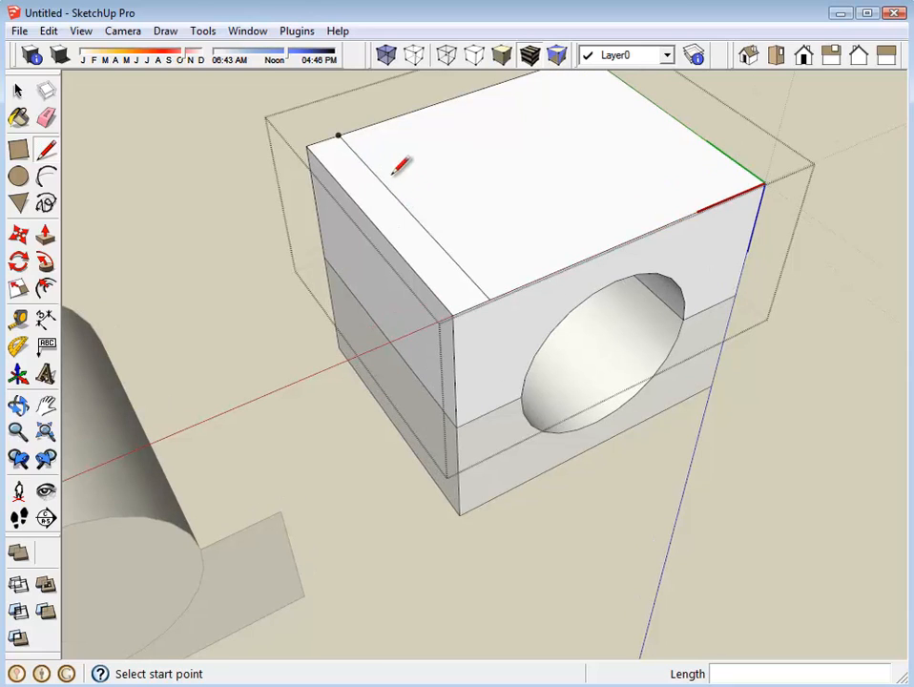
{"action": "mouse_move", "coordinate": [477, 282]}
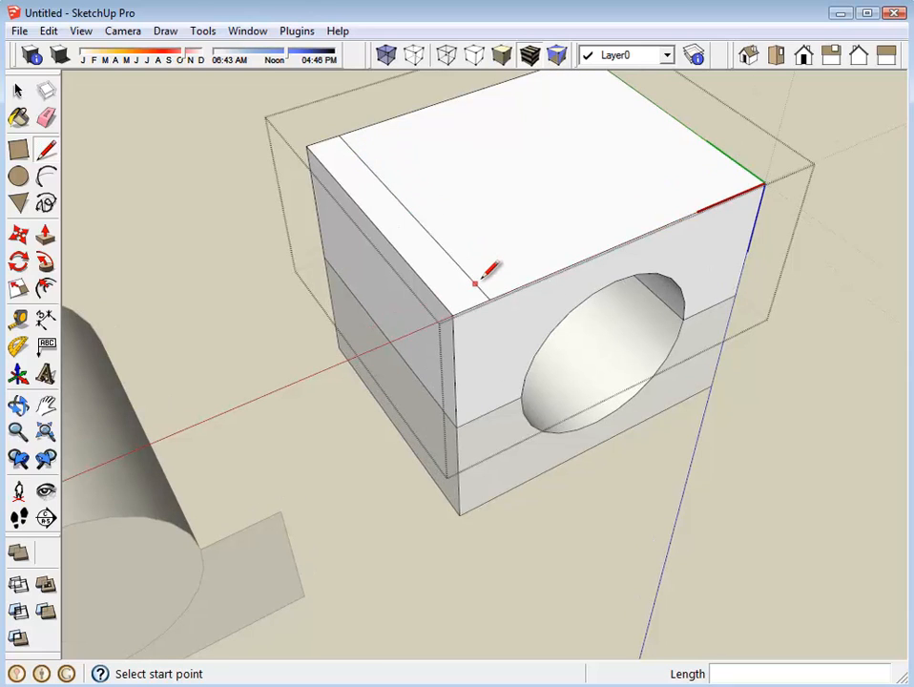
{"action": "mouse_move", "coordinate": [487, 272]}
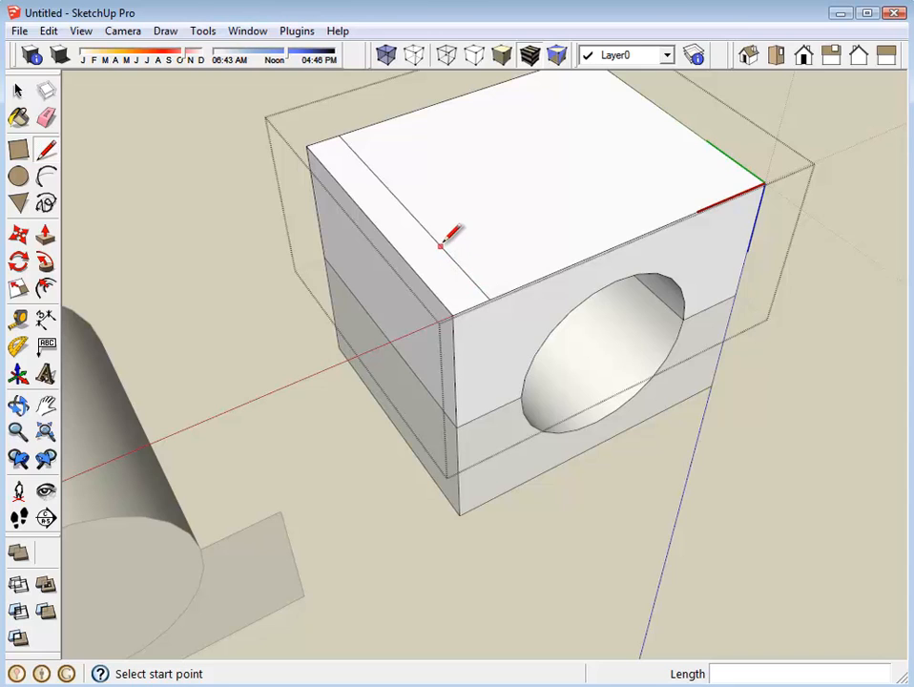
Step: Divide the upper half's top edge line into 4 equal segments
{"action": "right_click", "coordinate": [451, 257]}
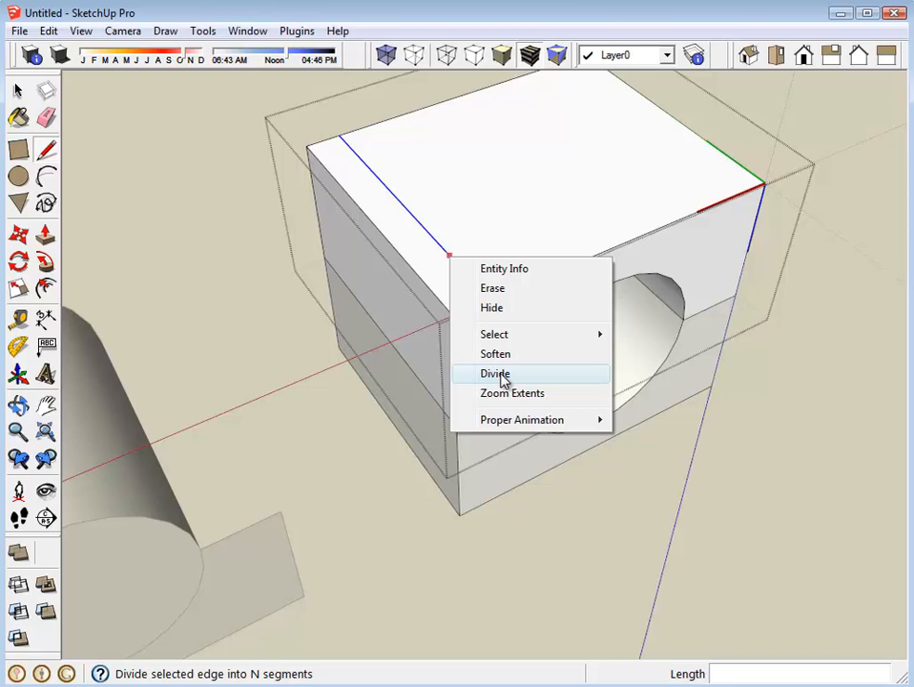
{"action": "left_click", "coordinate": [495, 373]}
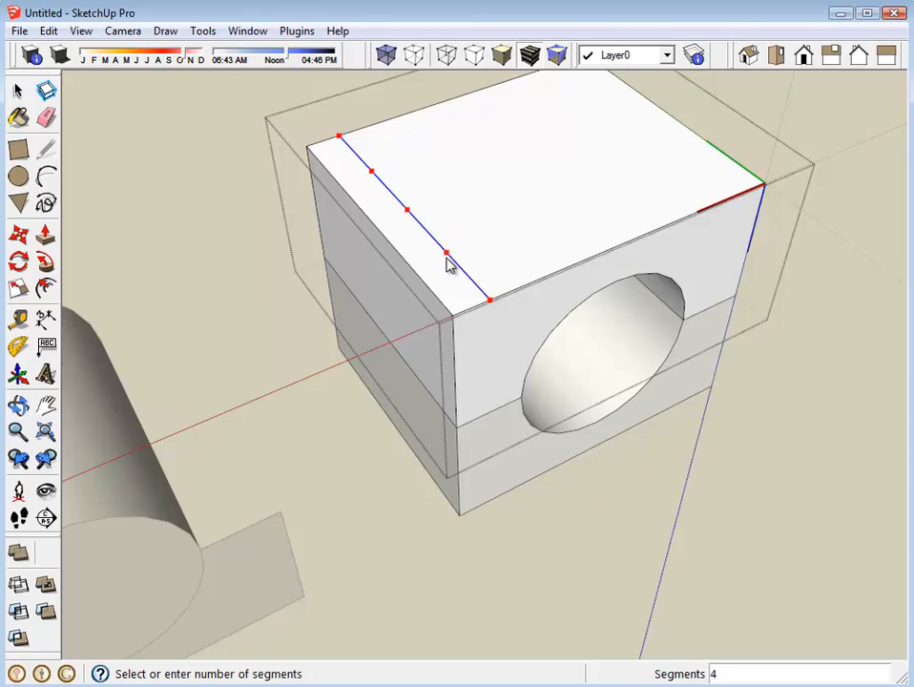
{"action": "mouse_move", "coordinate": [370, 181]}
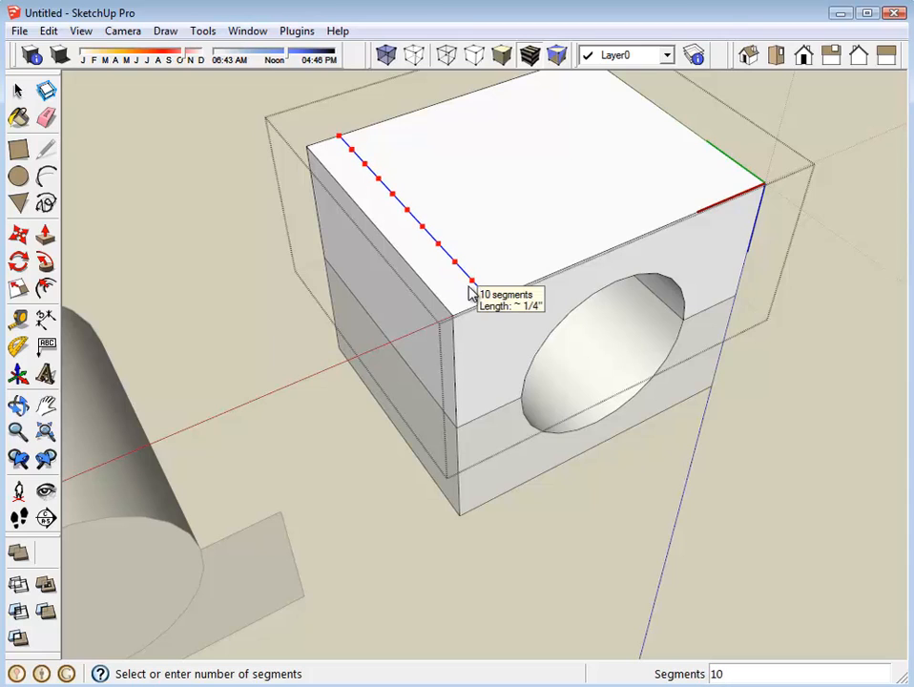
{"action": "type", "text": "4"}
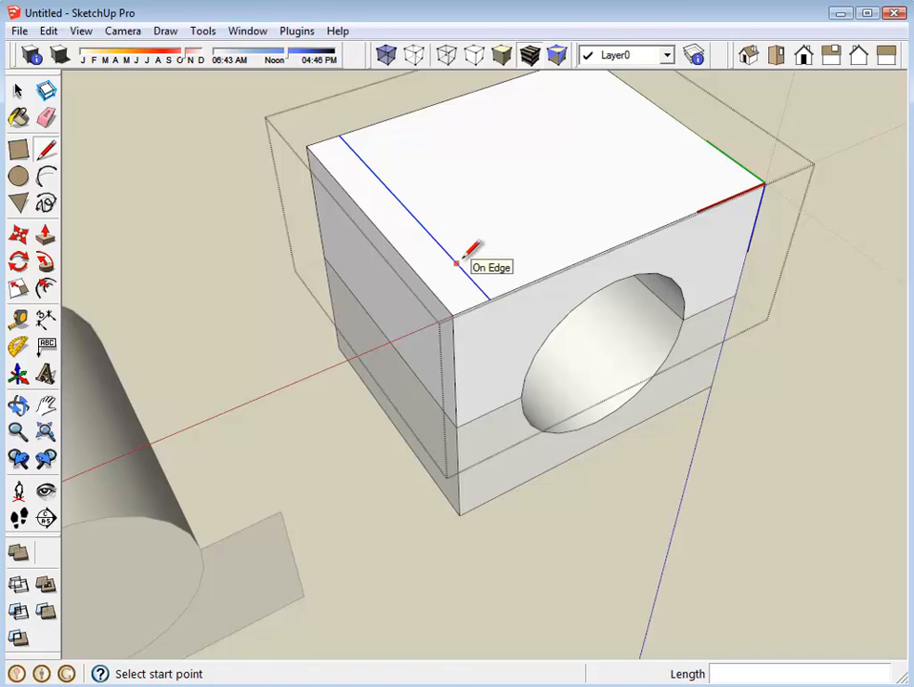
{"action": "left_click", "coordinate": [17, 89]}
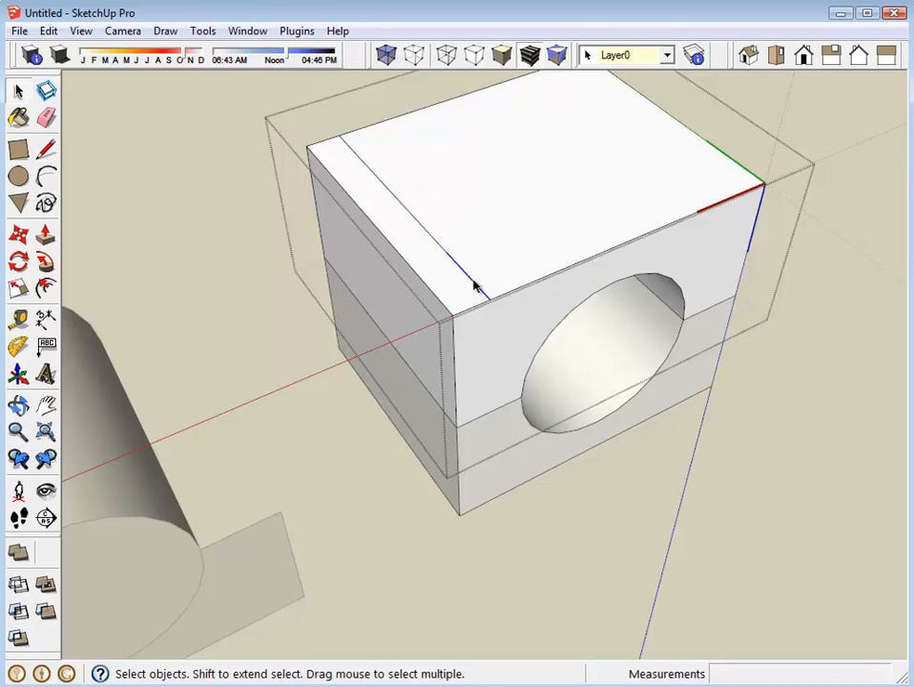
{"action": "mouse_move", "coordinate": [398, 212]}
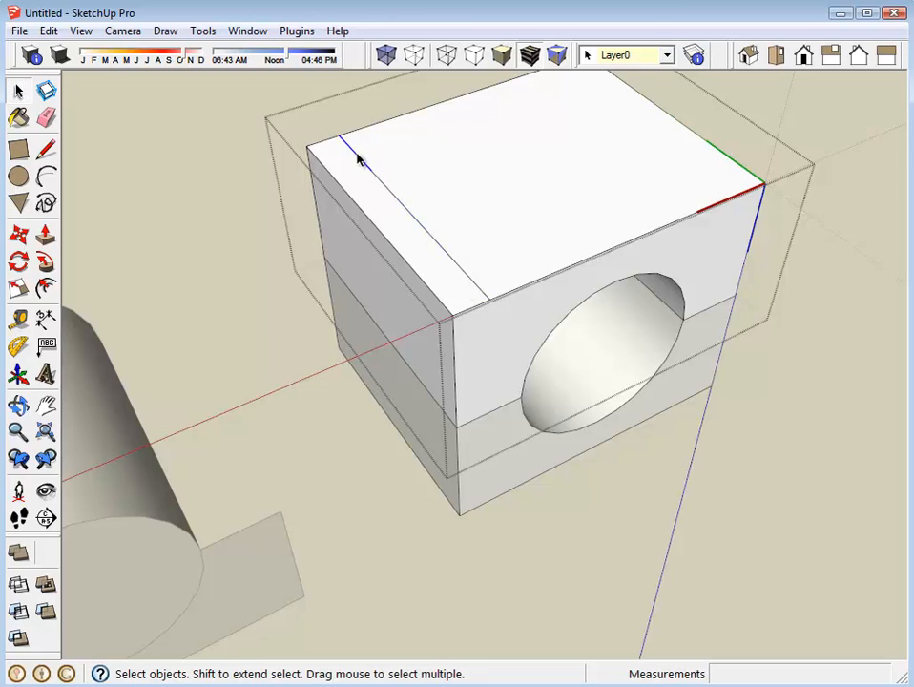
{"action": "mouse_move", "coordinate": [380, 221]}
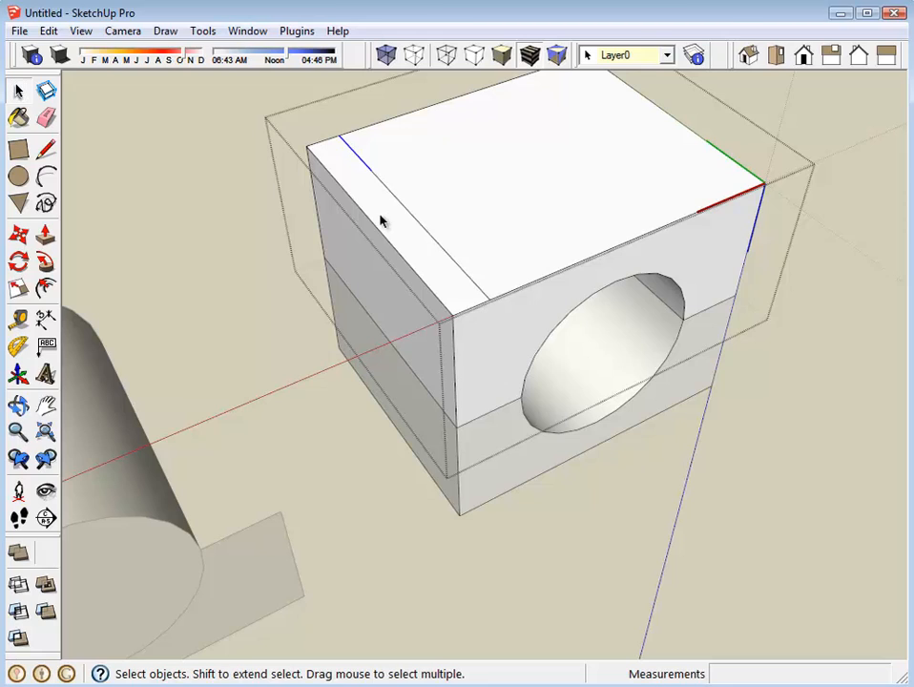
{"action": "left_click", "coordinate": [17, 177]}
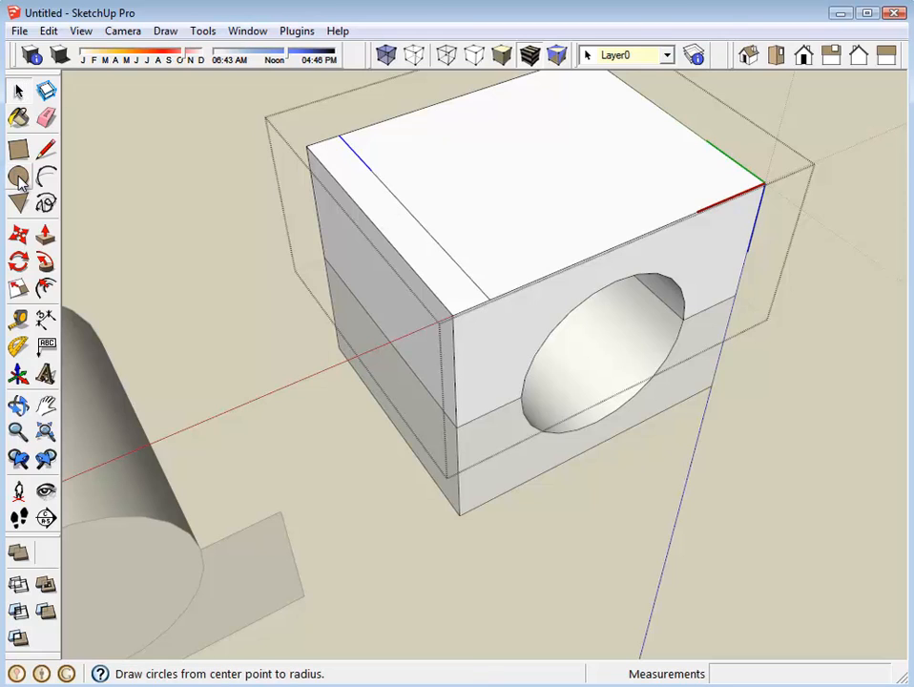
Step: Draw two screw-hole circles of radius .1 centered on the divided guide line
{"action": "left_click", "coordinate": [17, 179]}
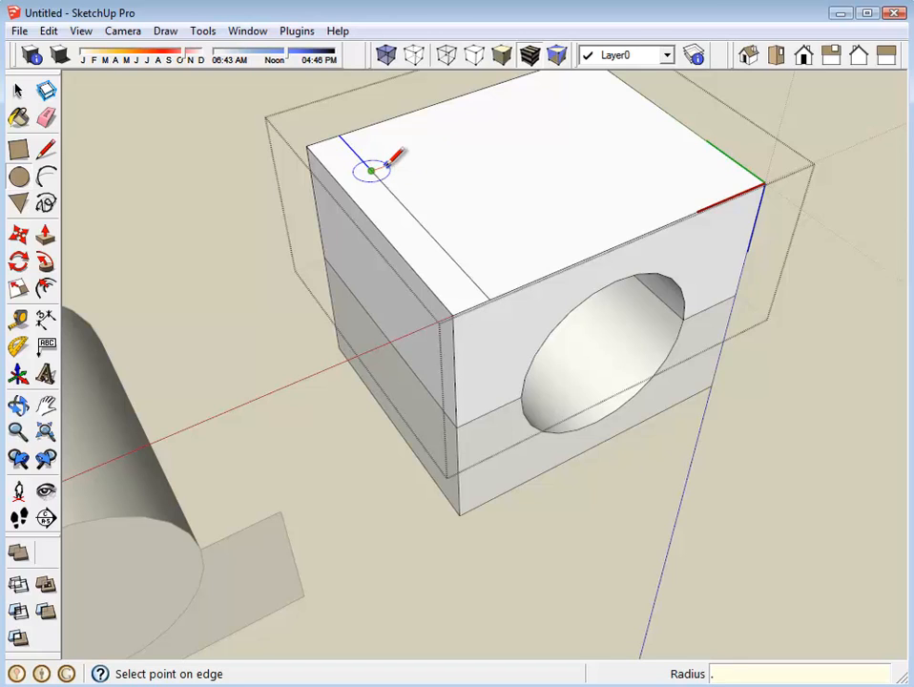
{"action": "type", "text": ".1"}
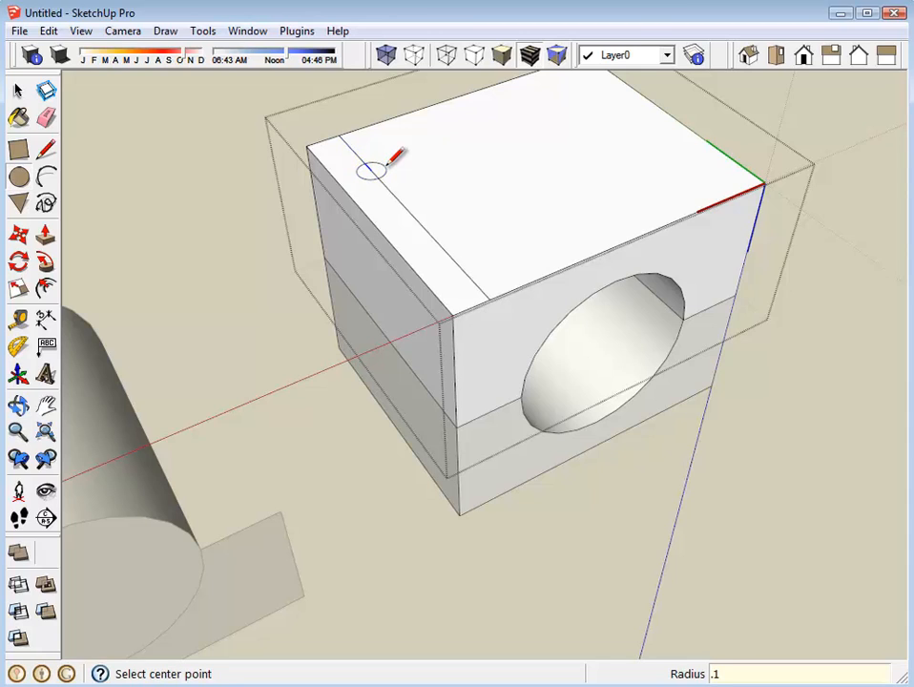
{"action": "mouse_move", "coordinate": [463, 265]}
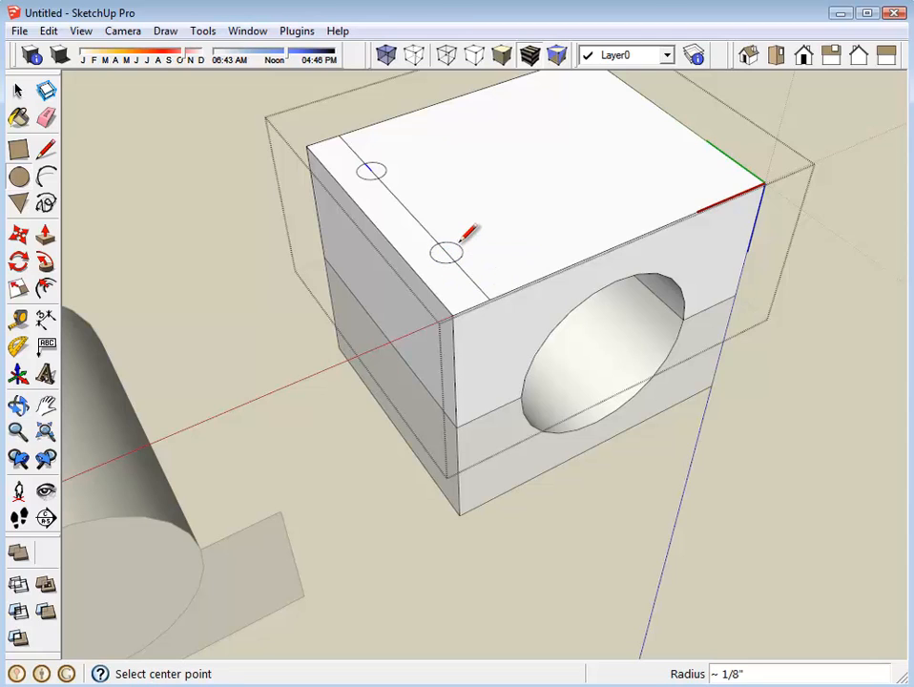
{"action": "type", "text": ".1"}
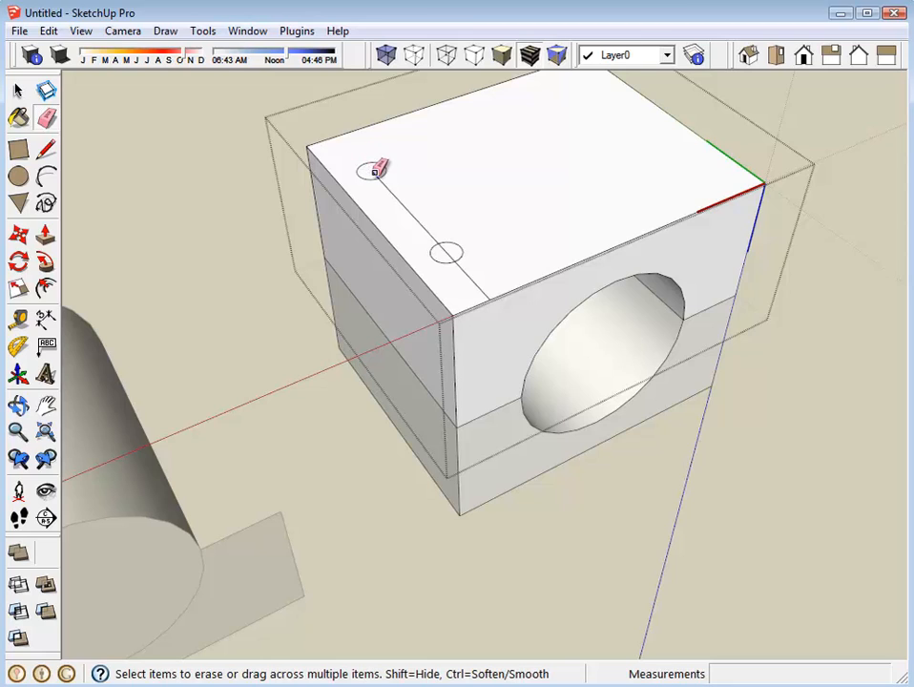
{"action": "mouse_move", "coordinate": [458, 250]}
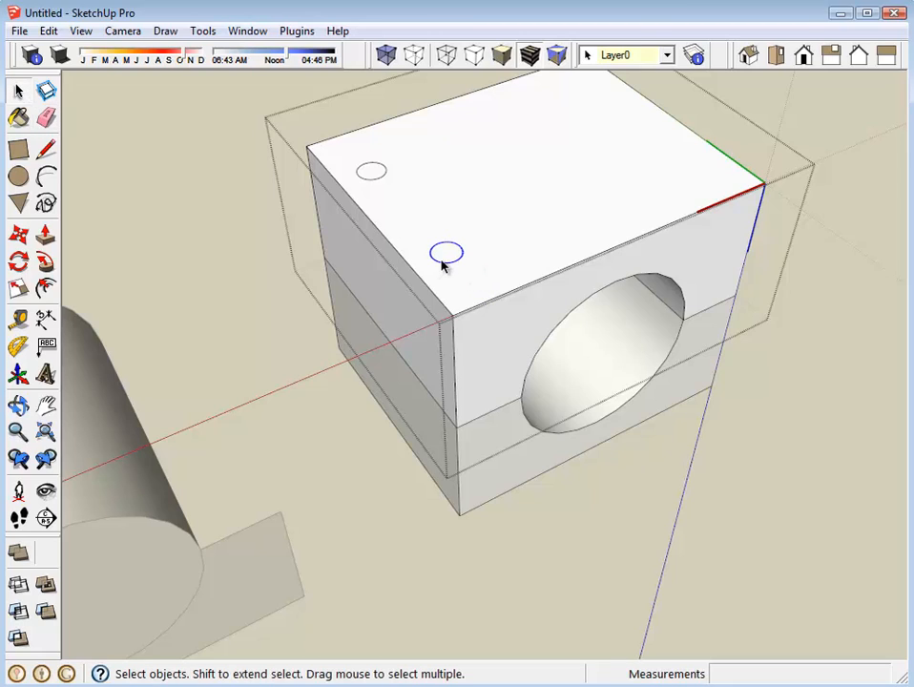
{"action": "mouse_move", "coordinate": [372, 187]}
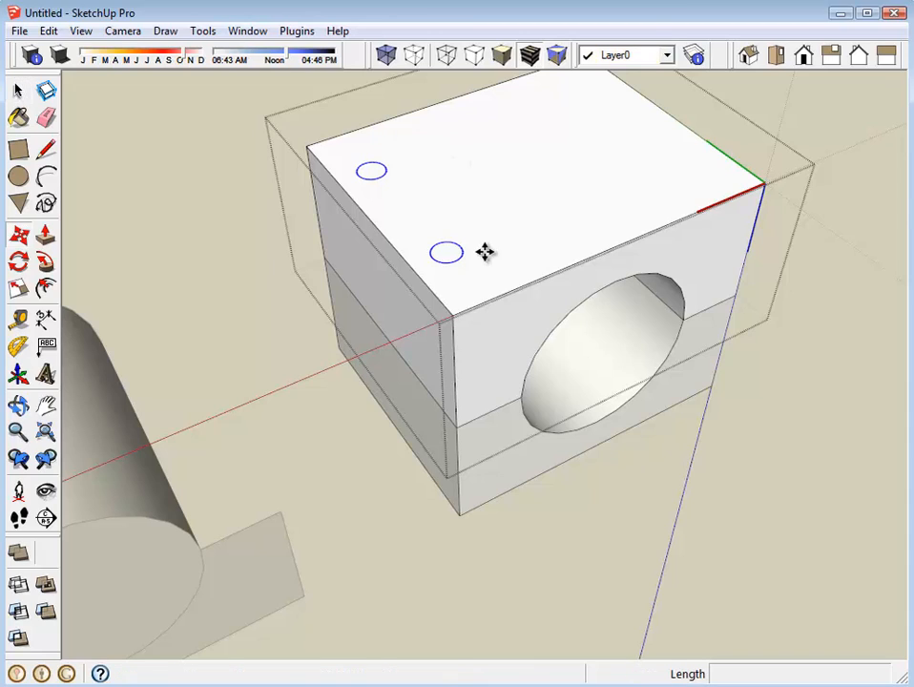
{"action": "mouse_move", "coordinate": [447, 251]}
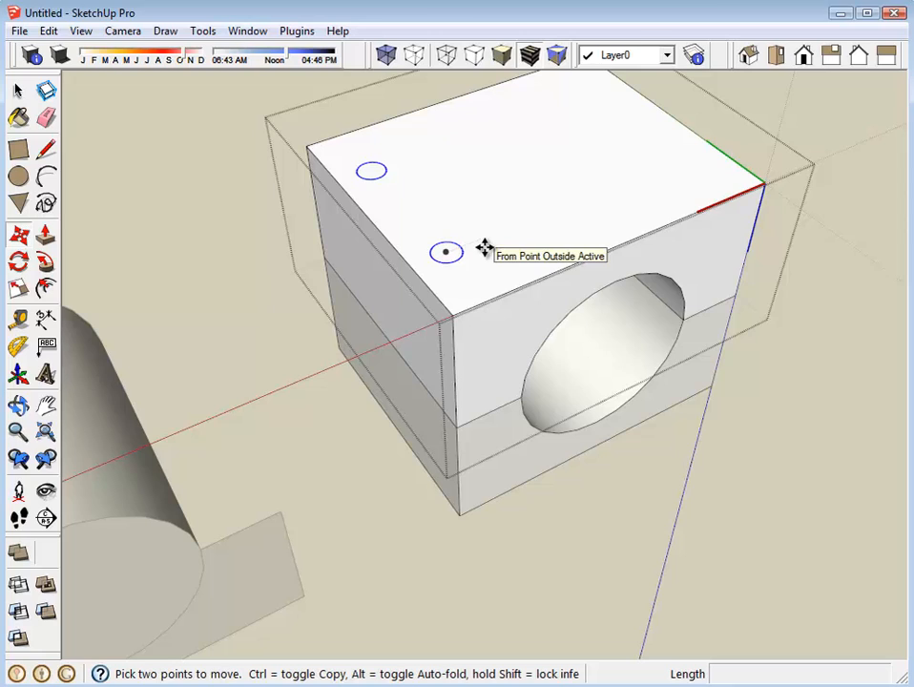
{"action": "mouse_move", "coordinate": [497, 208]}
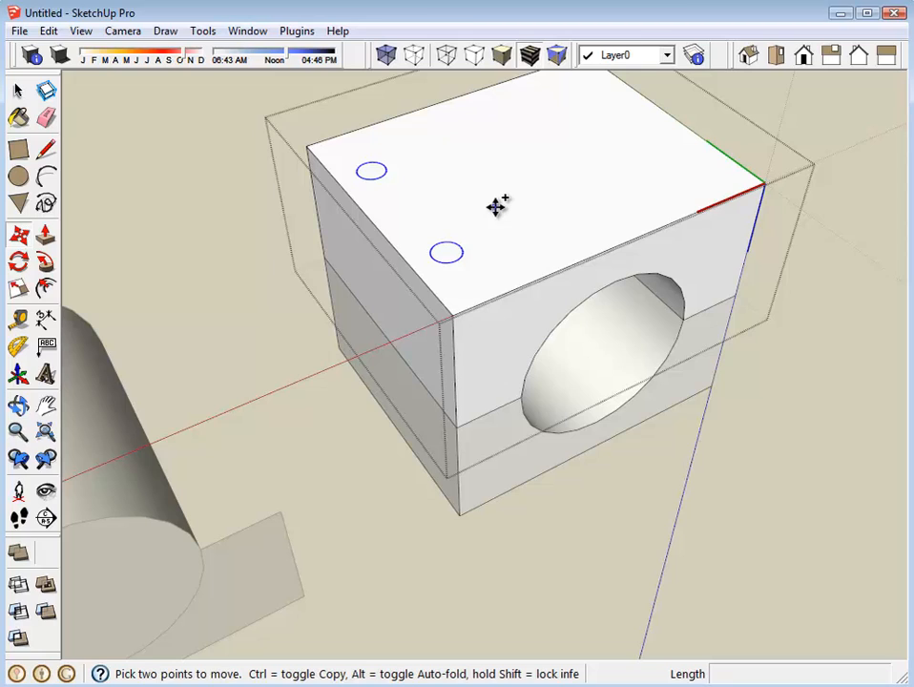
{"action": "mouse_move", "coordinate": [504, 301]}
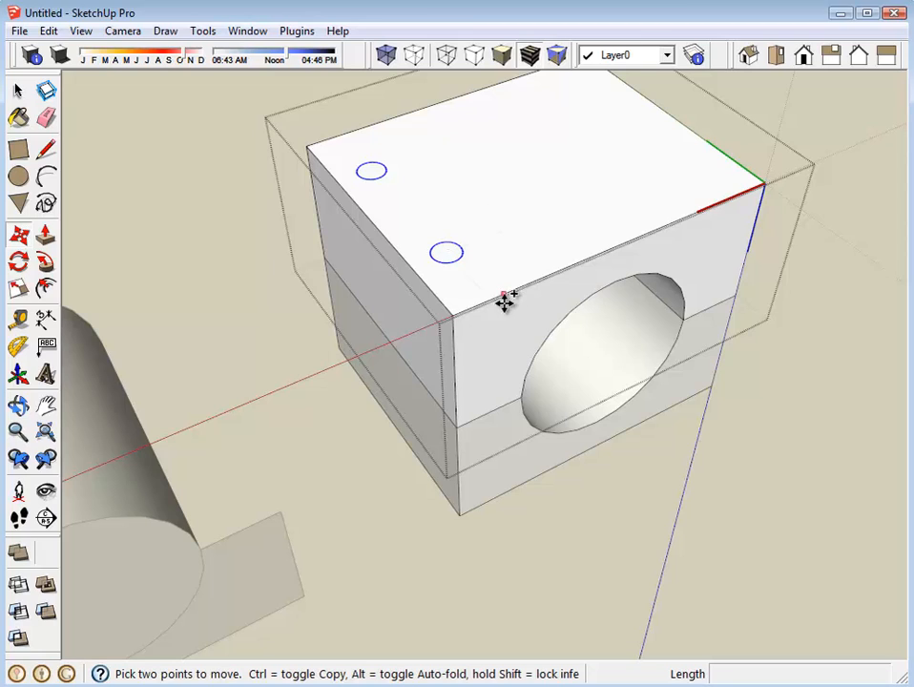
{"action": "mouse_move", "coordinate": [491, 427]}
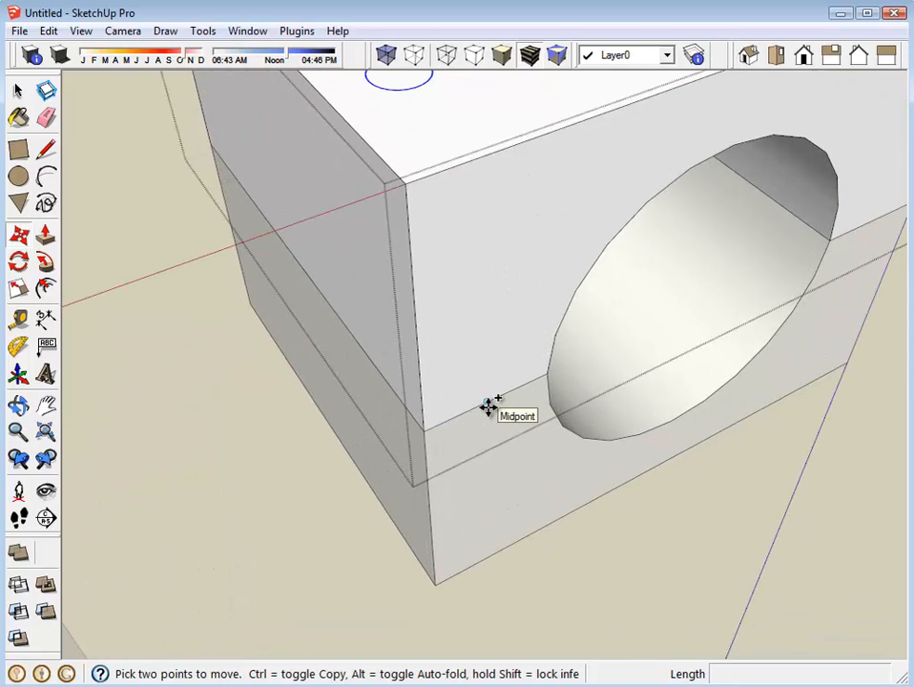
{"action": "mouse_move", "coordinate": [490, 406]}
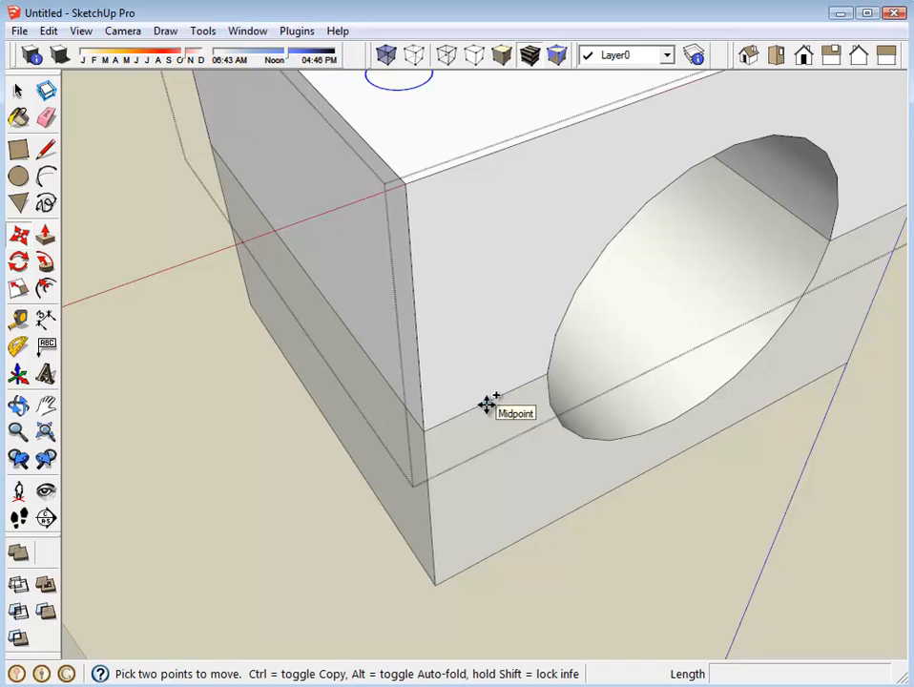
{"action": "mouse_move", "coordinate": [493, 406]}
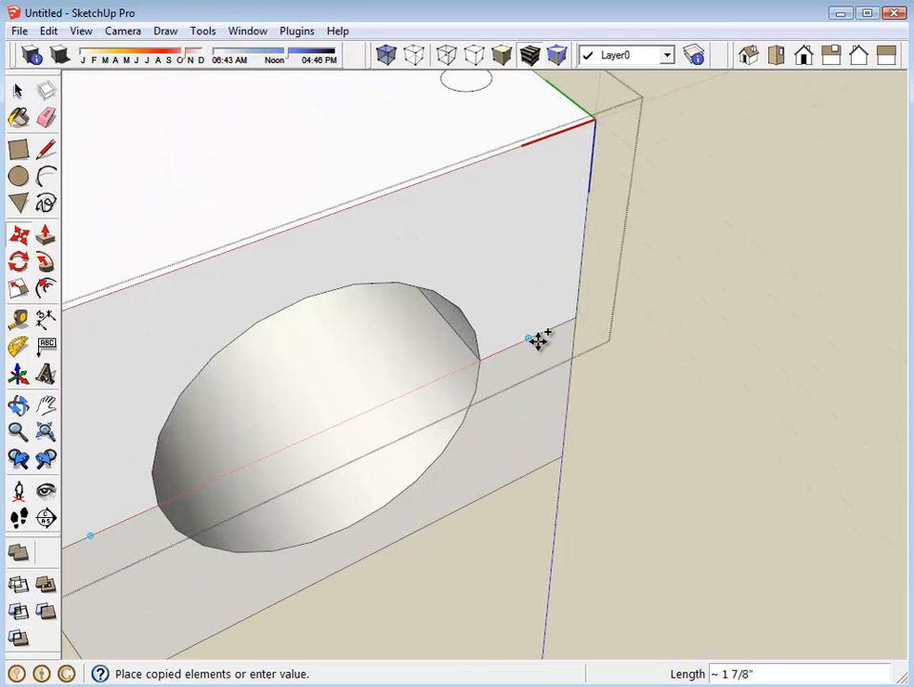
{"action": "mouse_move", "coordinate": [532, 340]}
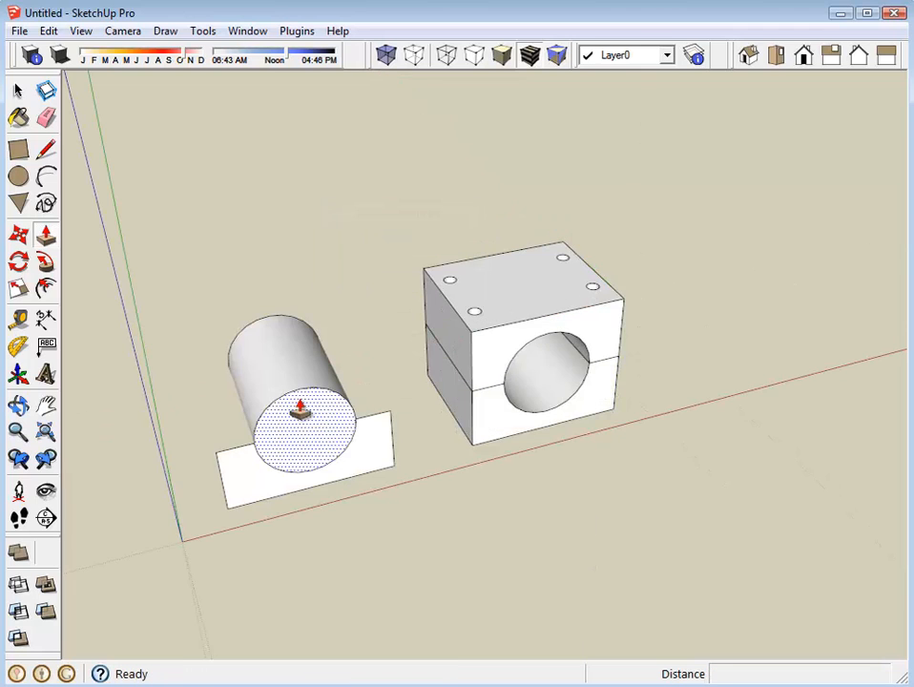
Step: Push the small circles down through both halves to cut four through-holes
{"action": "left_click_drag", "start_coordinate": [301, 410], "coordinate": [215, 200]}
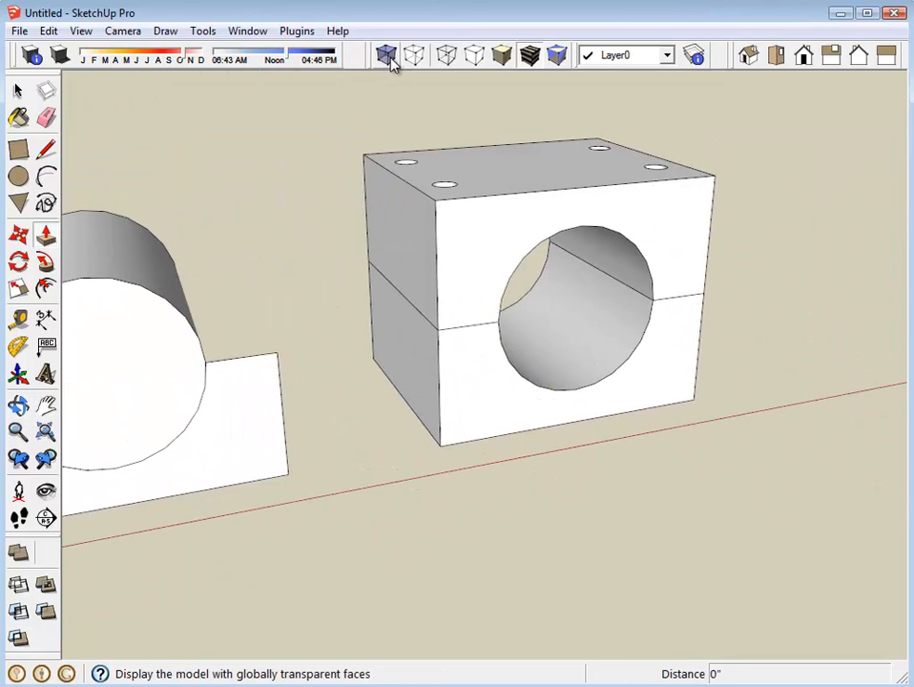
{"action": "left_click", "coordinate": [387, 55]}
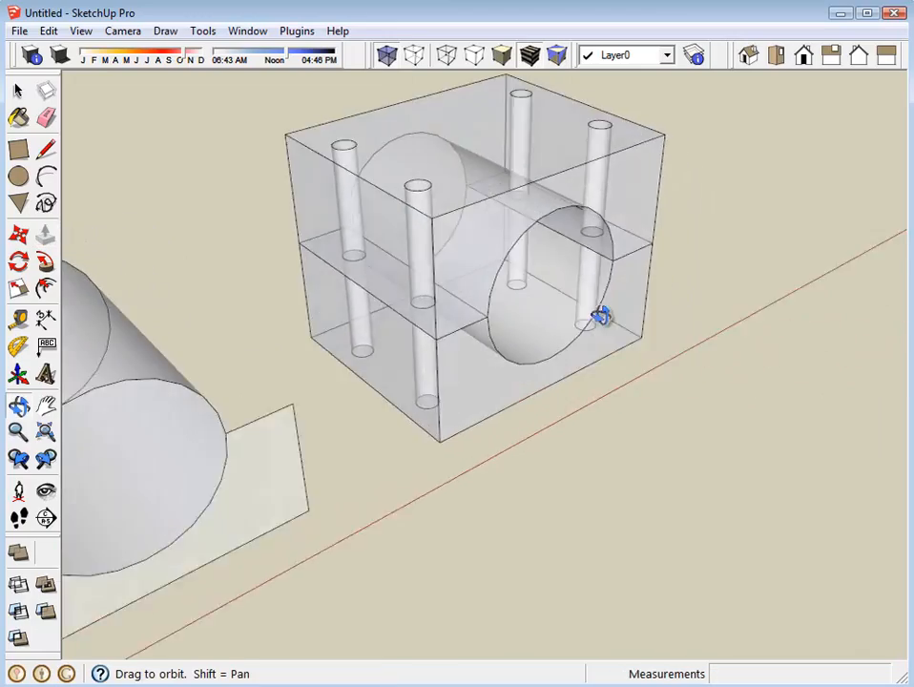
{"action": "left_click_drag", "start_coordinate": [601, 315], "coordinate": [811, 367]}
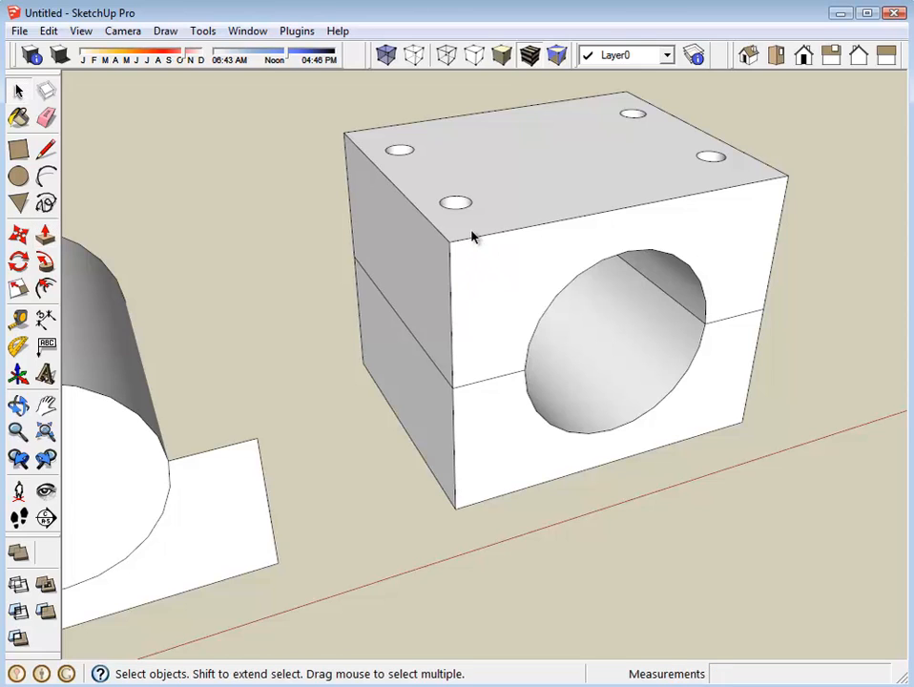
Step: Select the upper half and open Entity Info, showing a solid of 3.154 cubic inches
{"action": "left_click", "coordinate": [473, 239]}
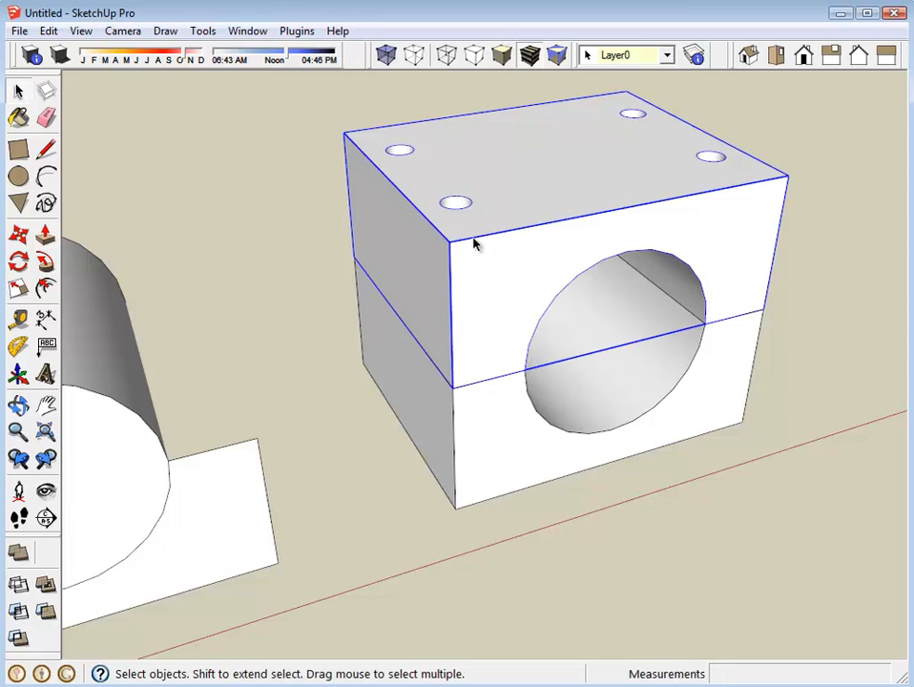
{"action": "right_click", "coordinate": [476, 244]}
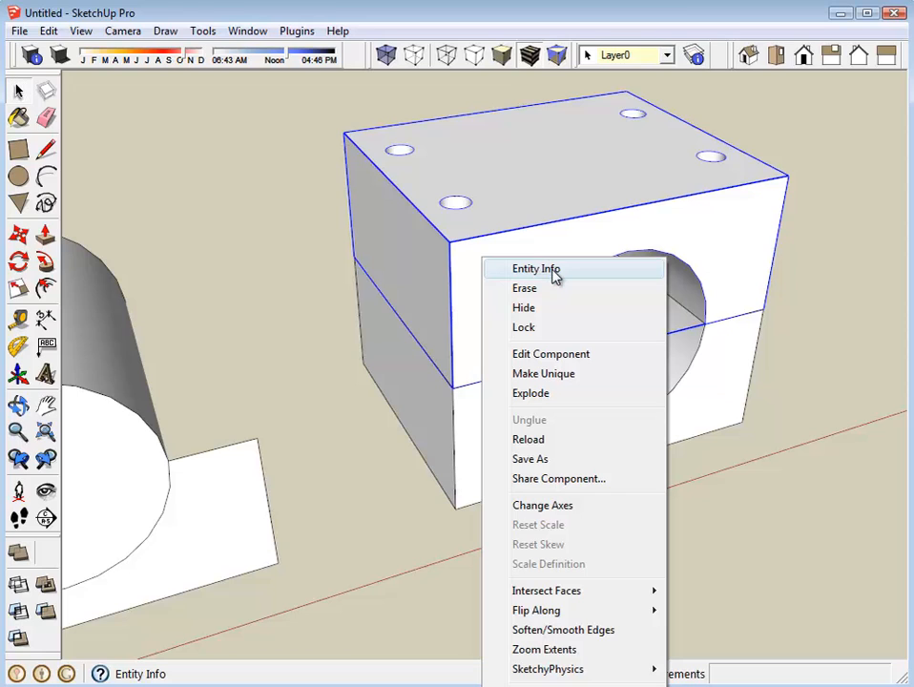
{"action": "left_click", "coordinate": [219, 331]}
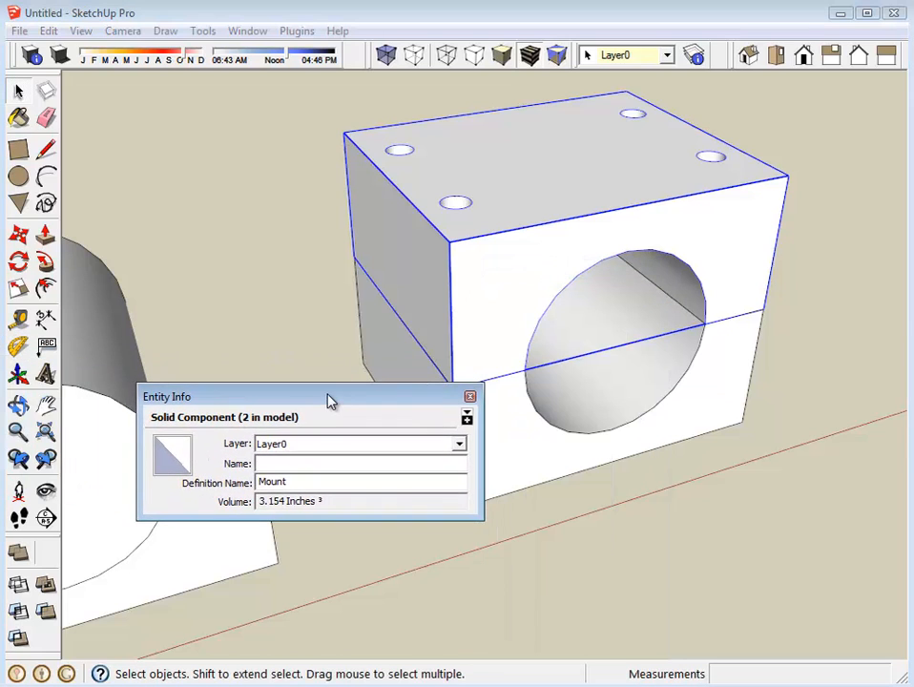
{"action": "mouse_move", "coordinate": [294, 504]}
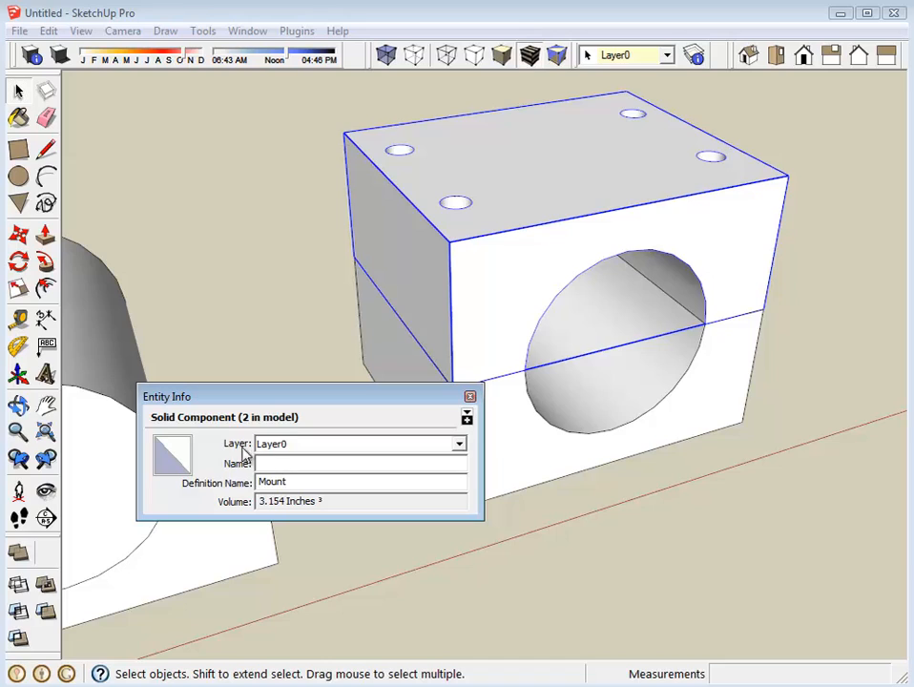
{"action": "mouse_move", "coordinate": [162, 429]}
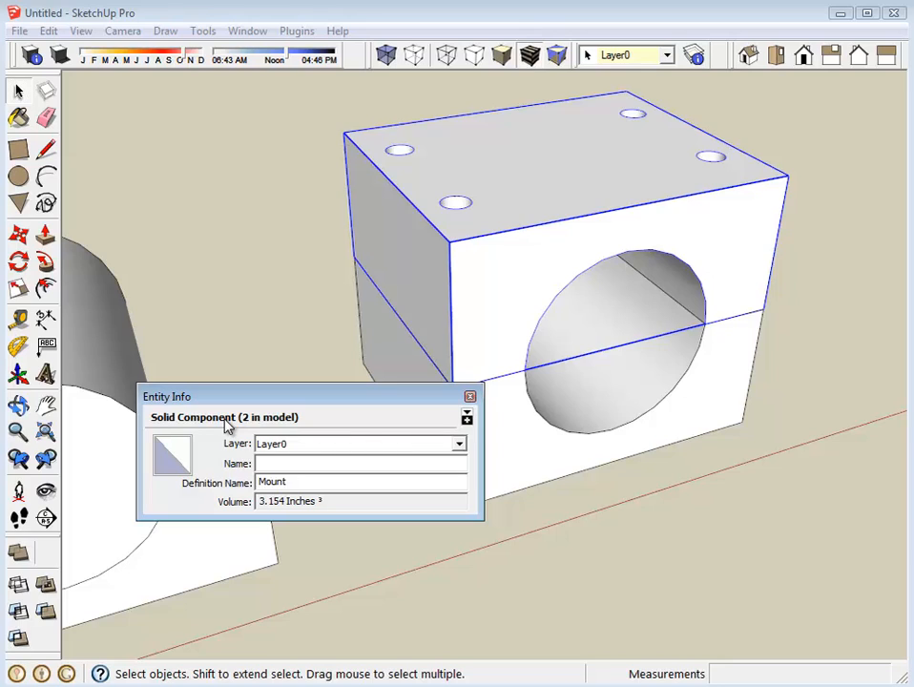
{"action": "mouse_move", "coordinate": [236, 424]}
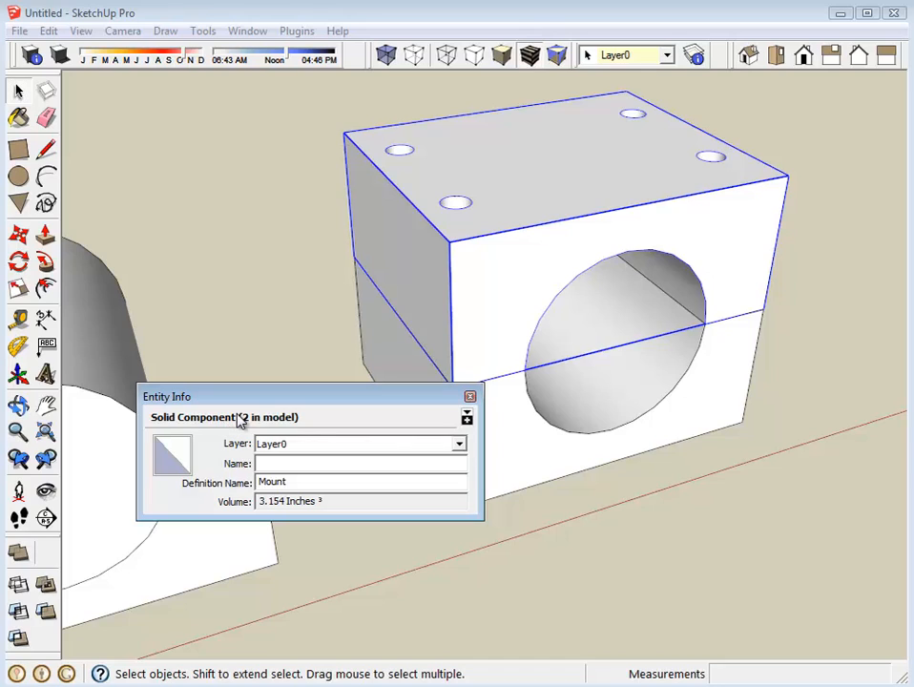
{"action": "mouse_move", "coordinate": [270, 401]}
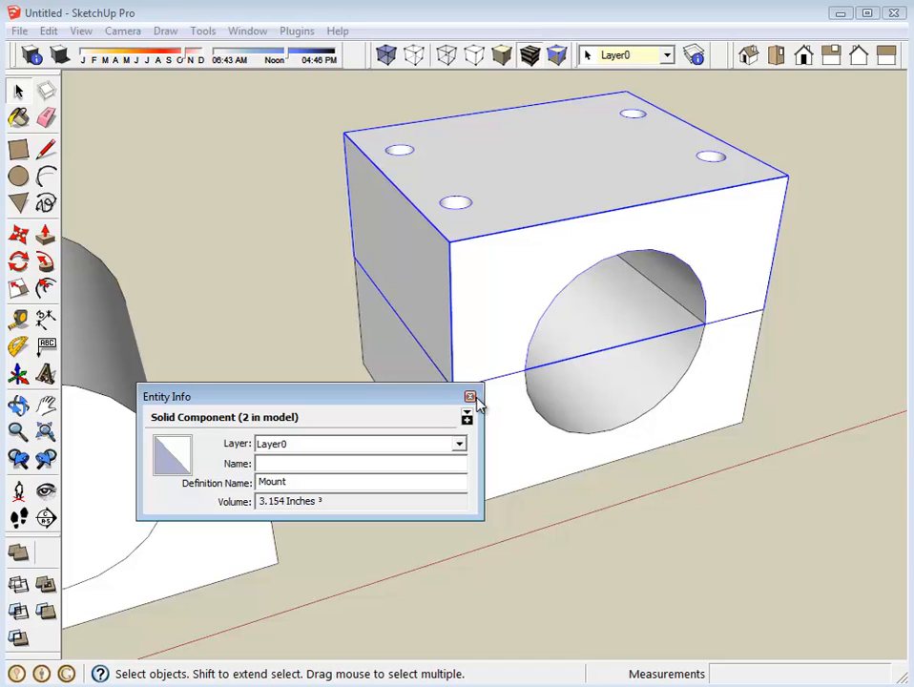
{"action": "mouse_move", "coordinate": [471, 396]}
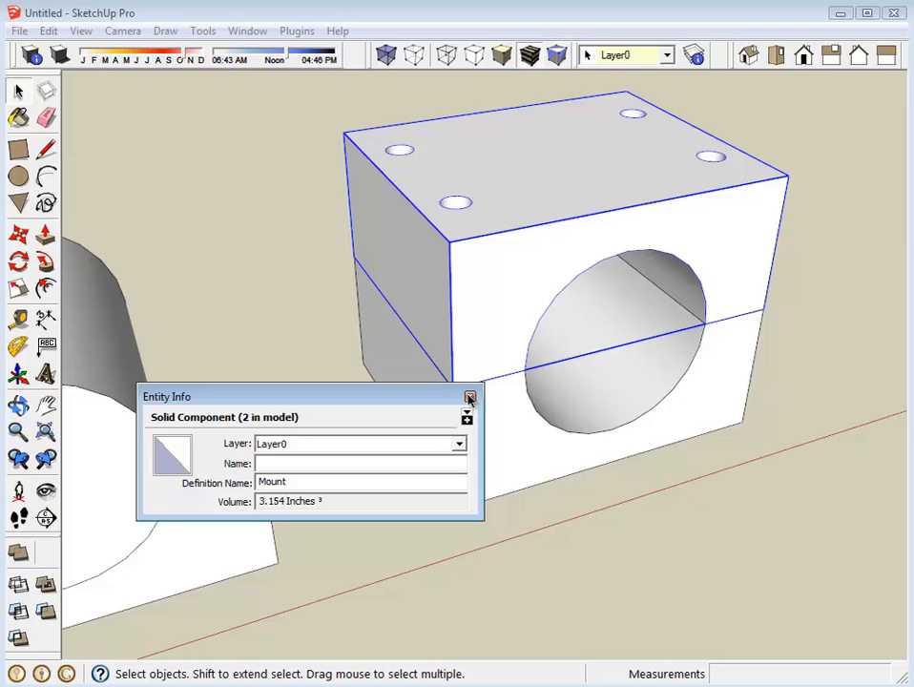
Step: Close the Entity Info panel so only the two-part mount with bore and screw holes shows
{"action": "left_click", "coordinate": [469, 397]}
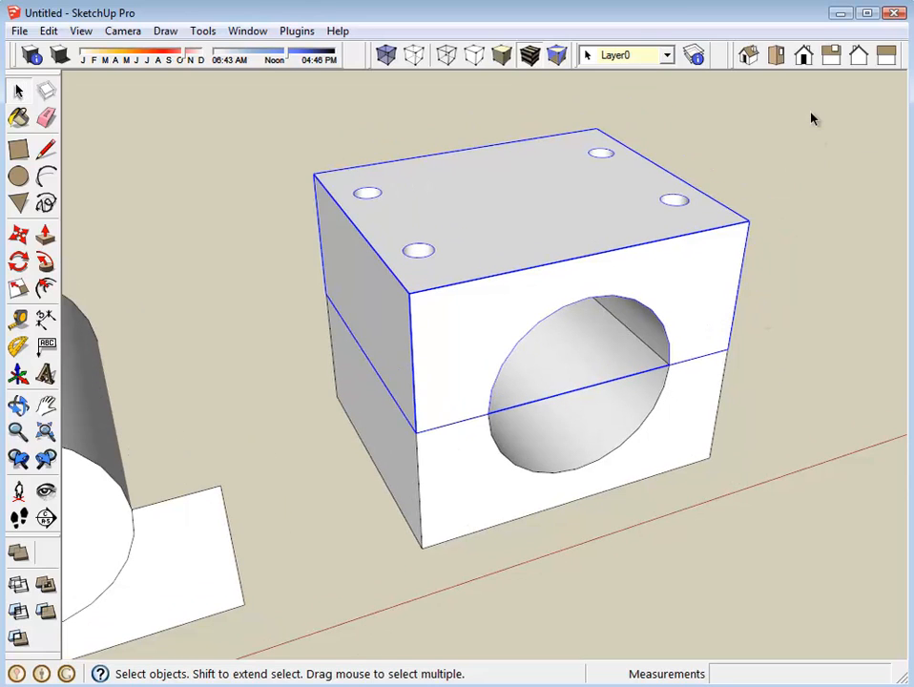
{"action": "mouse_move", "coordinate": [878, 649]}
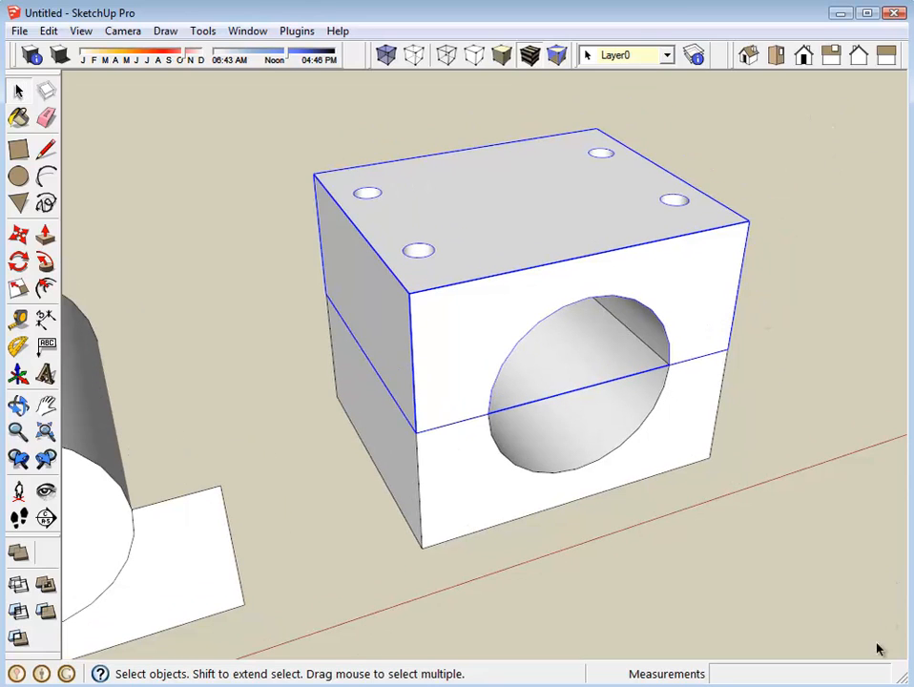